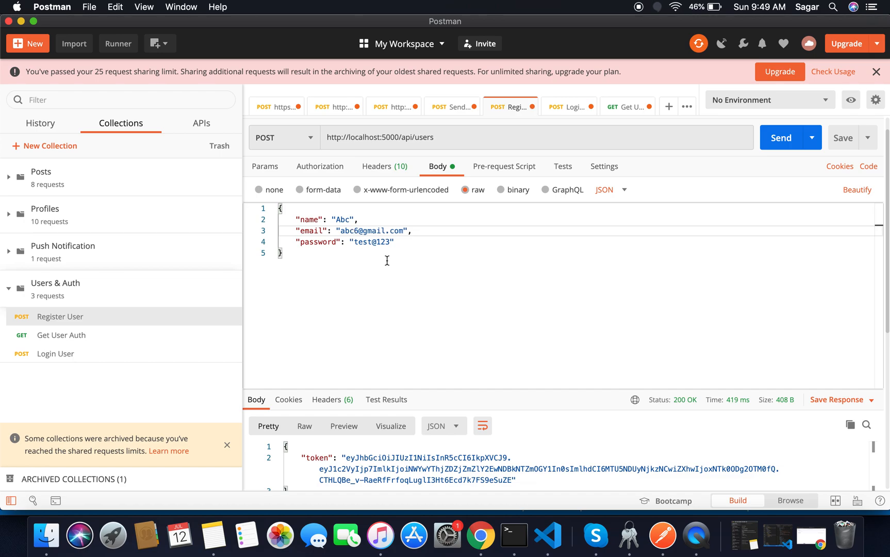
Send the local Register User and Login User requests to get a fresh token.
left_click(781, 137)
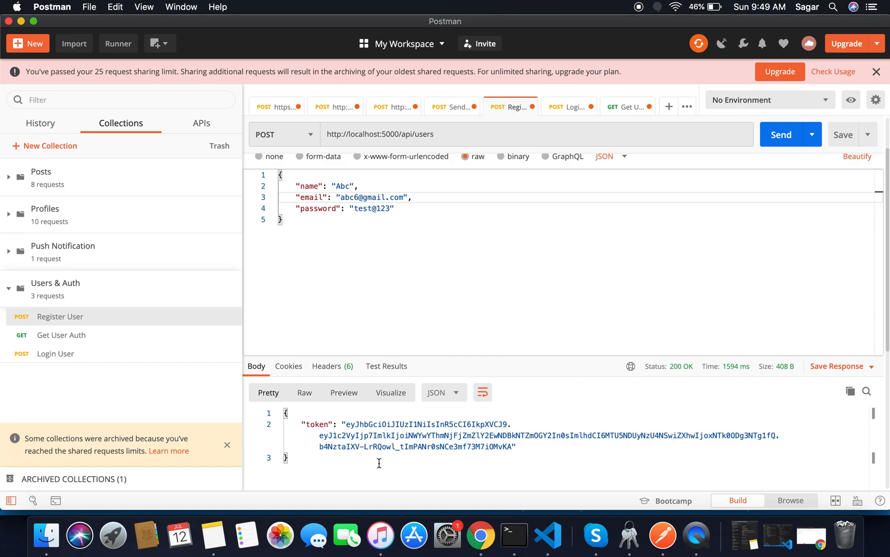
left_click(569, 107)
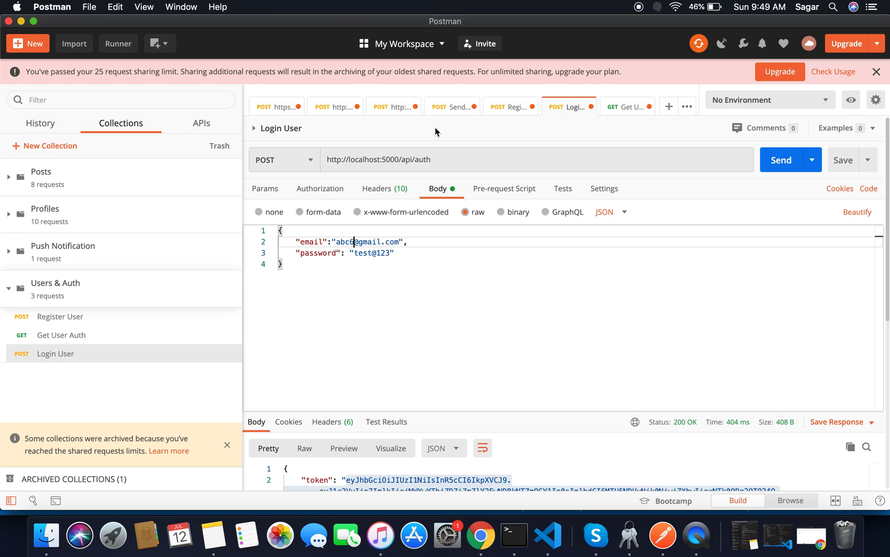
left_click(781, 159)
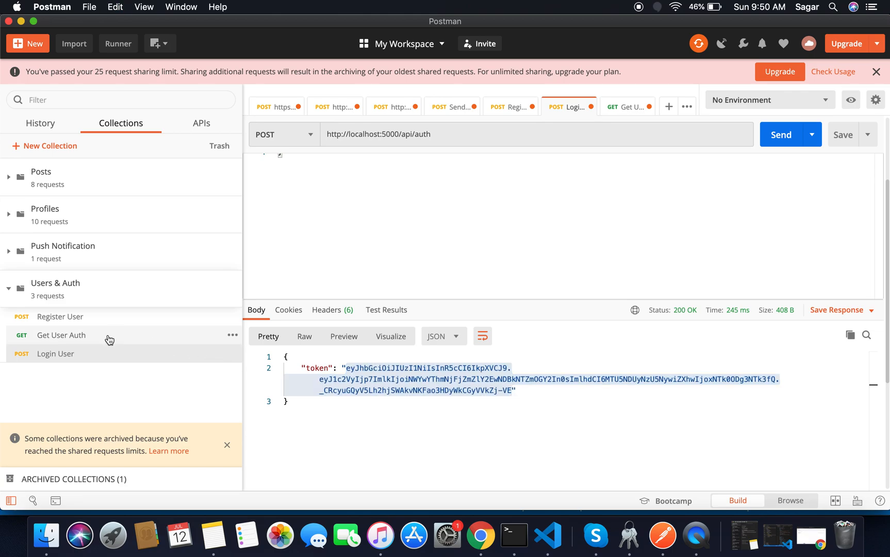
Put the new token in Get User Auth's x-auth-token header and send it.
left_click(628, 106)
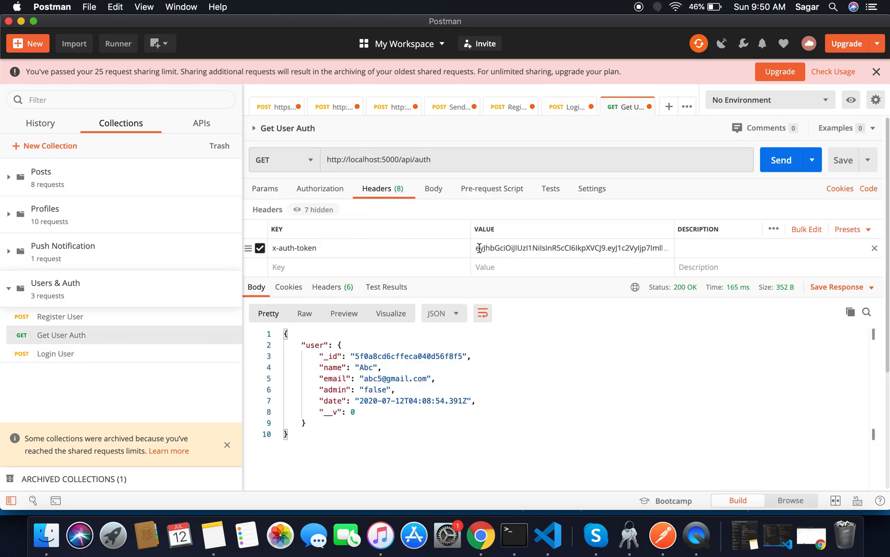
left_click(567, 248)
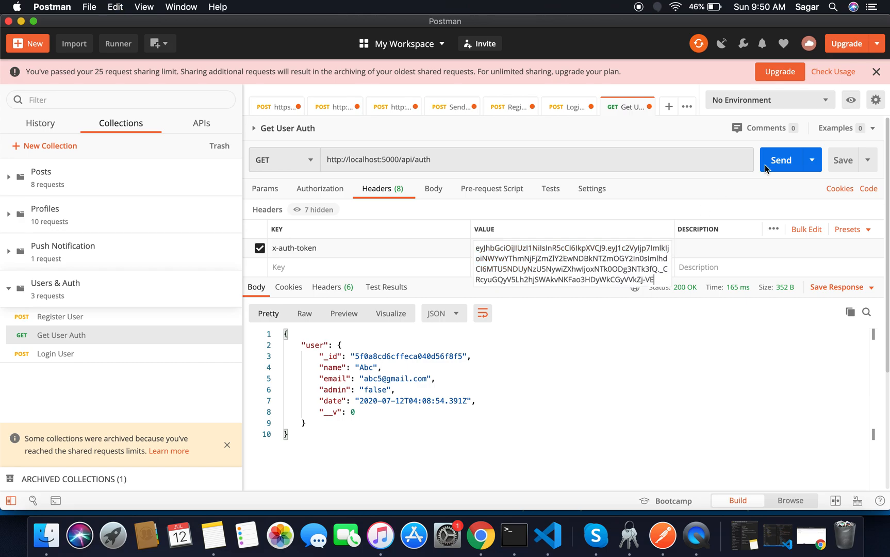
left_click(780, 159)
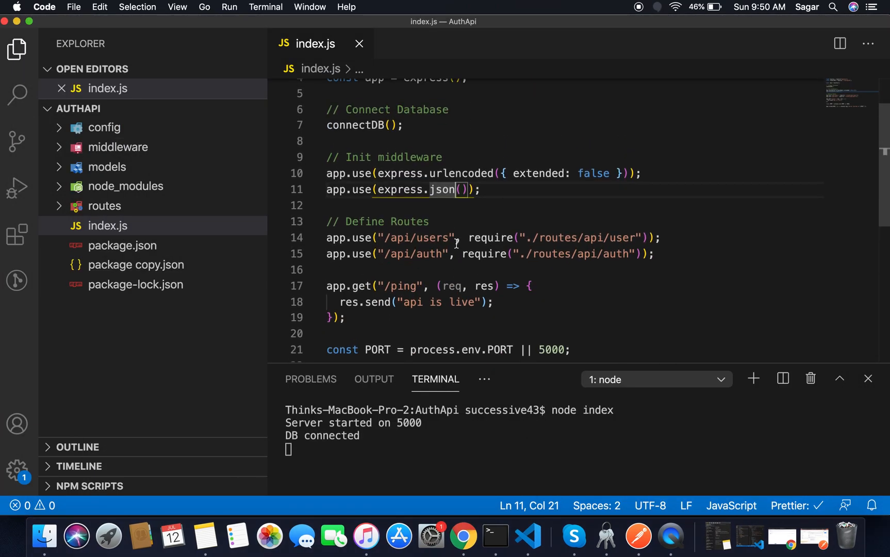
scroll("up", 3)
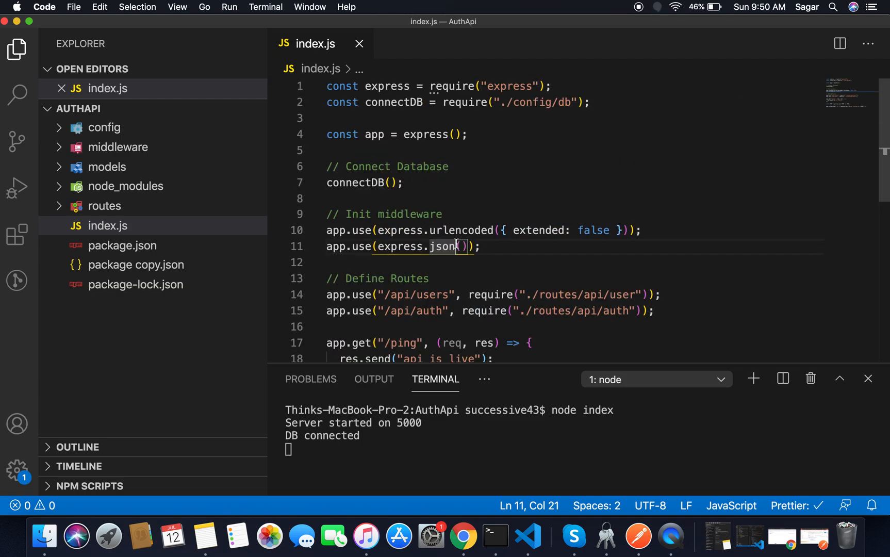
left_click(105, 206)
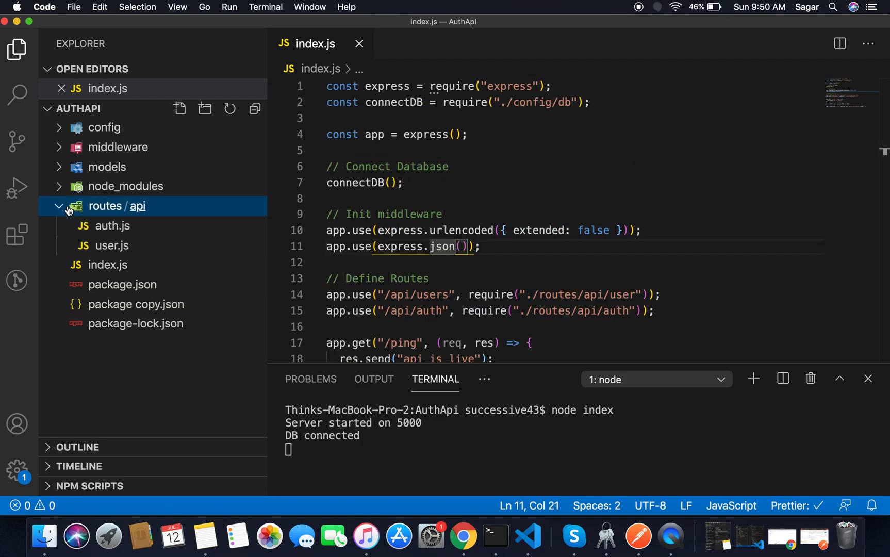
left_click(105, 210)
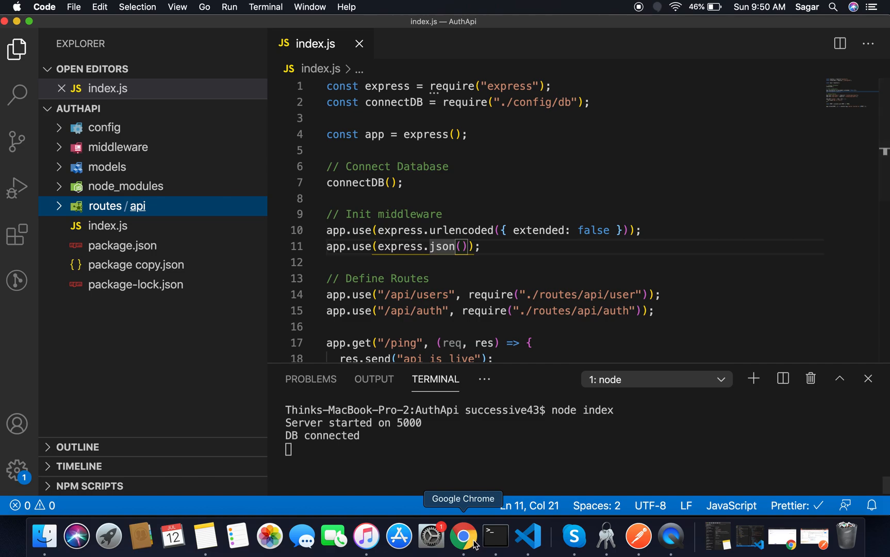
Review the 0.0.0.0/0 whitelist and Cluster0 overview in MongoDB Atlas, then return to VS Code.
left_click(464, 535)
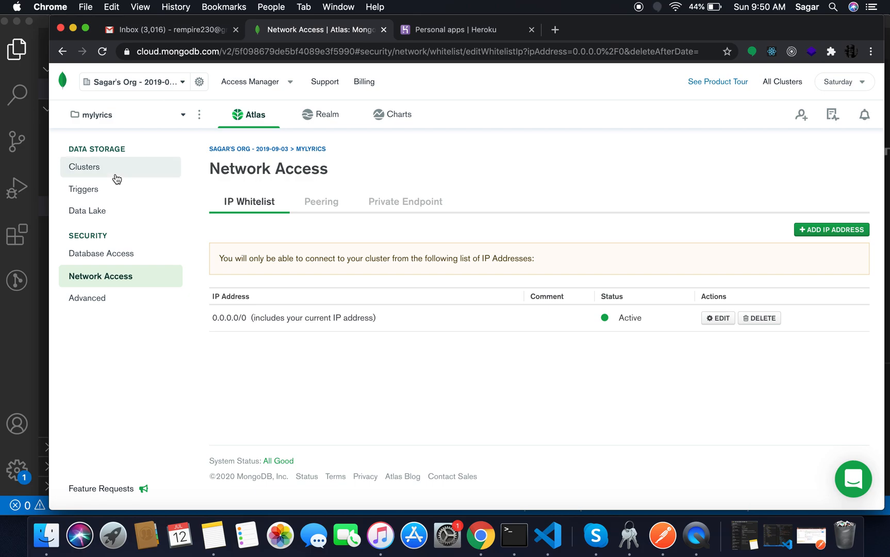
left_click(84, 167)
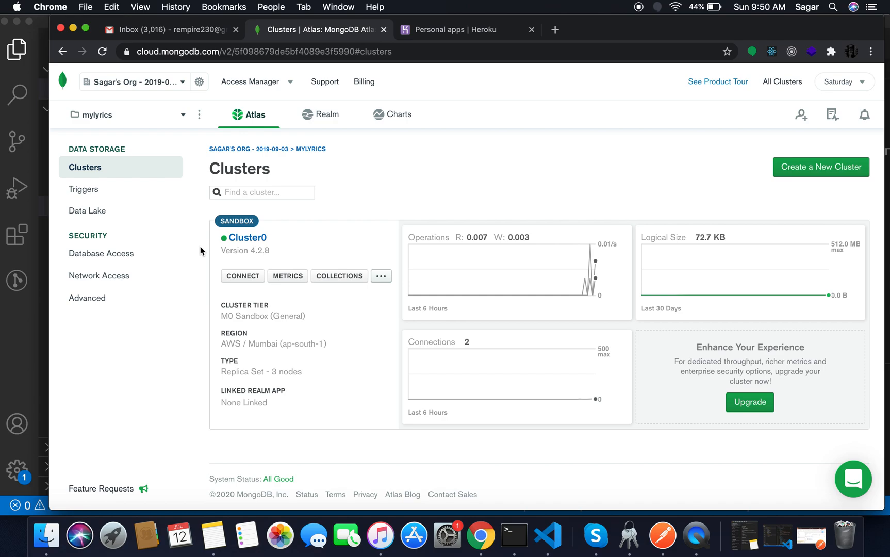
mouse_move(33, 19)
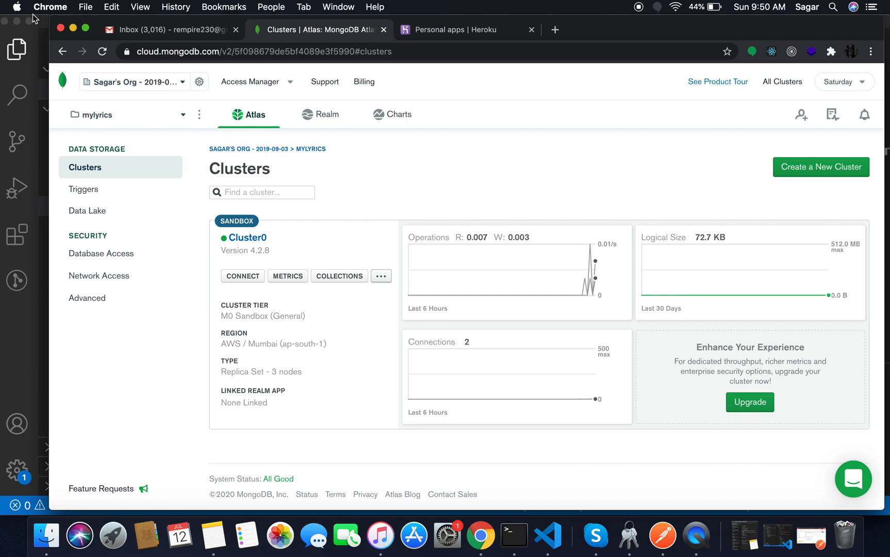
left_click(528, 535)
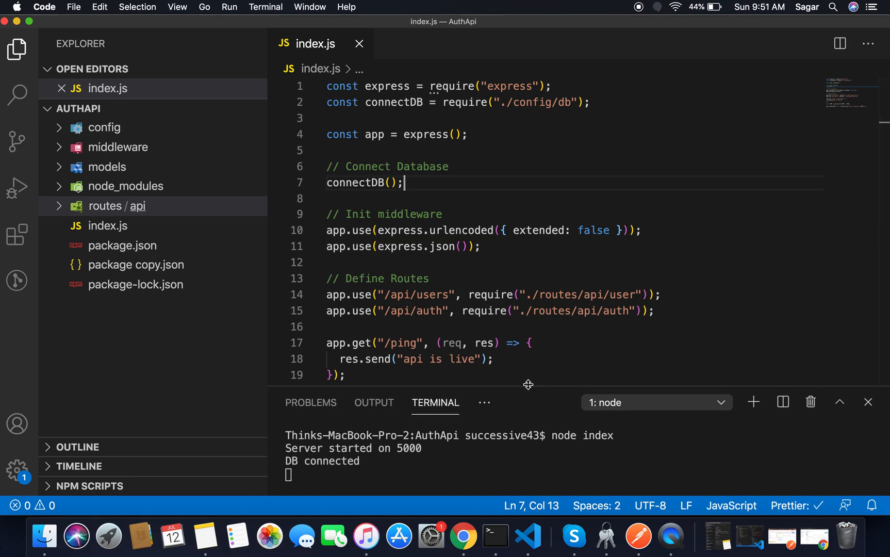
mouse_move(554, 366)
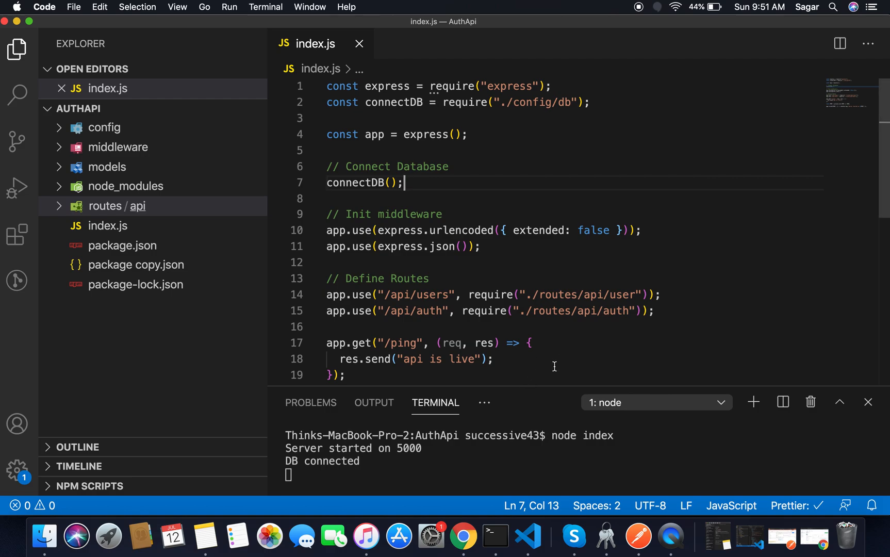
mouse_move(515, 447)
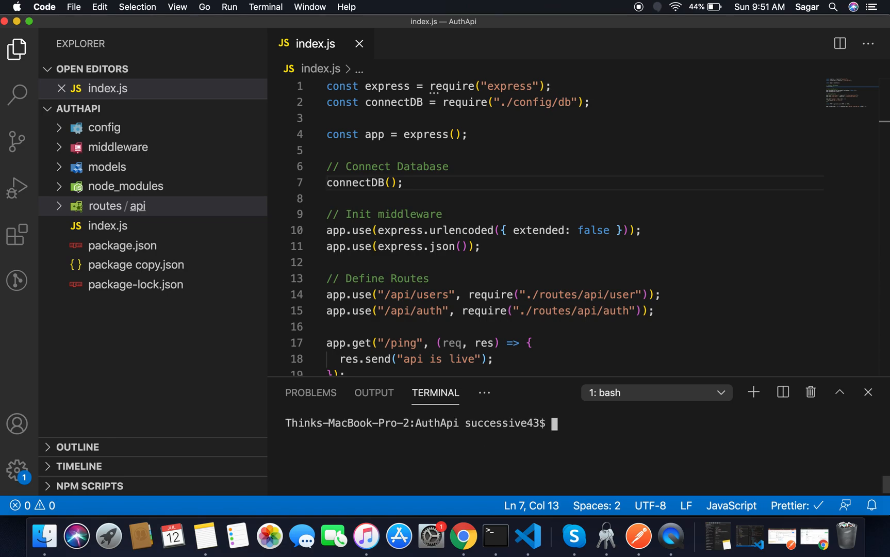
left_click(480, 536)
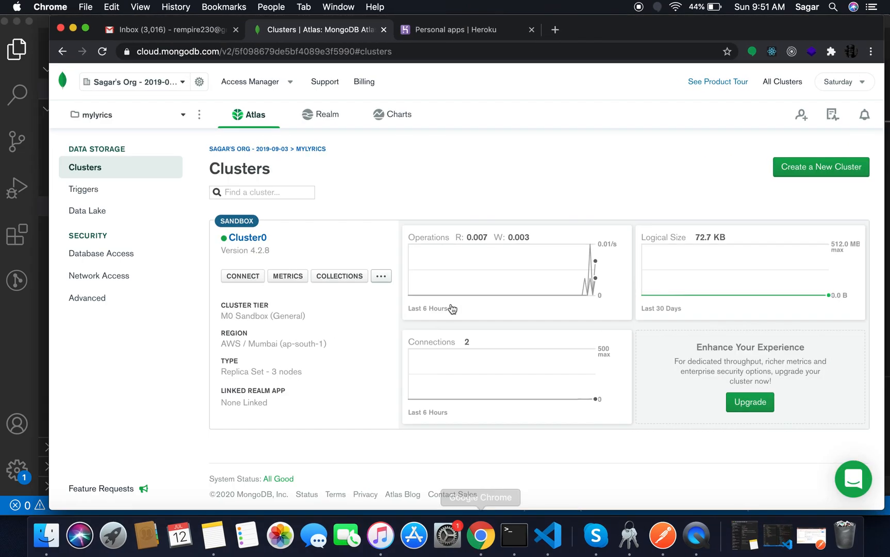
left_click(466, 29)
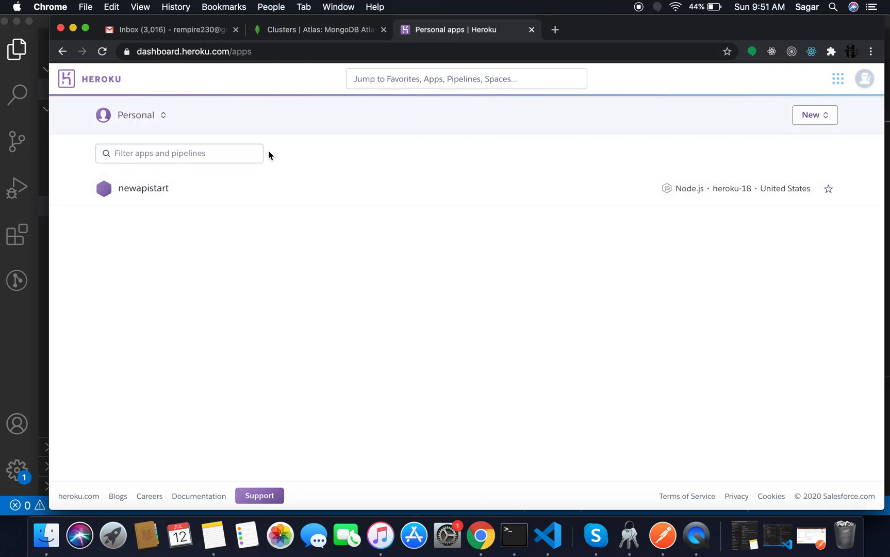
mouse_move(173, 83)
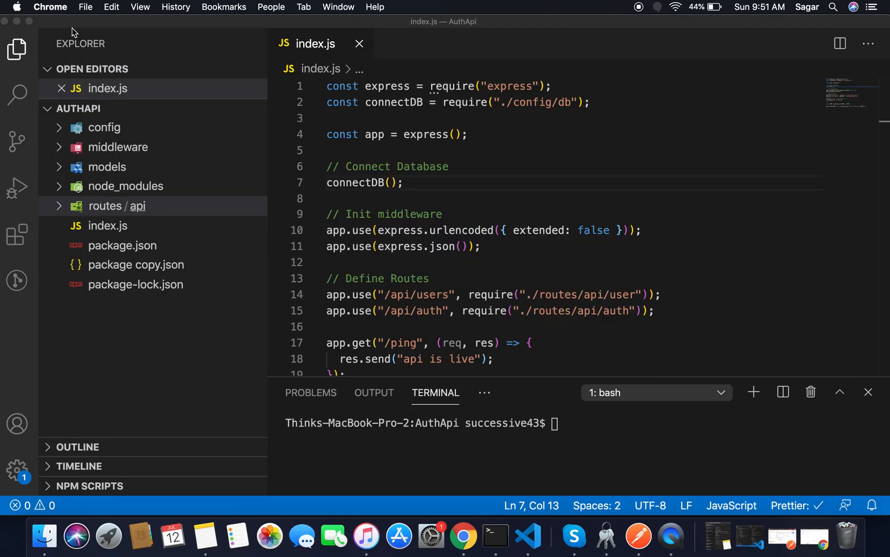
left_click(575, 423)
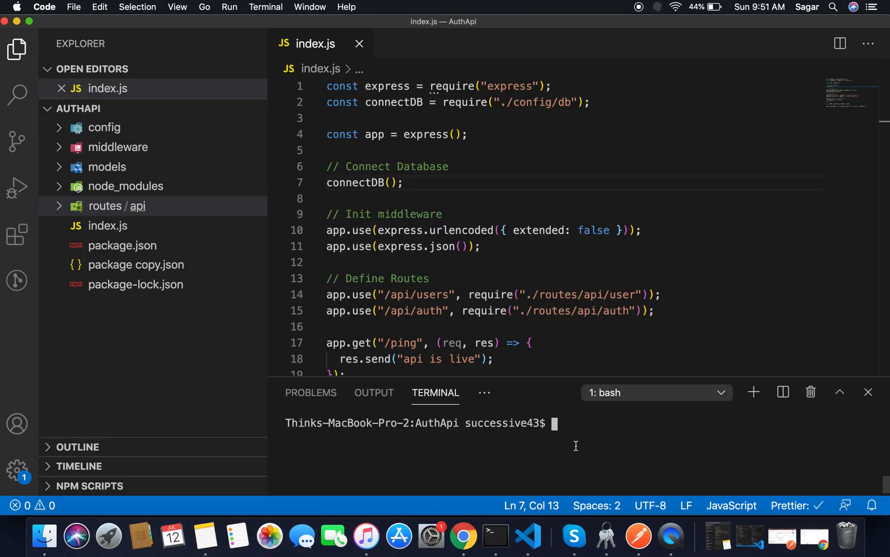
type("herko lo")
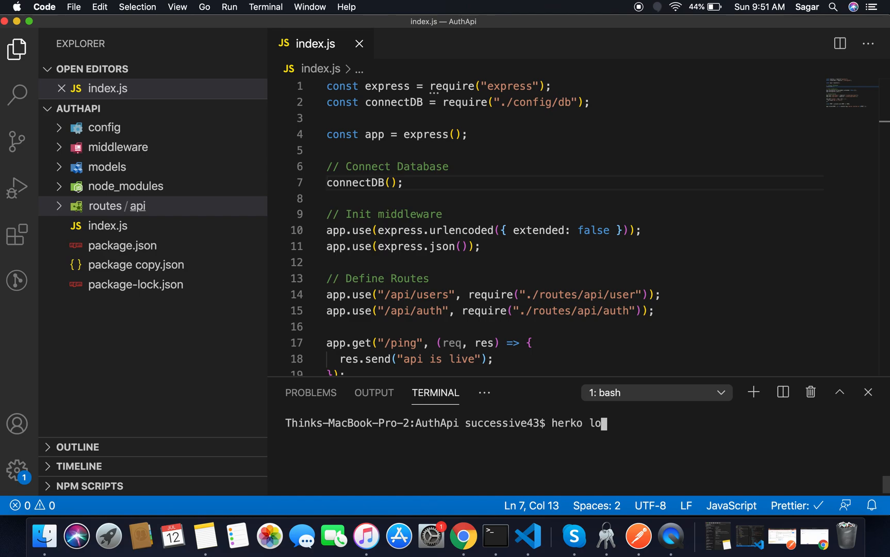
type("gin")
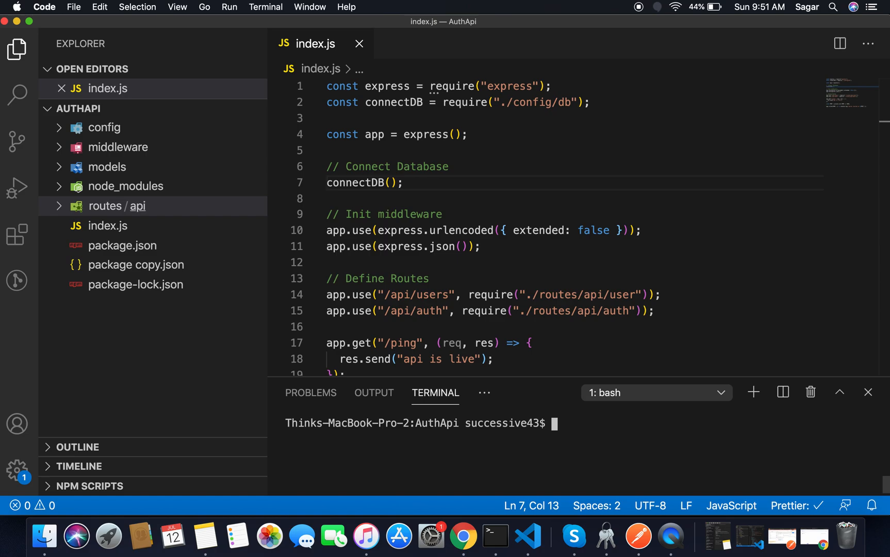
double_click(580, 294)
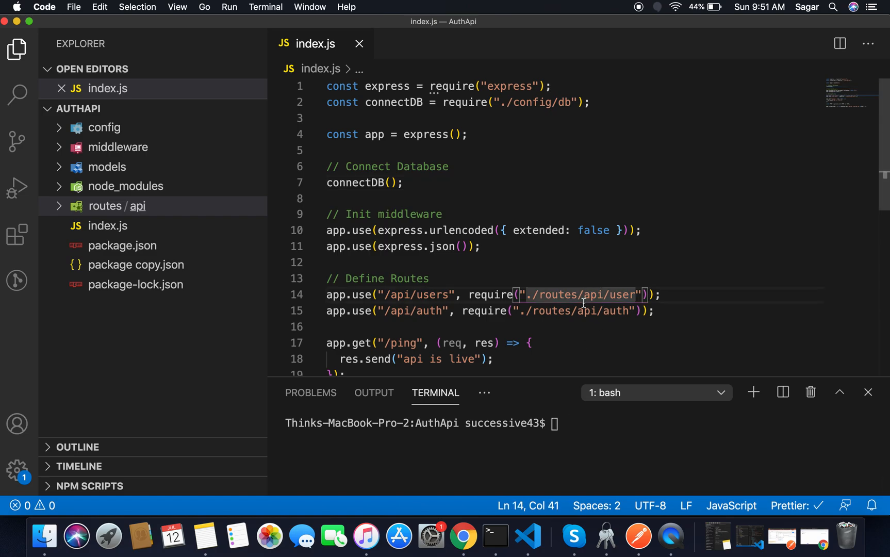
left_click(116, 206)
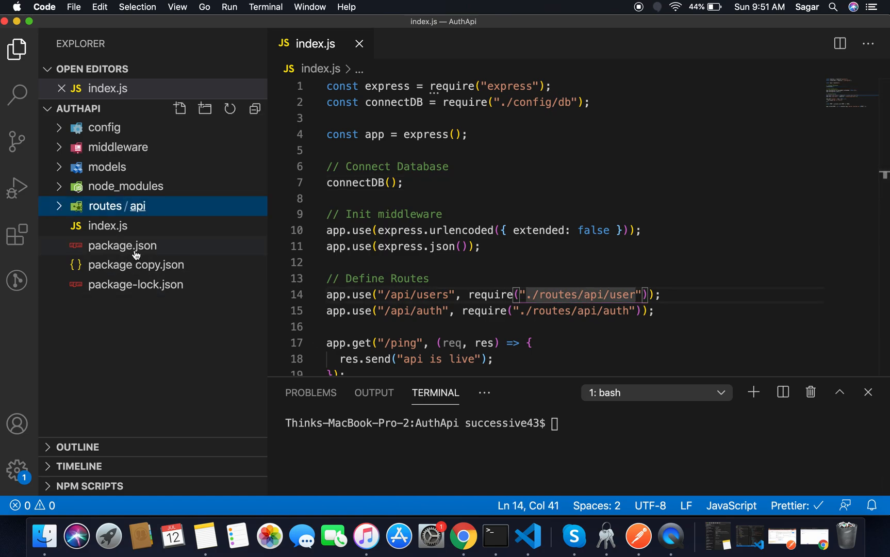
Add a "start" script "set NODE_ENV=development&& node index.js" to package.json.
left_click(123, 246)
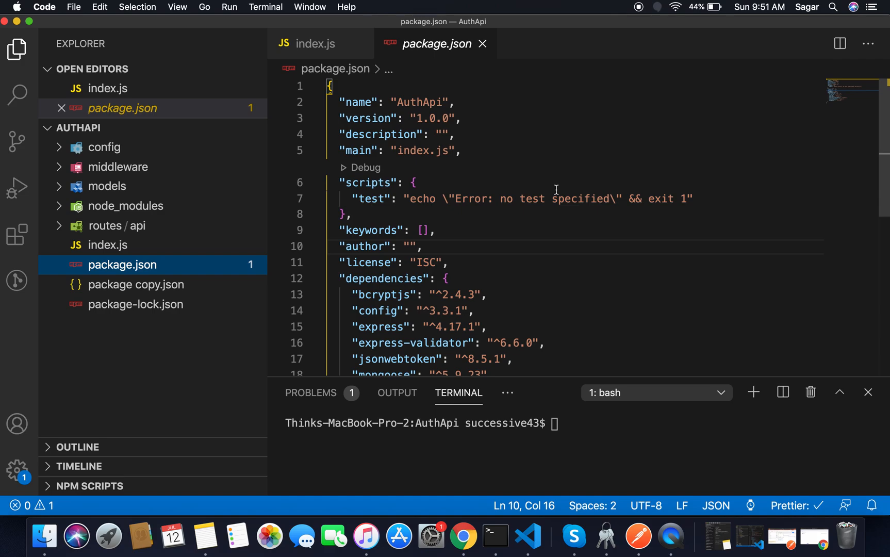
mouse_move(592, 192)
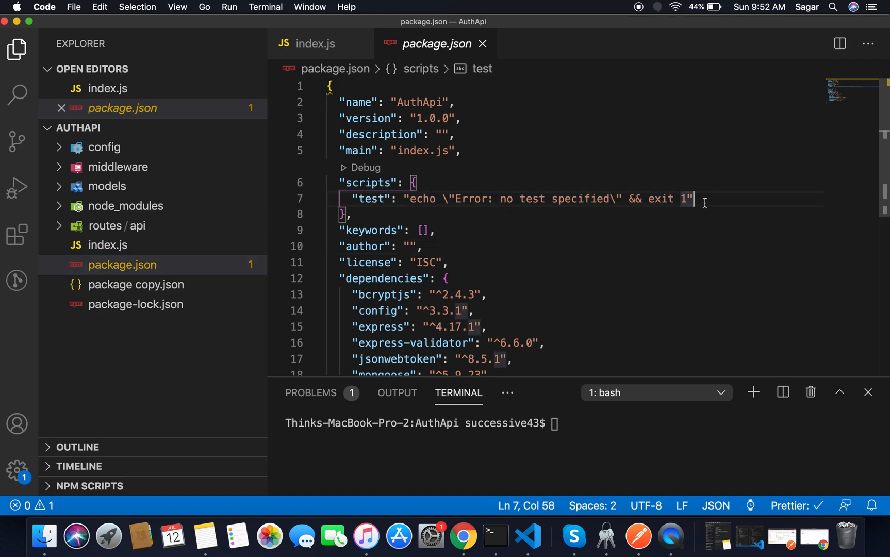
type("\"")
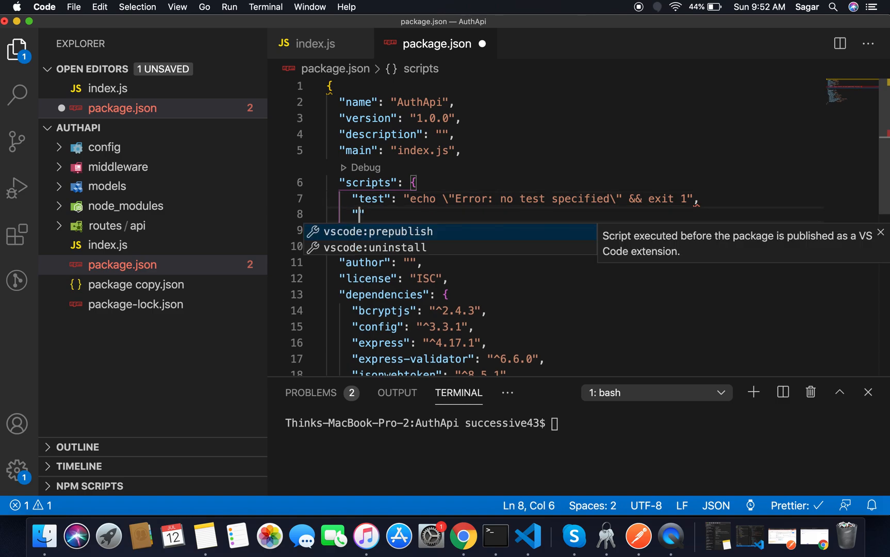
type("sat")
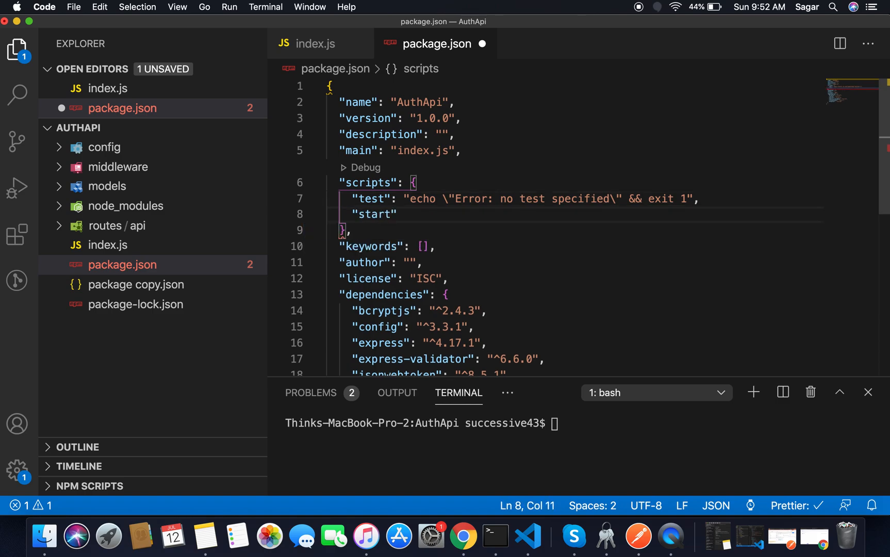
type("\":")
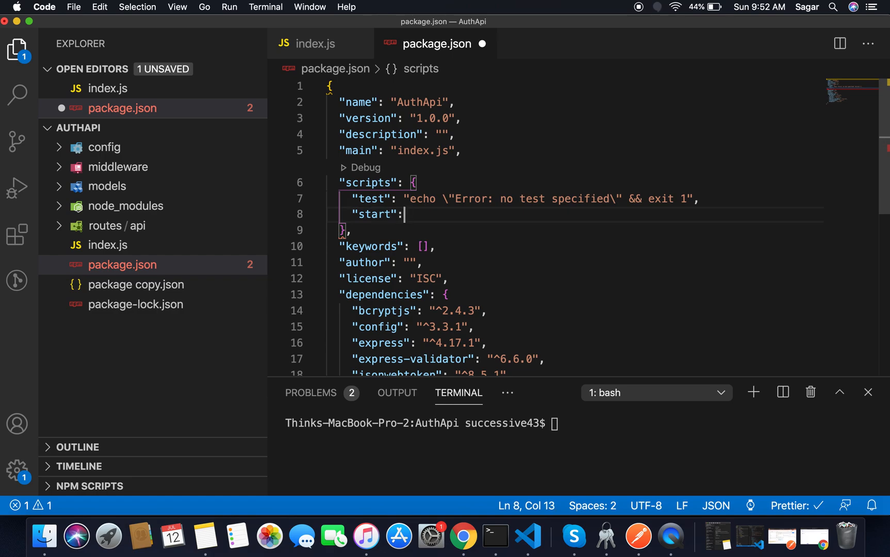
type("\"")
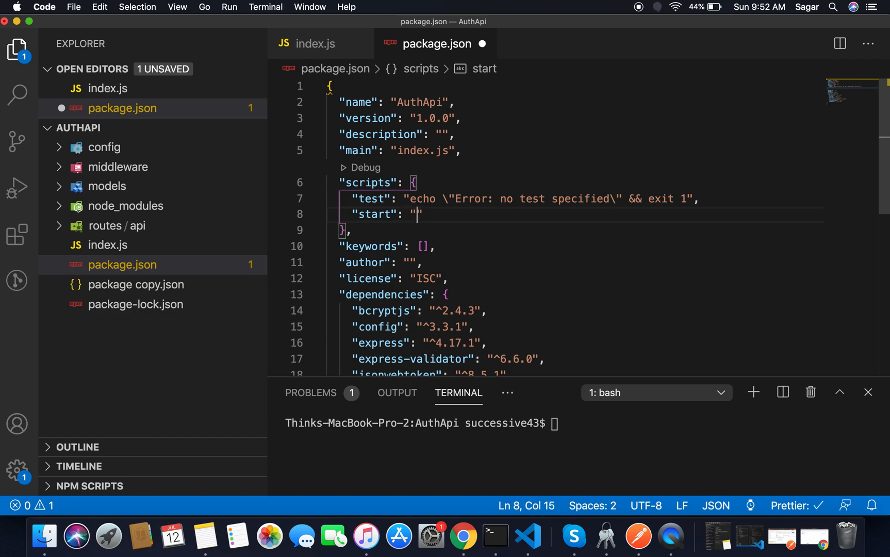
type("set")
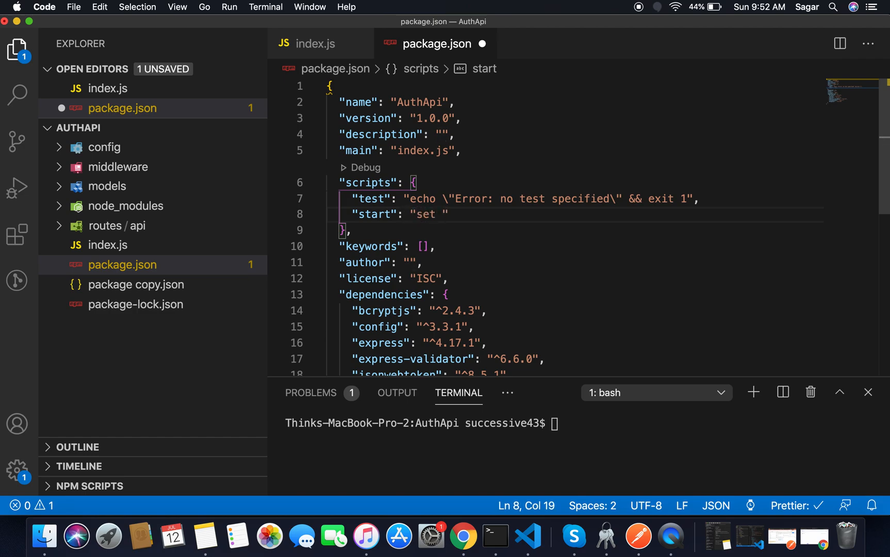
type("NODE")
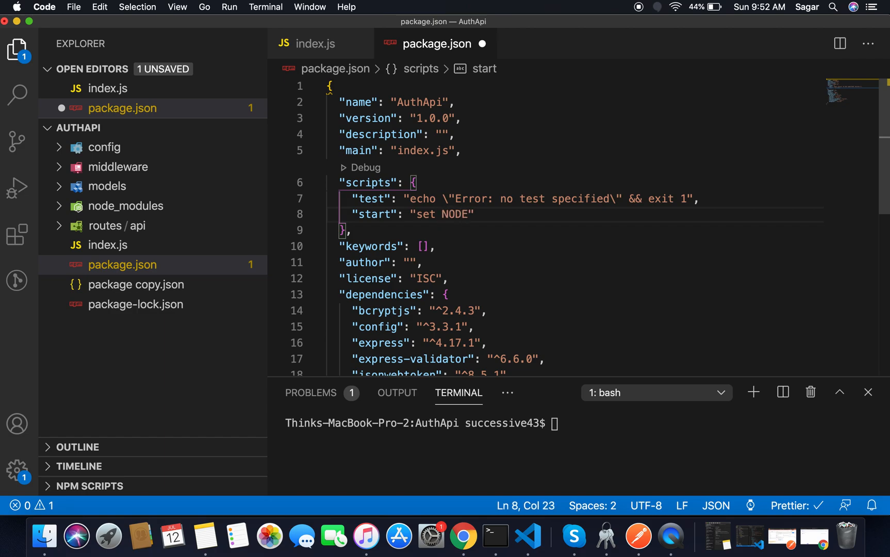
type("_ENV")
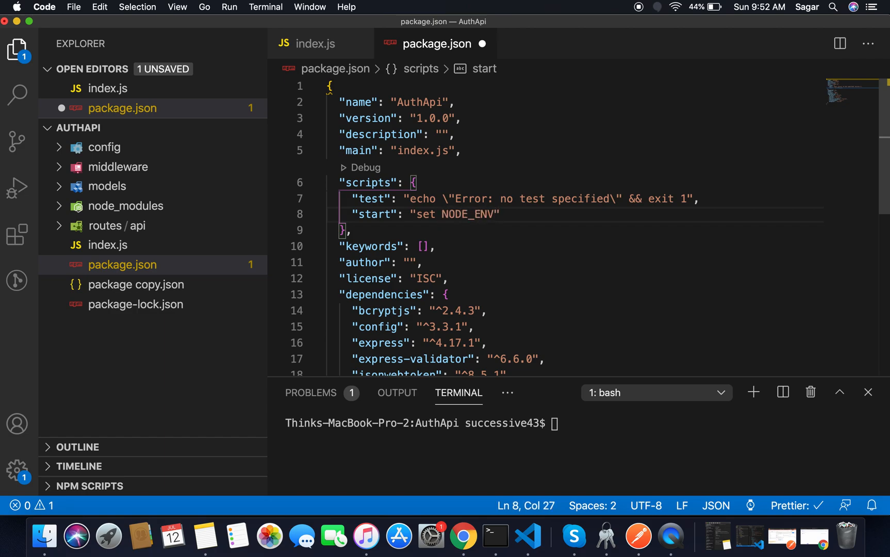
type("=dev")
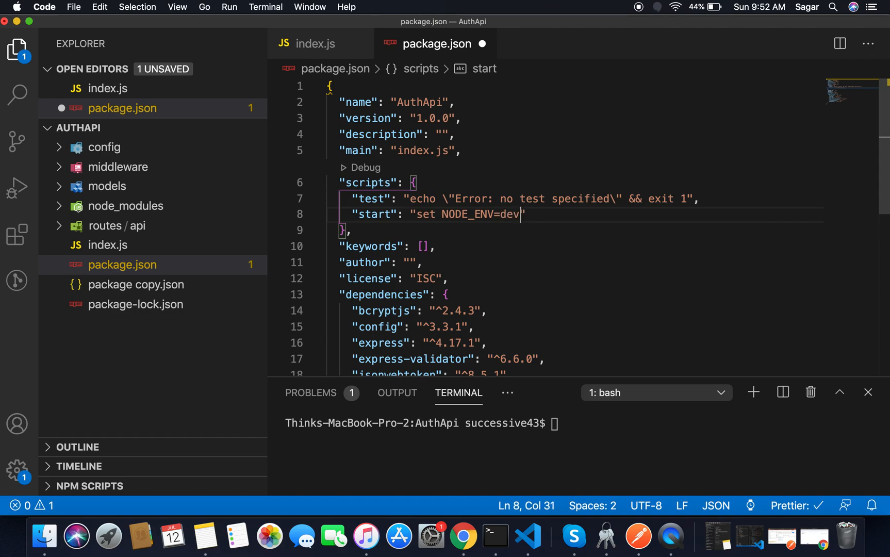
type("opmen")
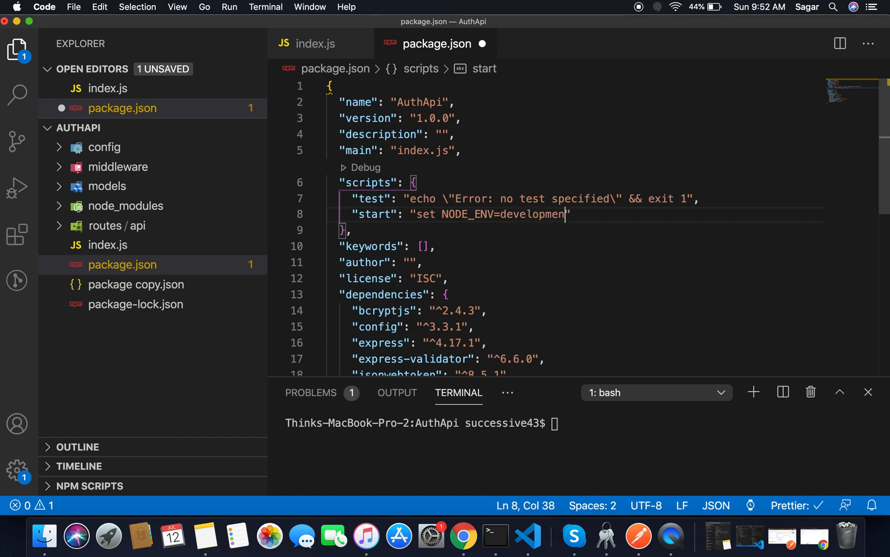
type("t\"")
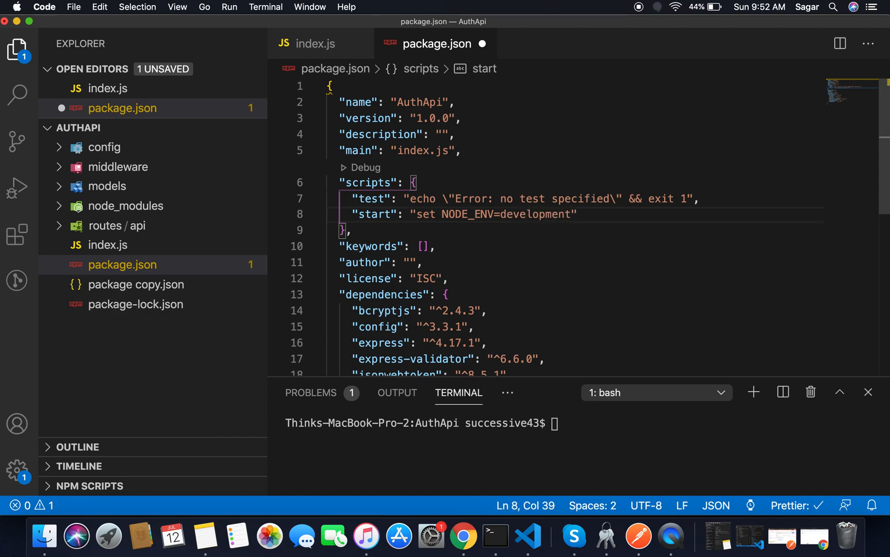
type("&& node")
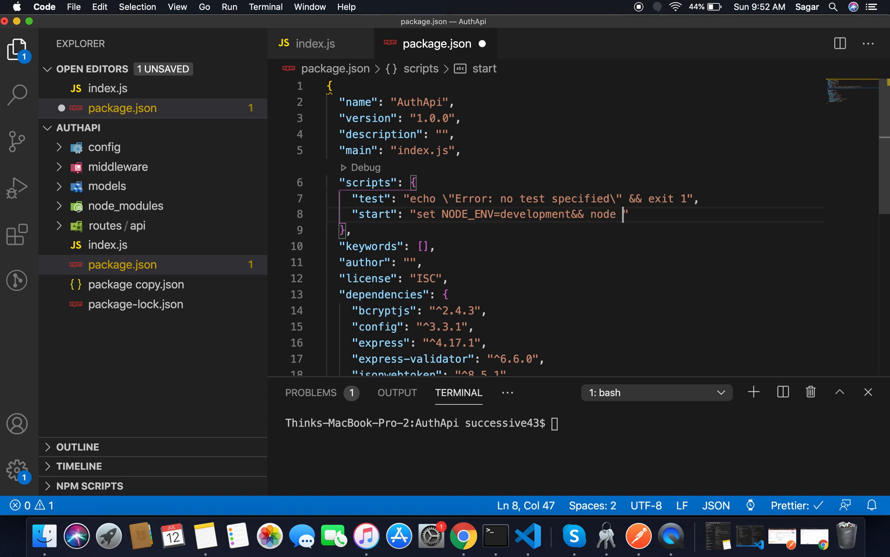
type("inde")
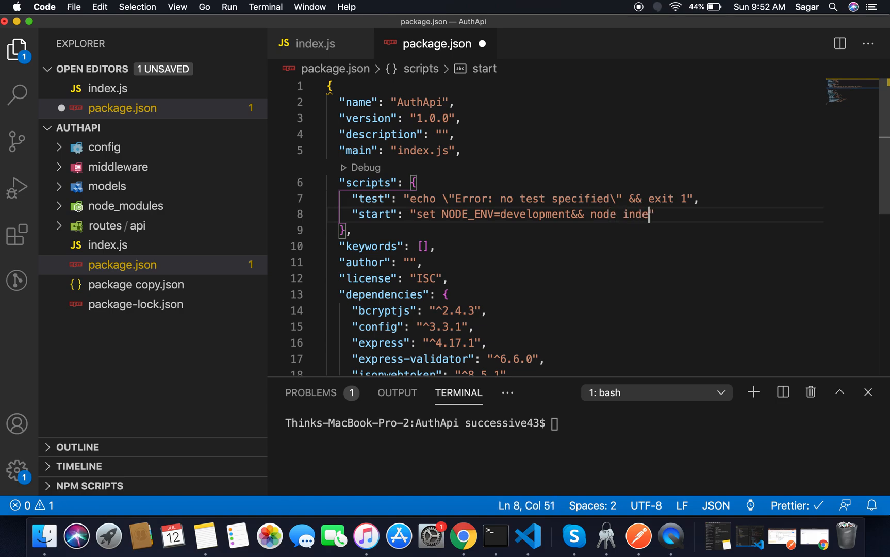
type("x.js")
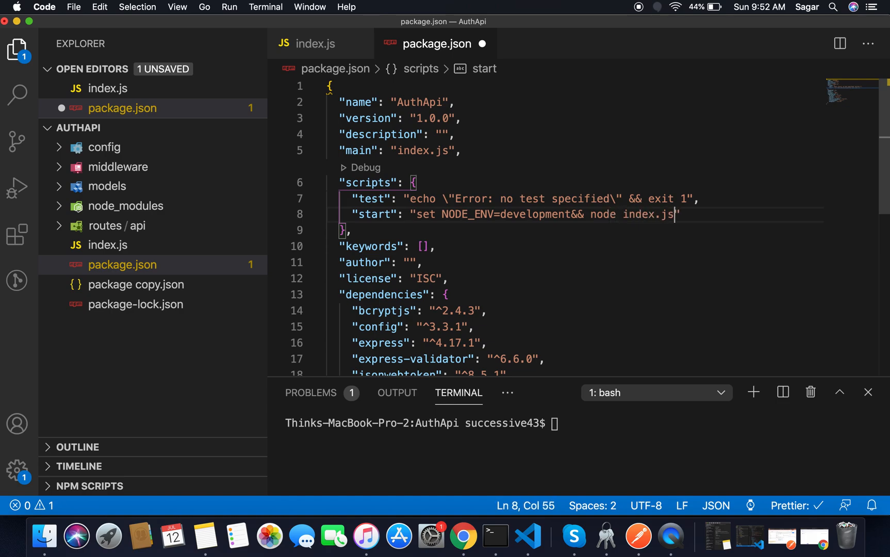
type("\",")
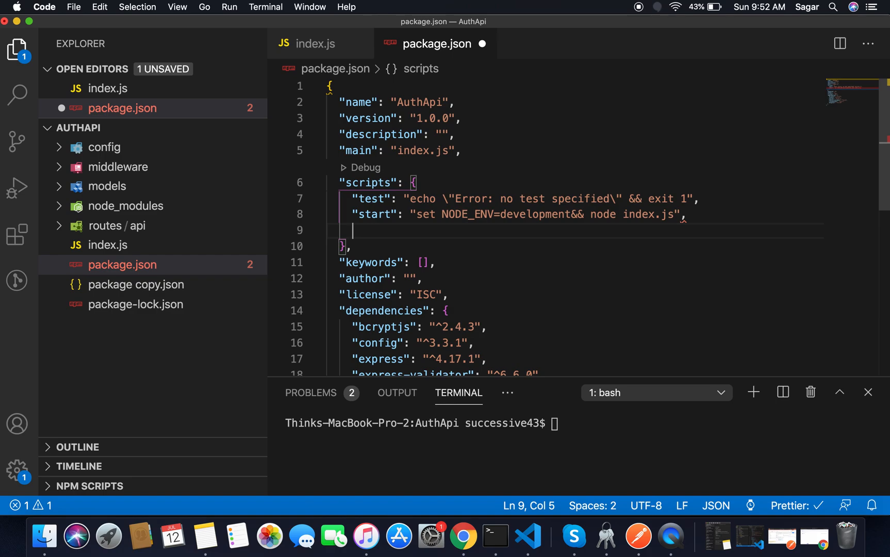
Add a "start-prod" script copy that sets NODE_ENV to production.
type("\"start\": \"set NODE_ENV=development&& node index.js\",")
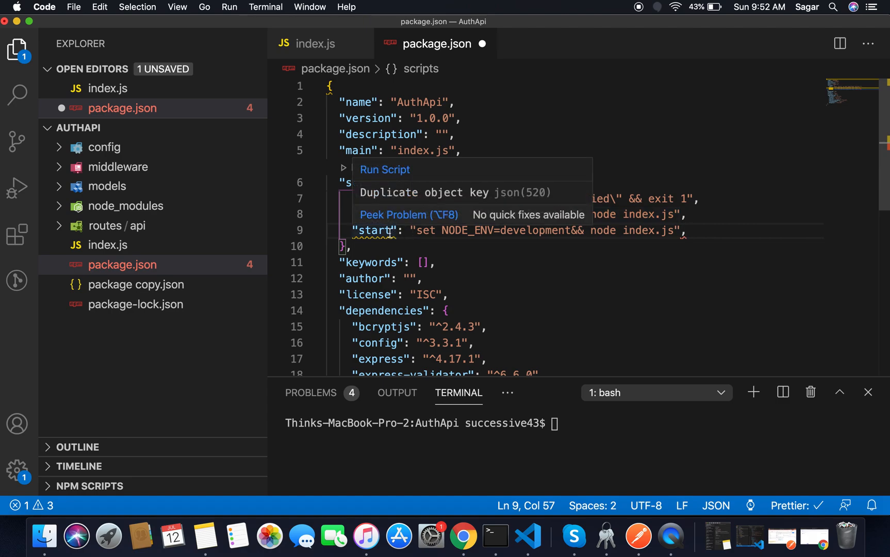
type("-")
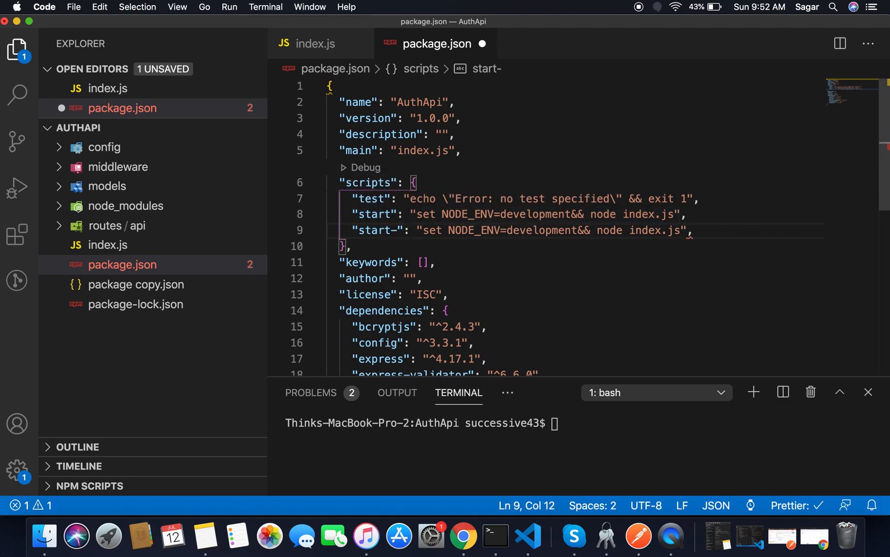
type("prod")
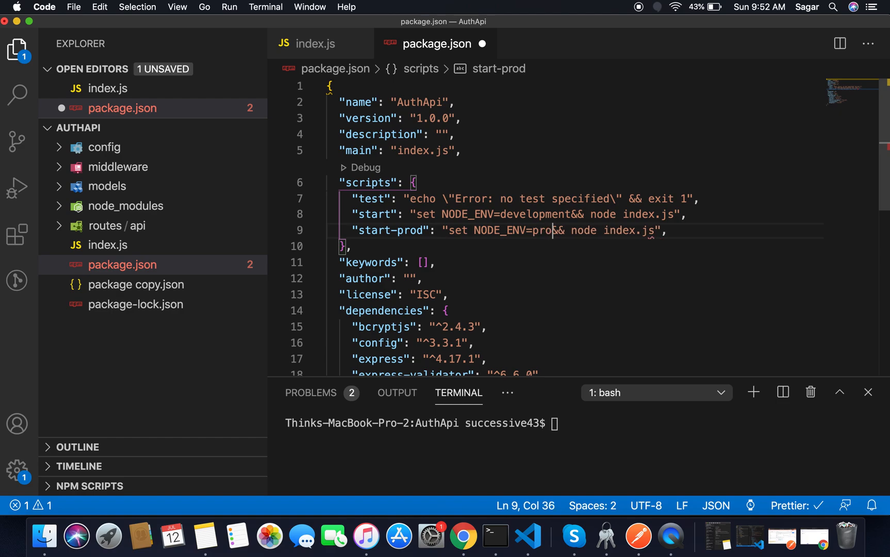
type("ction")
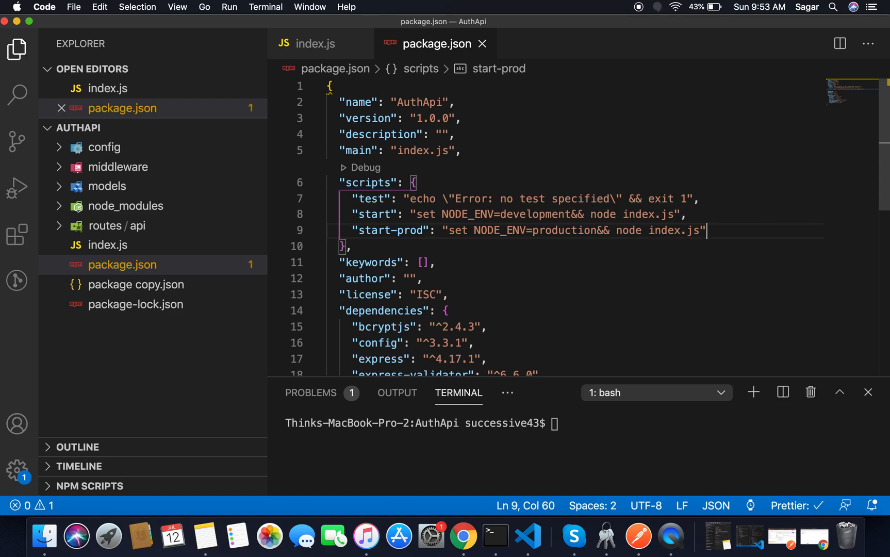
Check node -v reports v12.14.1 and add an engines block with node "12.14.1".
scroll("down", 3)
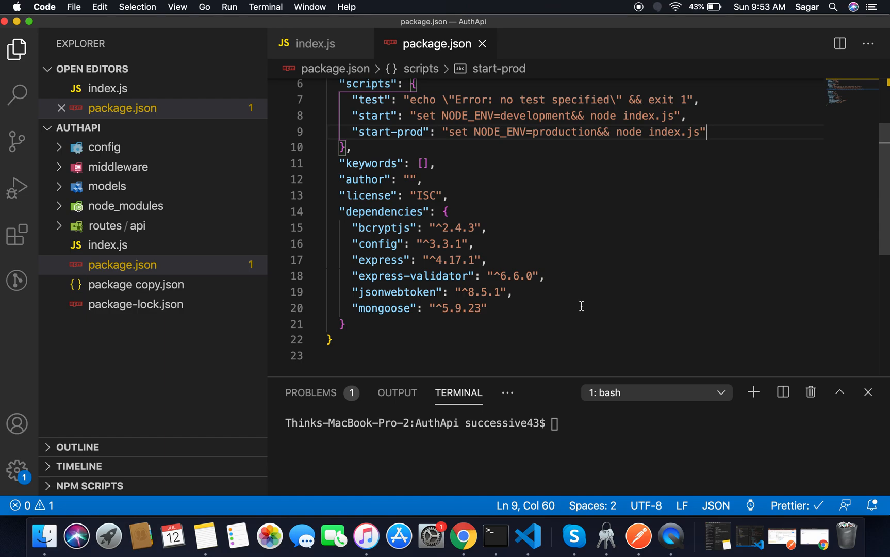
mouse_move(586, 422)
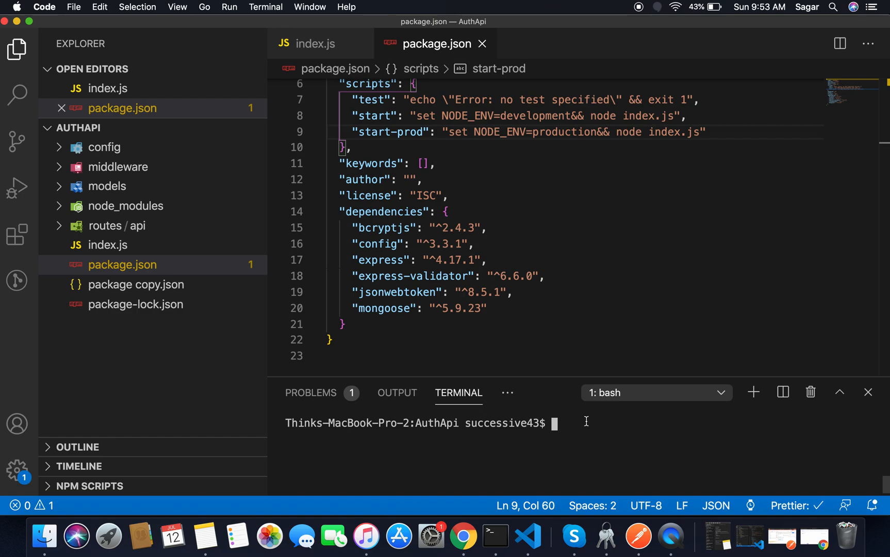
type("node -v")
left_click(576, 324)
type(",")
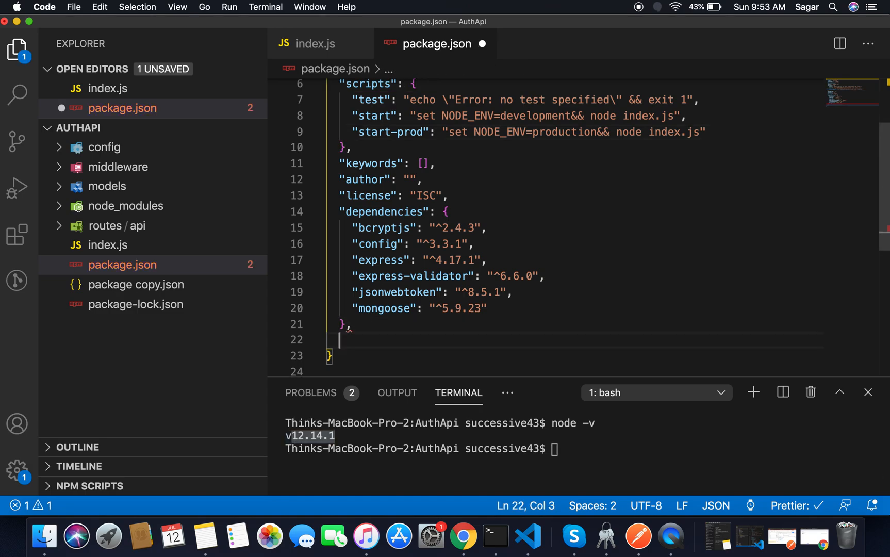
type("\"en\"")
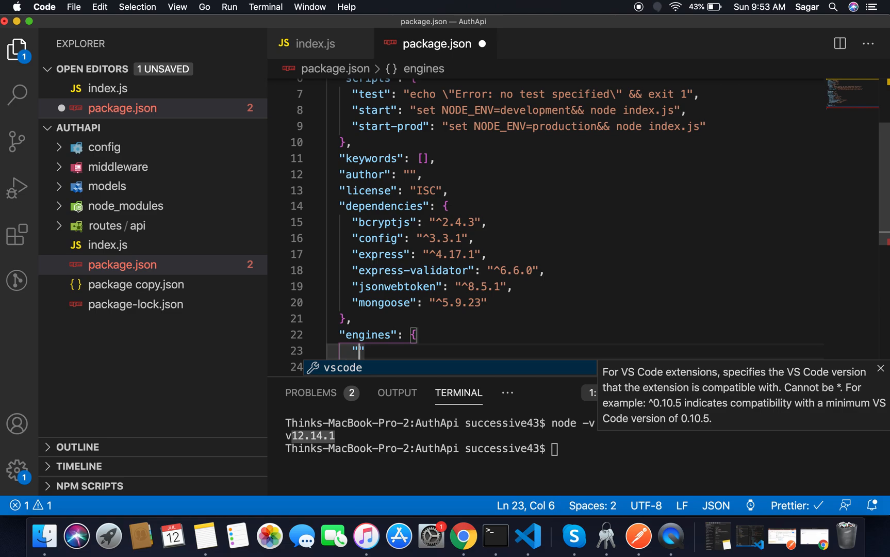
type("node")
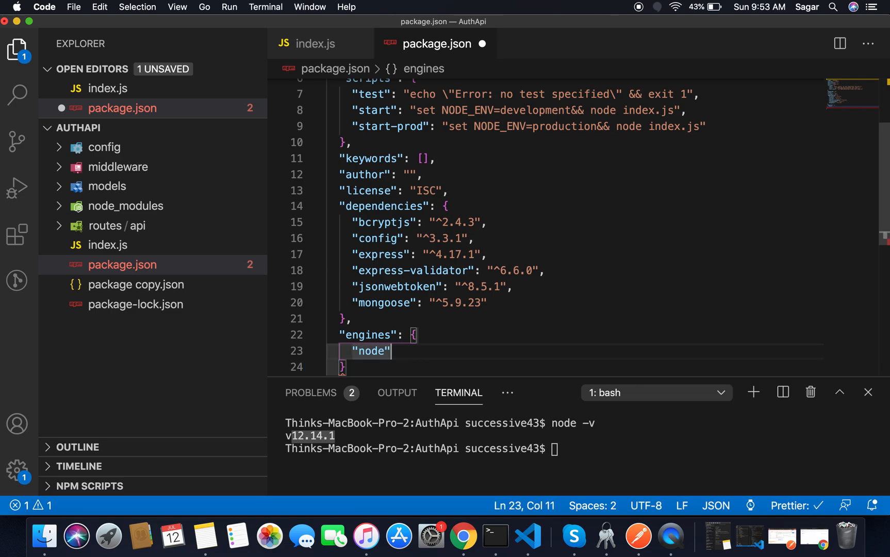
type(": \"12.14.1\"")
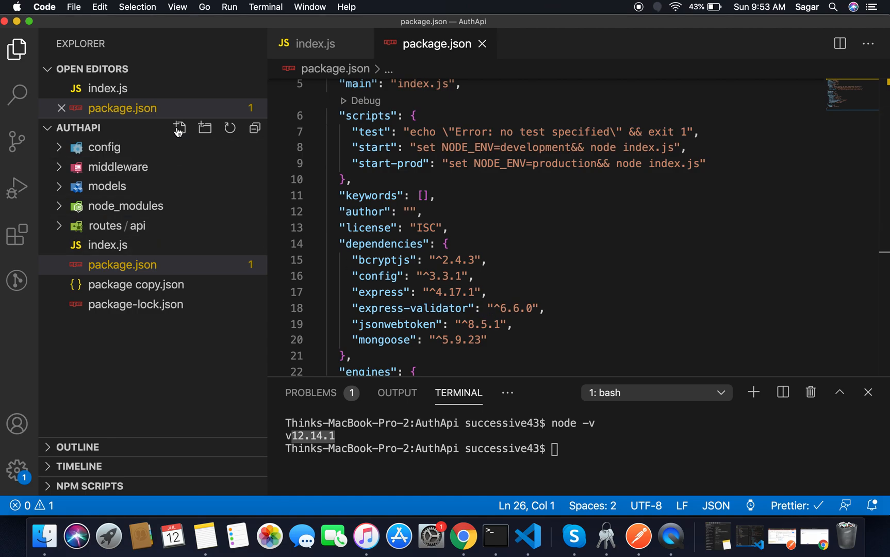
Create a Procfile containing the line "web: node index.js" and save it.
type("Proc")
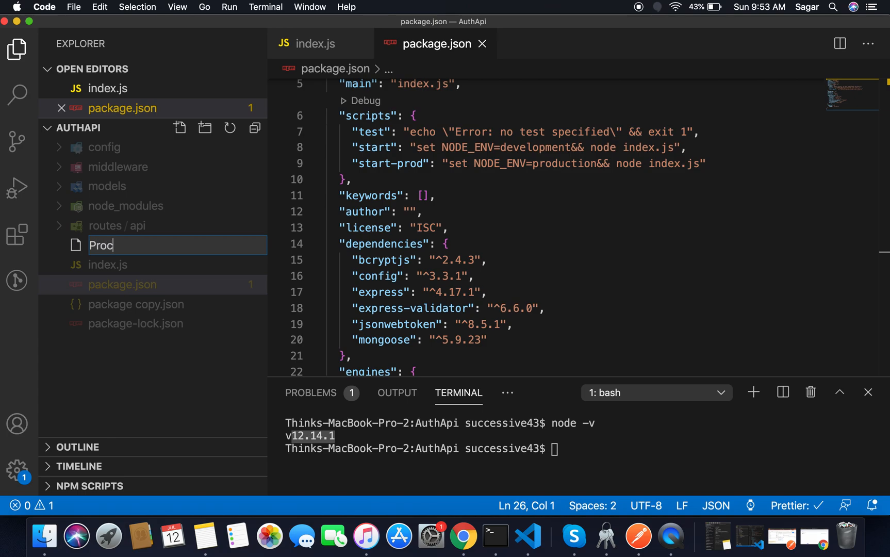
type("file")
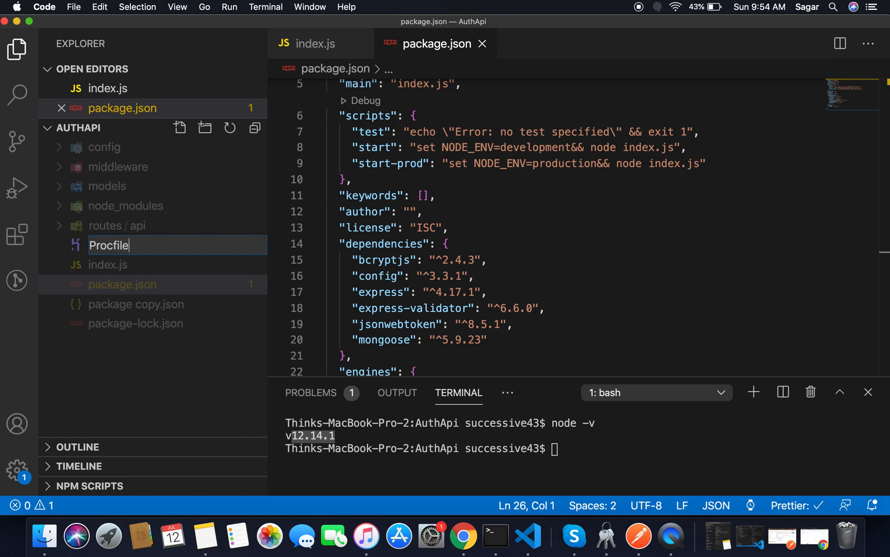
type("web")
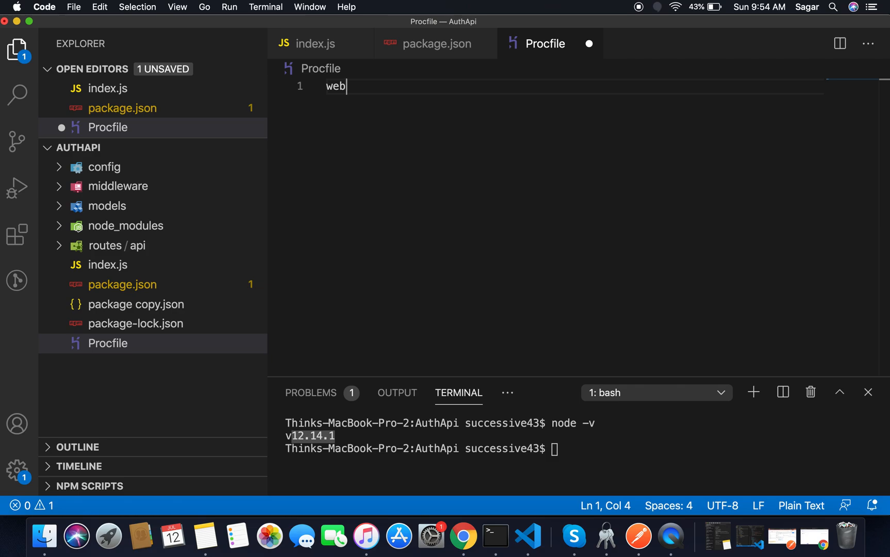
type(": node")
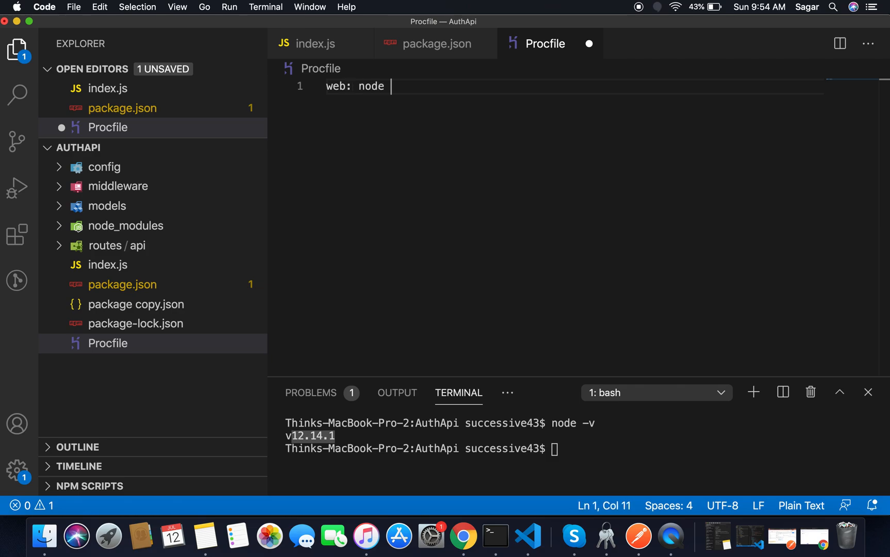
type("inde")
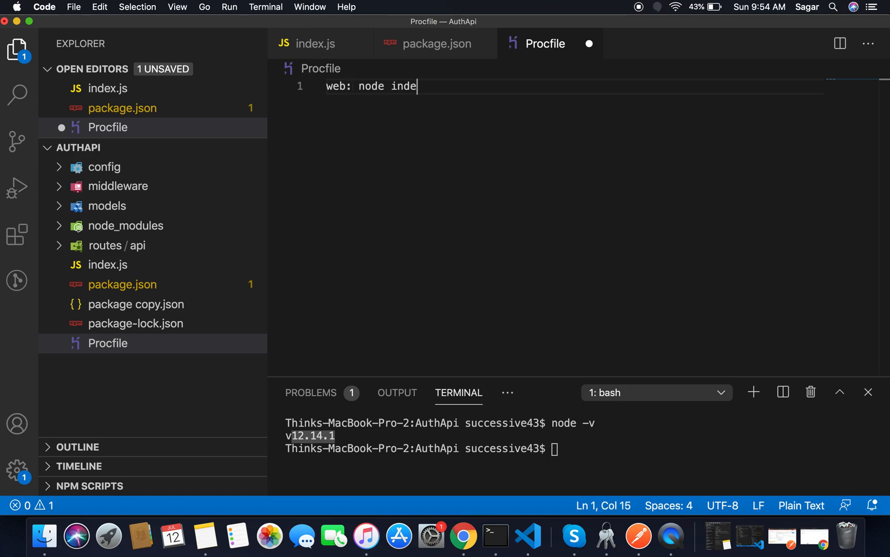
type("x.js")
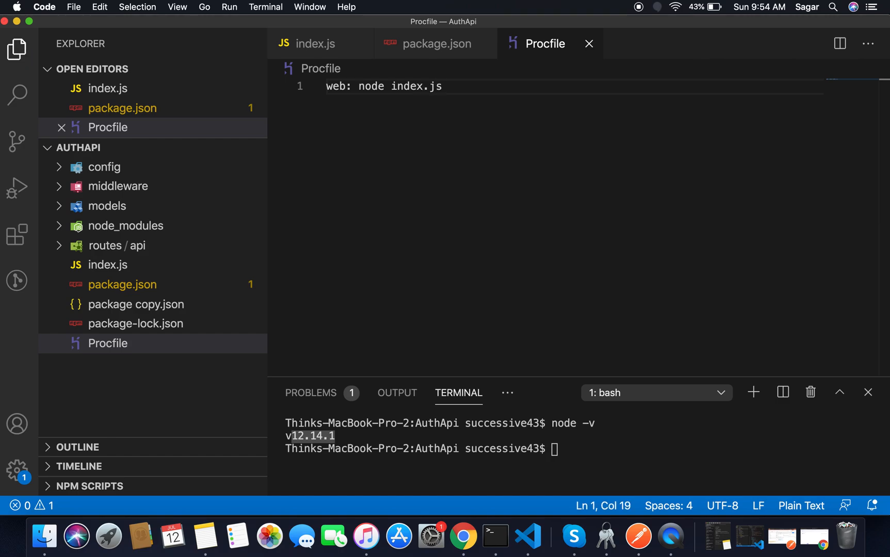
mouse_move(433, 460)
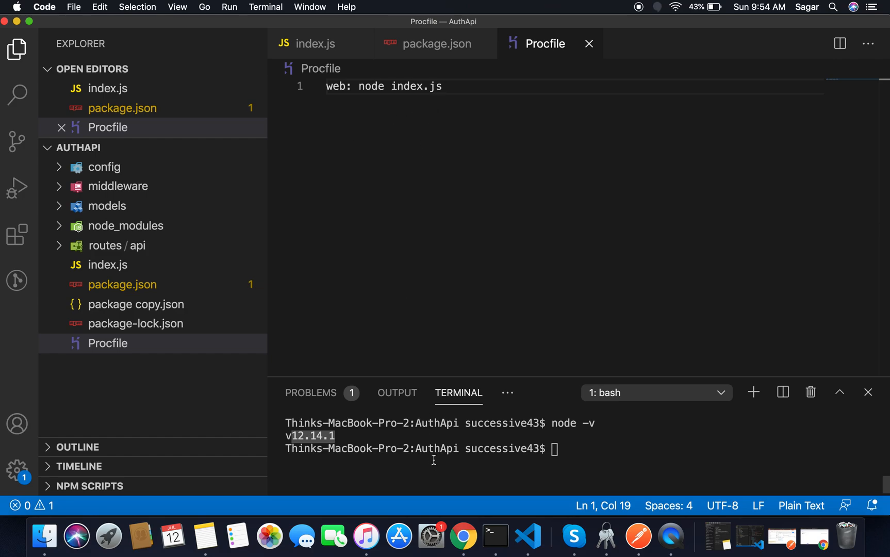
mouse_move(816, 536)
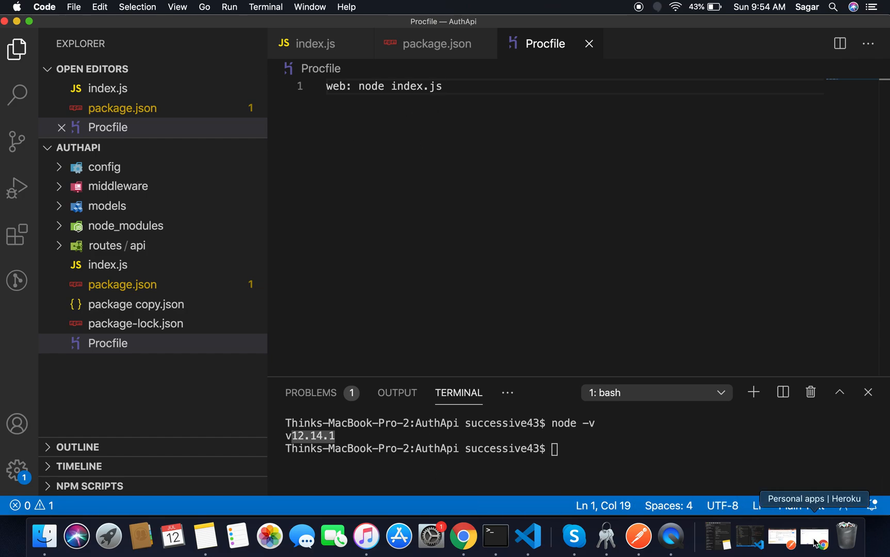
Go to the MongoDB Atlas project's Network Access page in the browser.
left_click(814, 533)
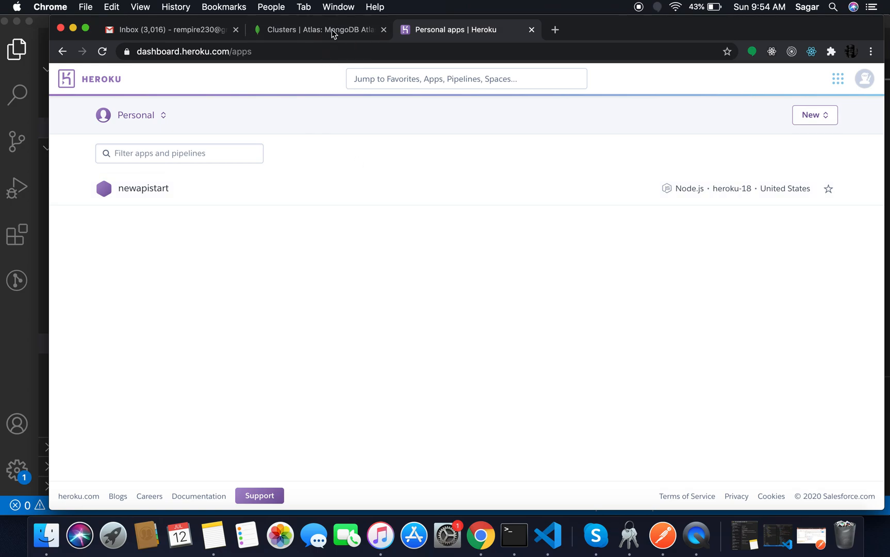
left_click(318, 29)
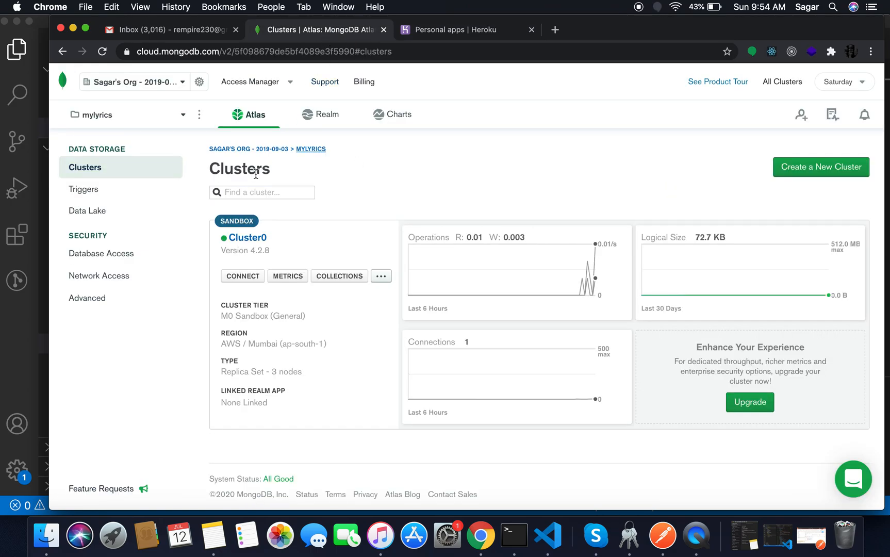
left_click(100, 276)
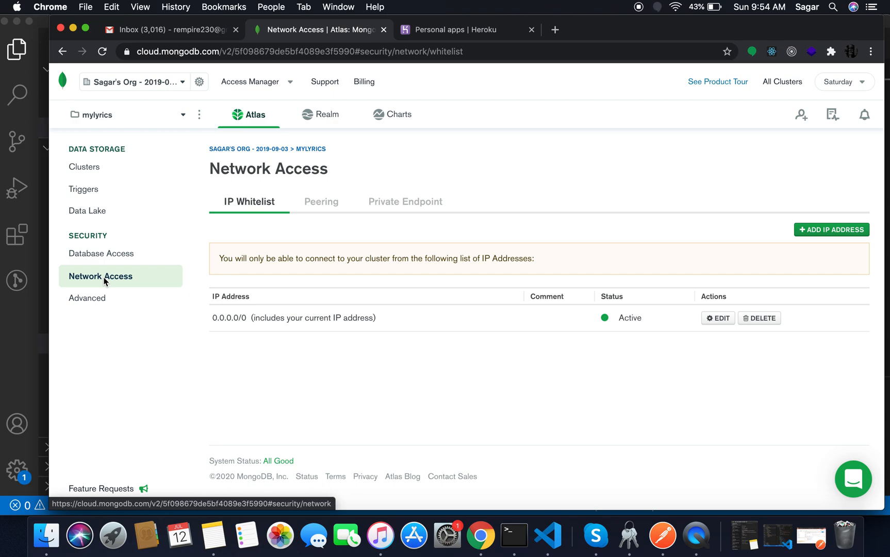
mouse_move(326, 311)
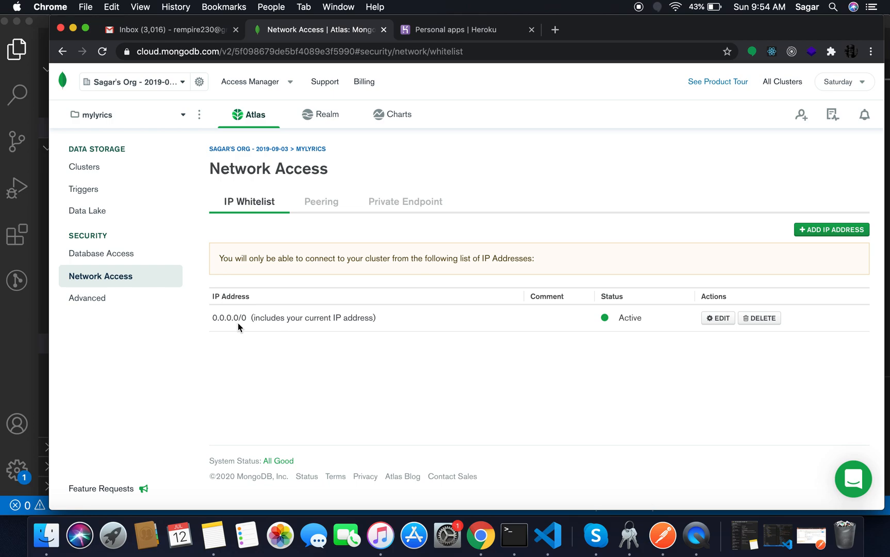
mouse_move(246, 314)
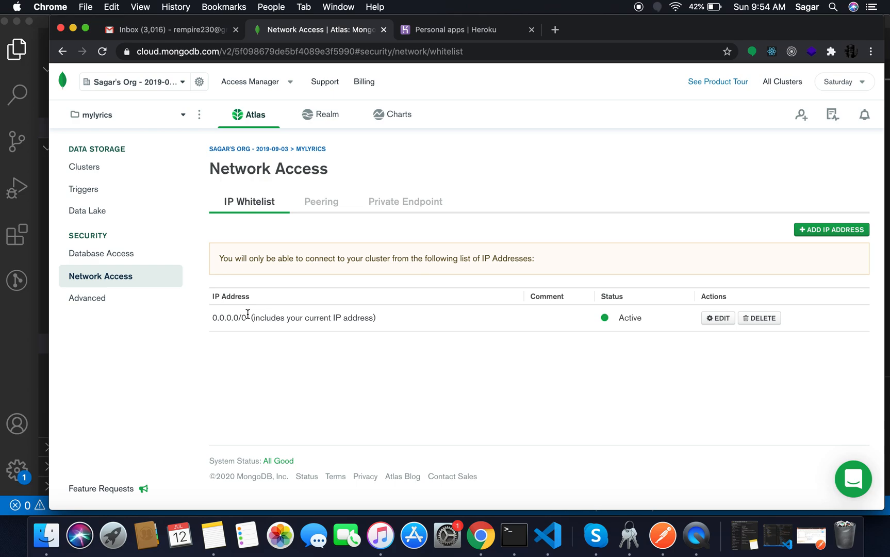
mouse_move(717, 318)
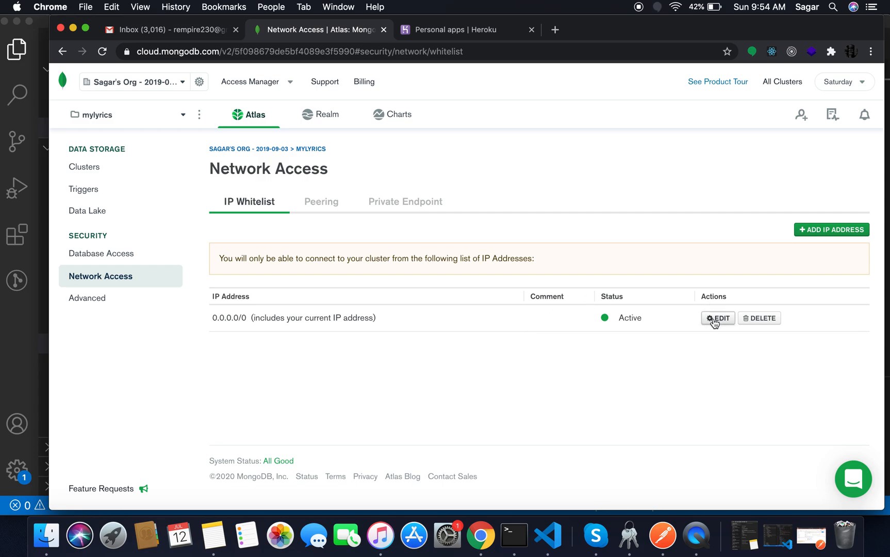
Open the edit form for the 0.0.0.0/0 IP whitelist entry.
left_click(717, 317)
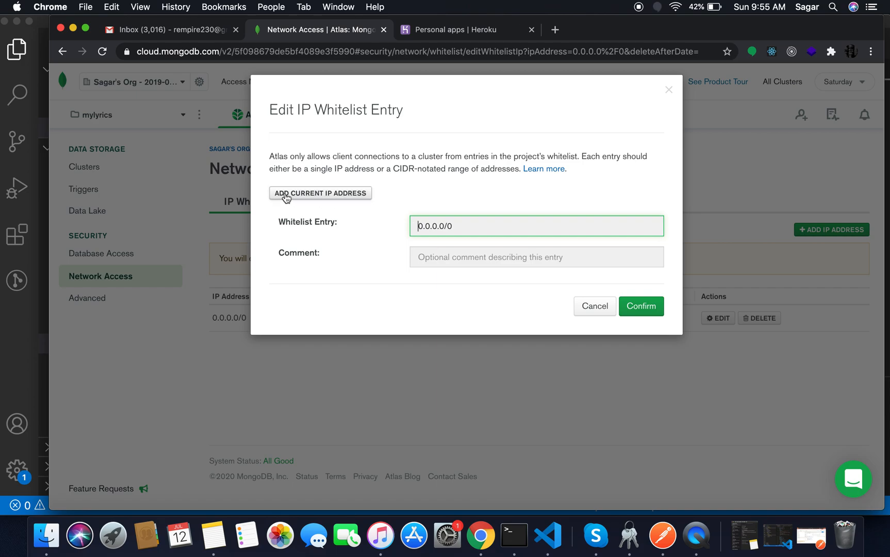
mouse_move(346, 197)
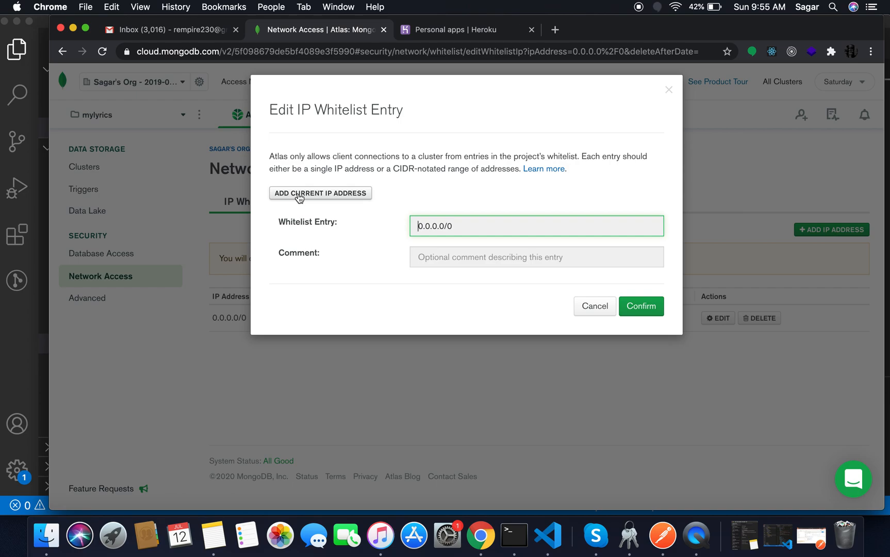
mouse_move(320, 199)
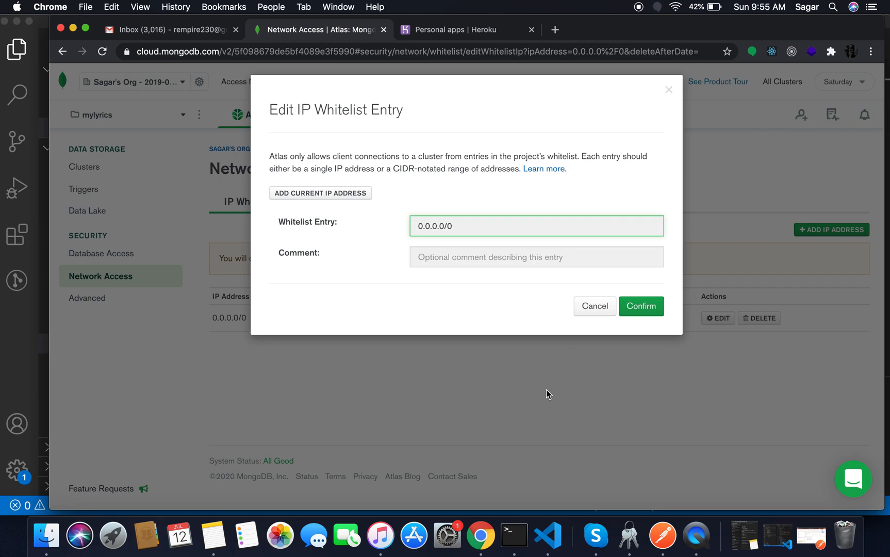
Cancel the Edit IP Whitelist Entry dialog, leaving 0.0.0.0/0 unchanged.
left_click(641, 306)
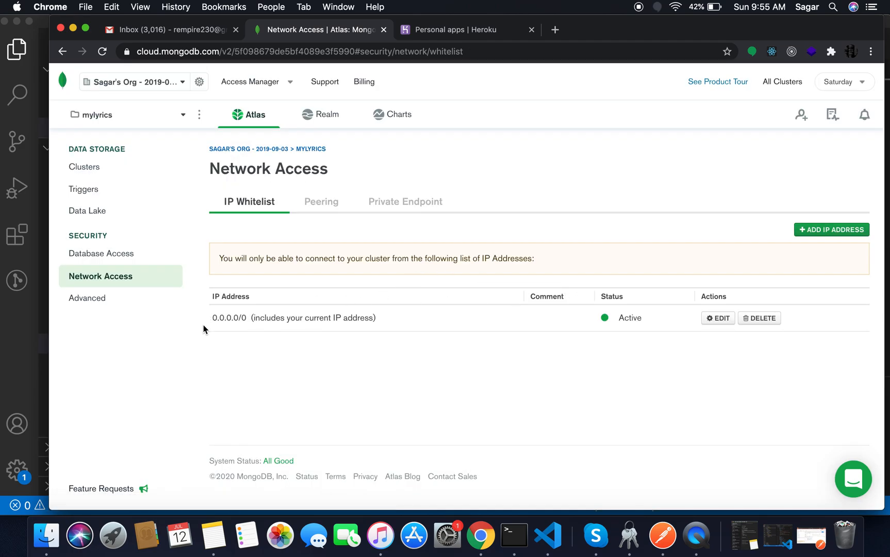
mouse_move(237, 334)
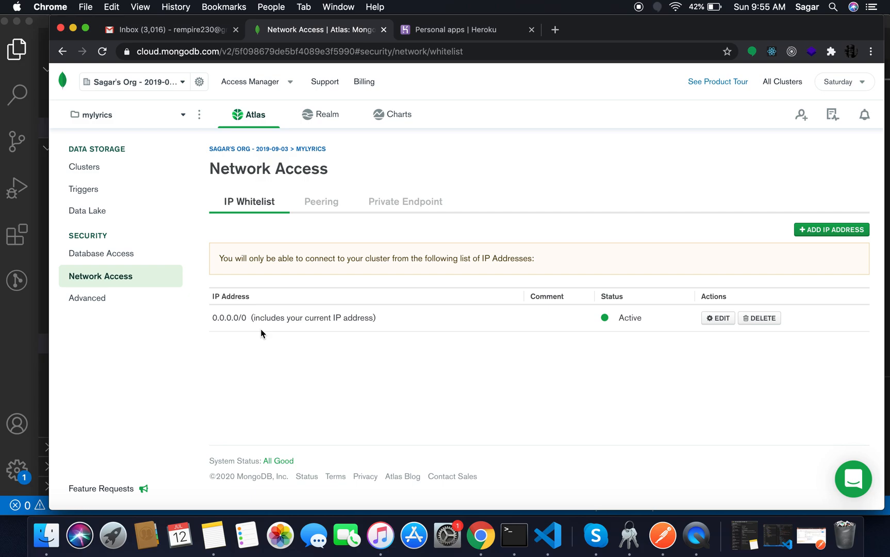
mouse_move(257, 330)
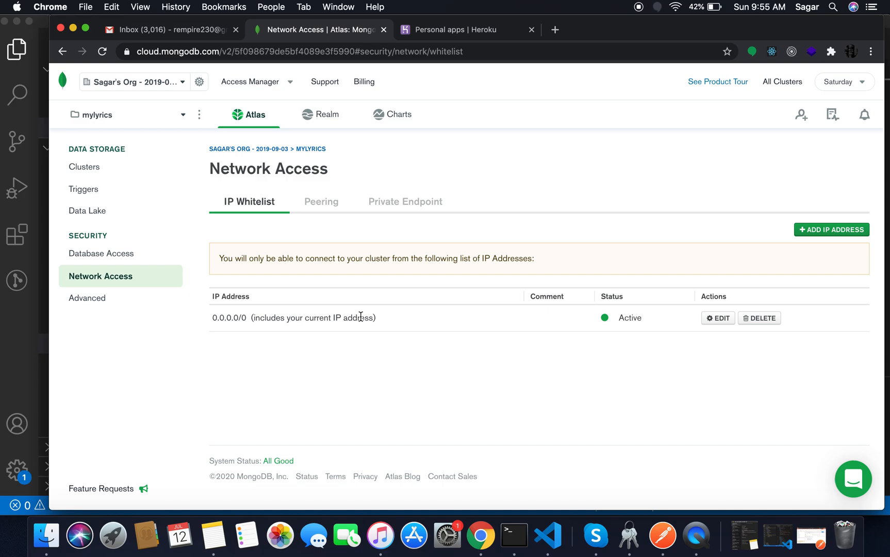
mouse_move(350, 307)
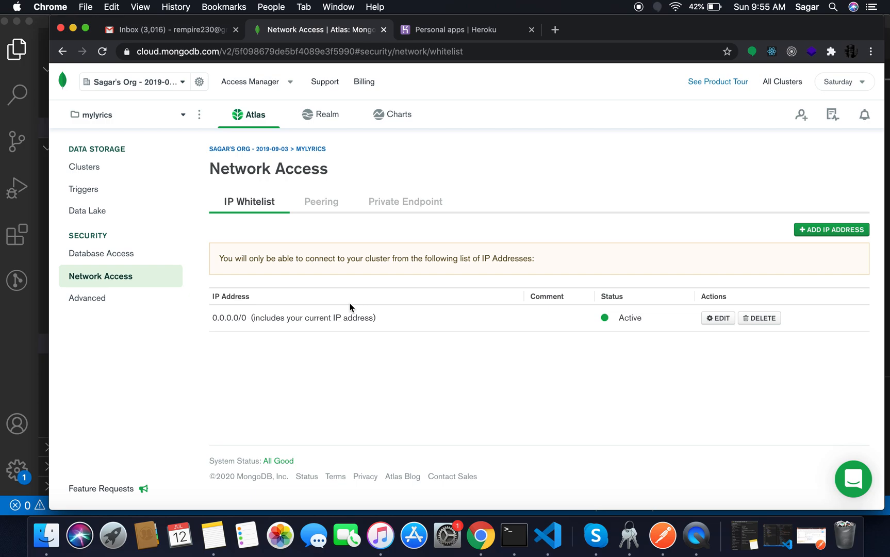
mouse_move(607, 271)
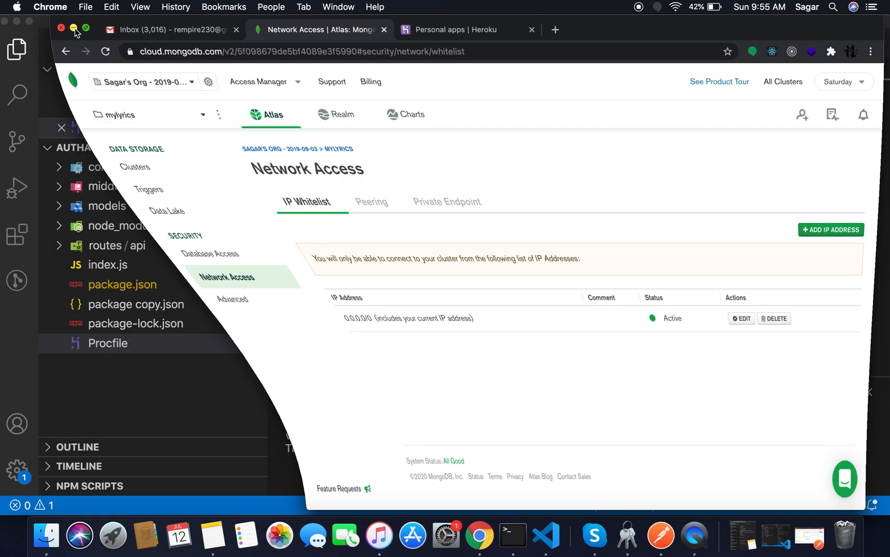
Run heroku create myauthapi in the VS Code terminal.
left_click(528, 535)
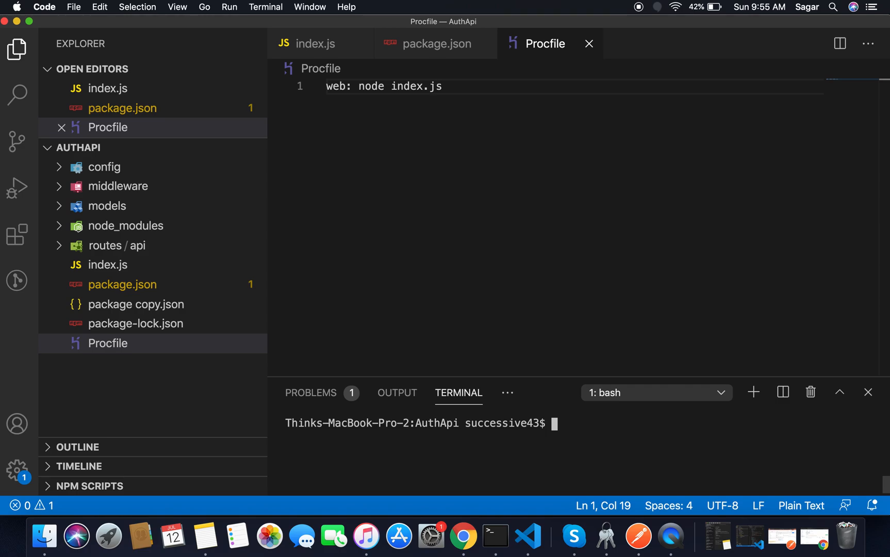
type("heroku")
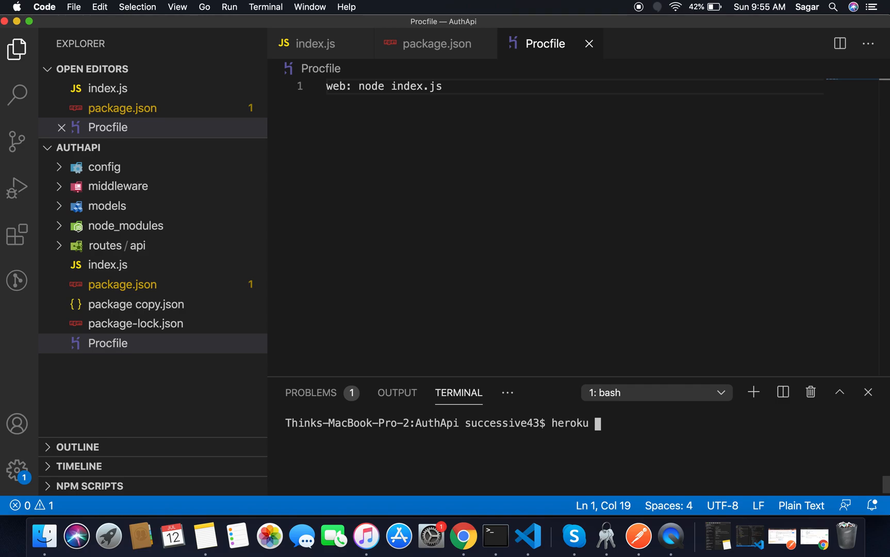
type("create")
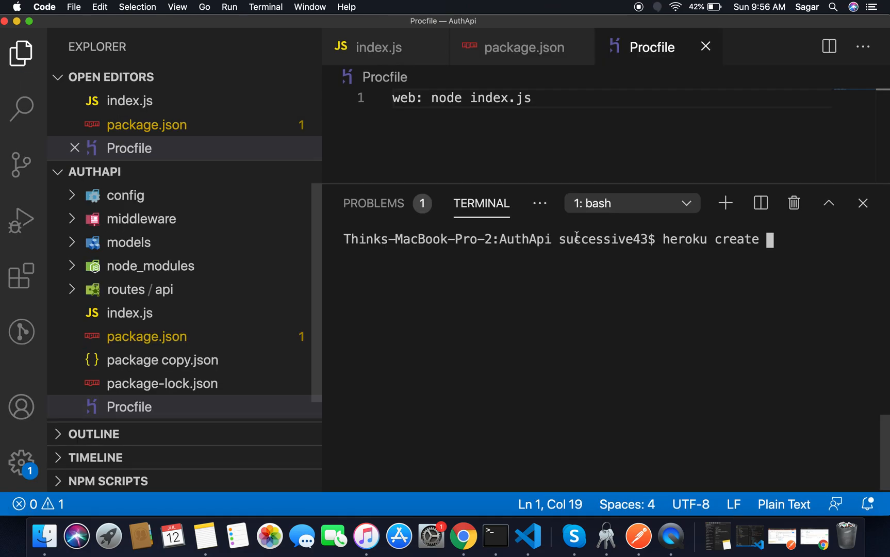
left_click(21, 53)
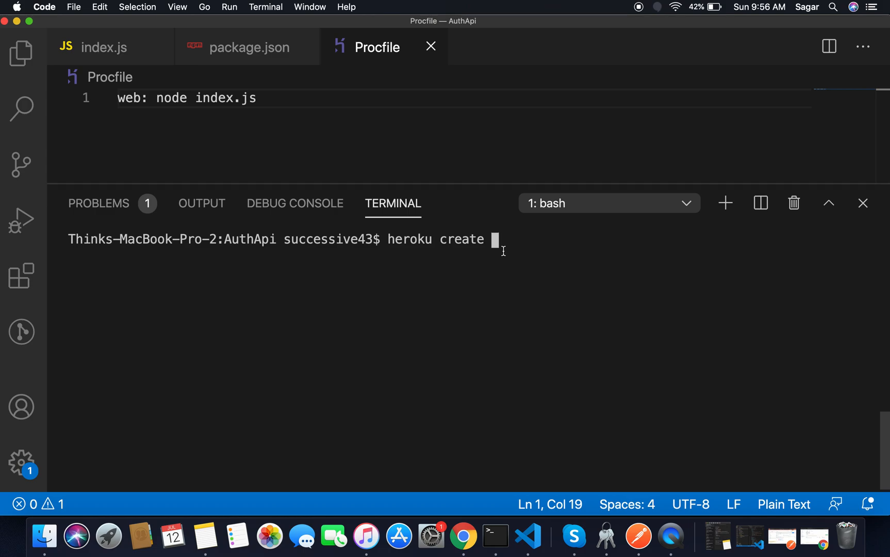
type("myau")
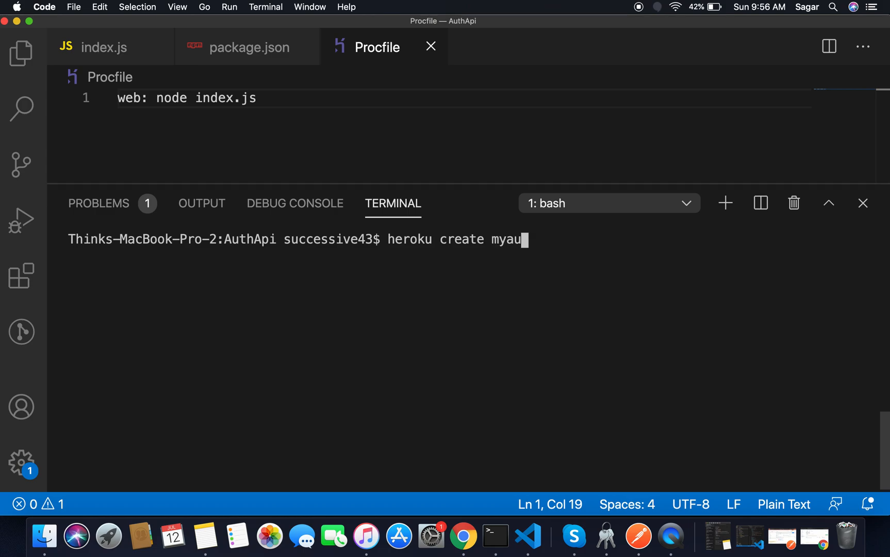
type("thapi")
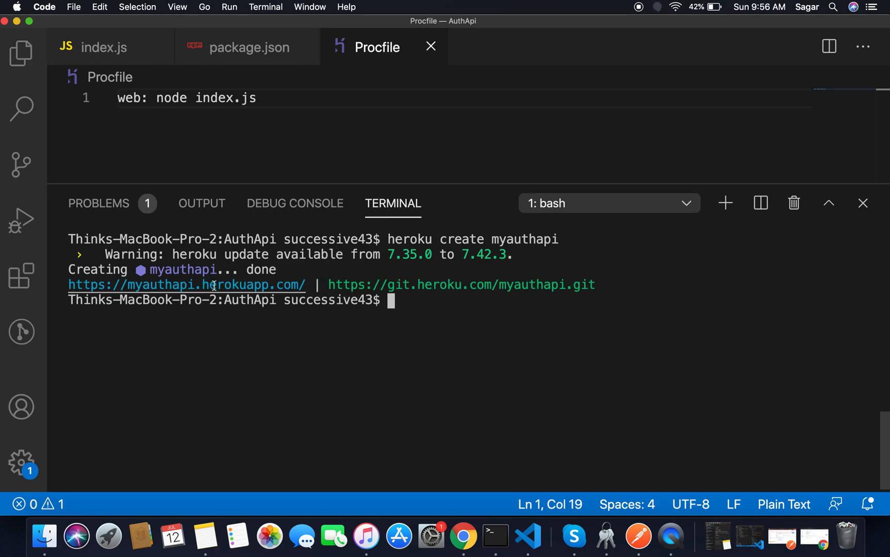
mouse_move(214, 285)
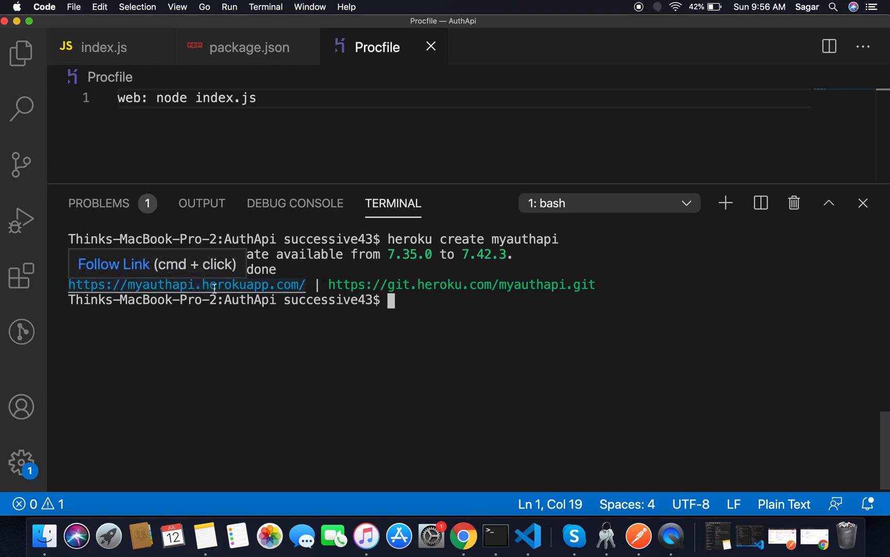
mouse_move(369, 285)
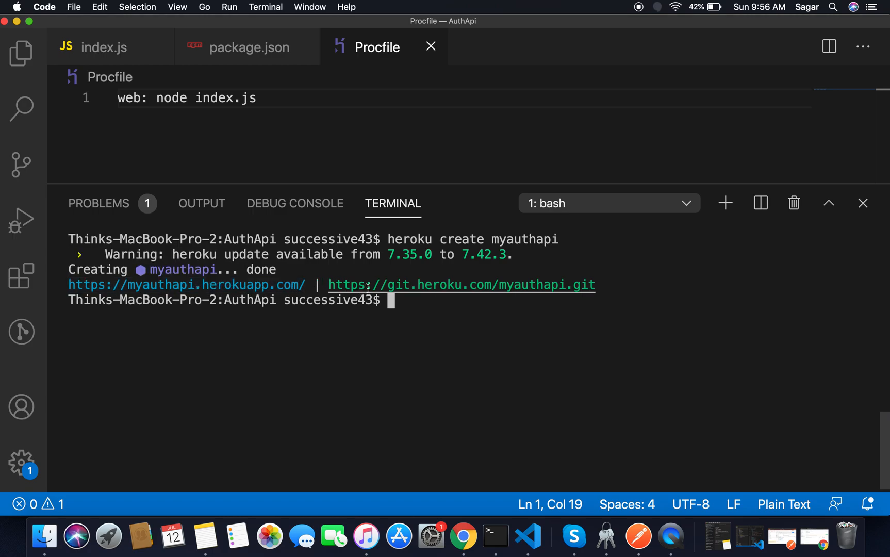
mouse_move(370, 284)
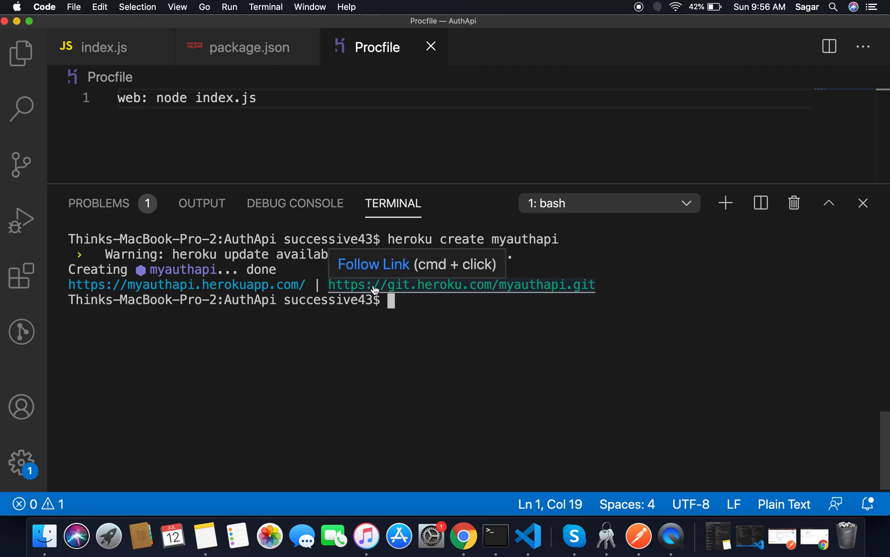
mouse_move(602, 92)
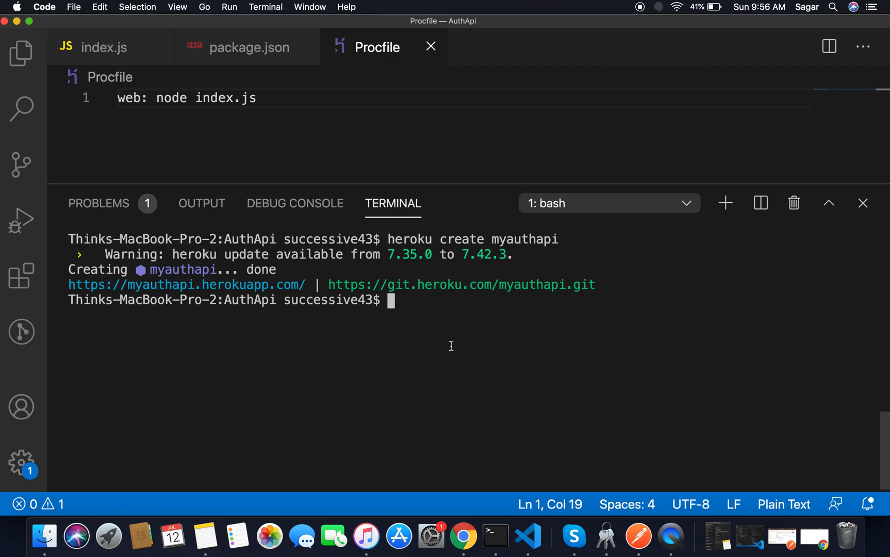
Initialize git, add all files, commit with a "deploy my node/express" message, then clear.
type("git init")
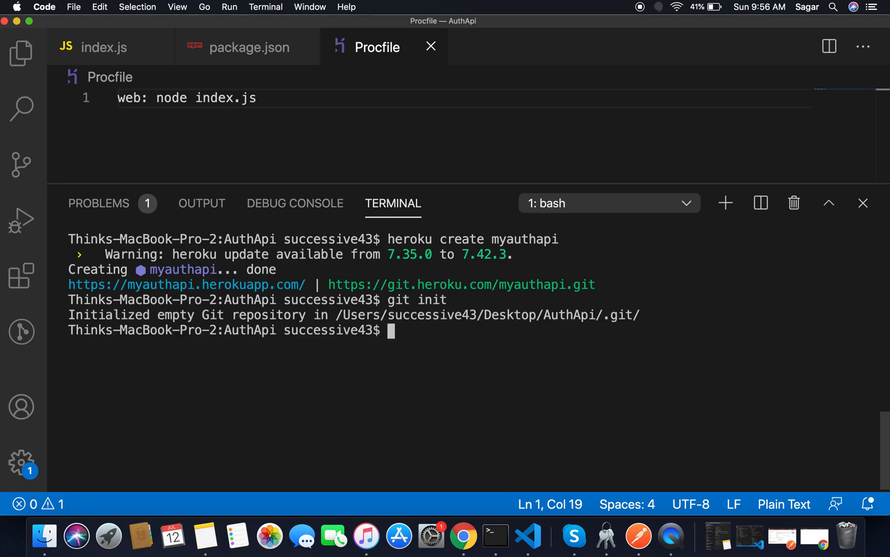
type("git")
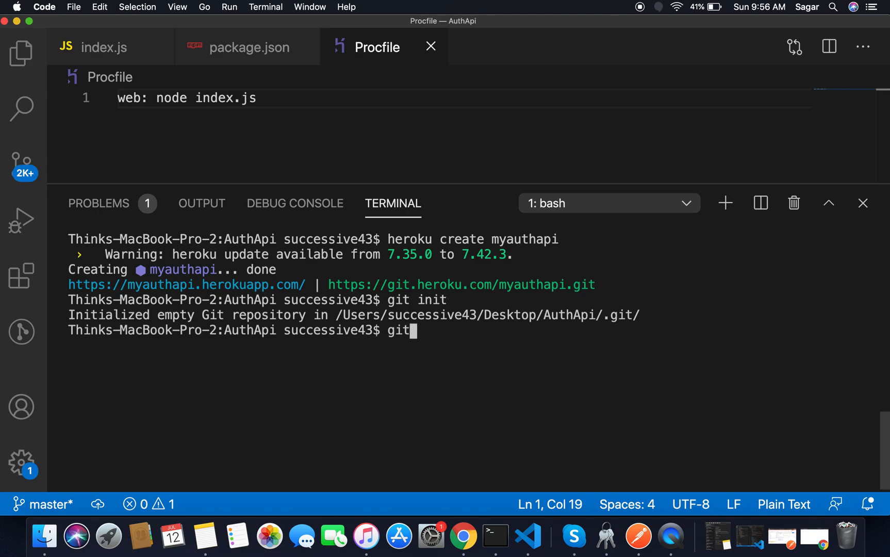
type("add .")
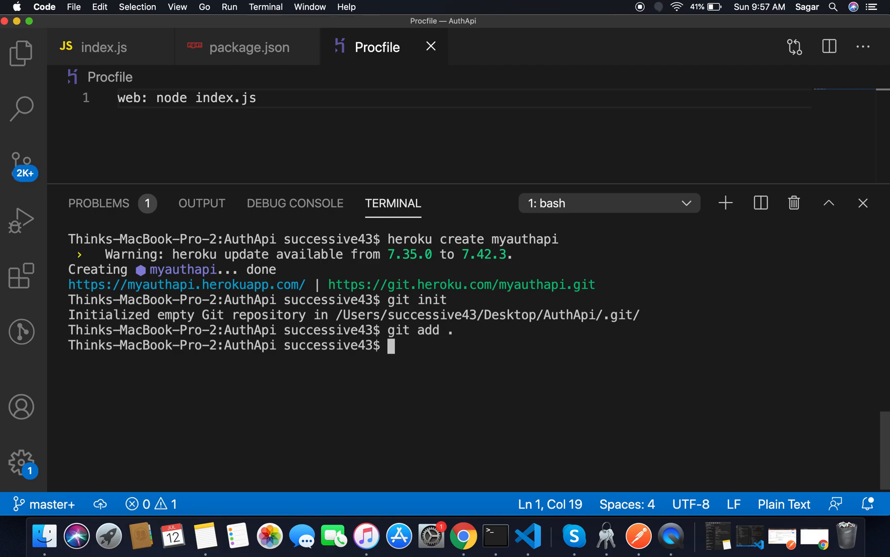
type("git")
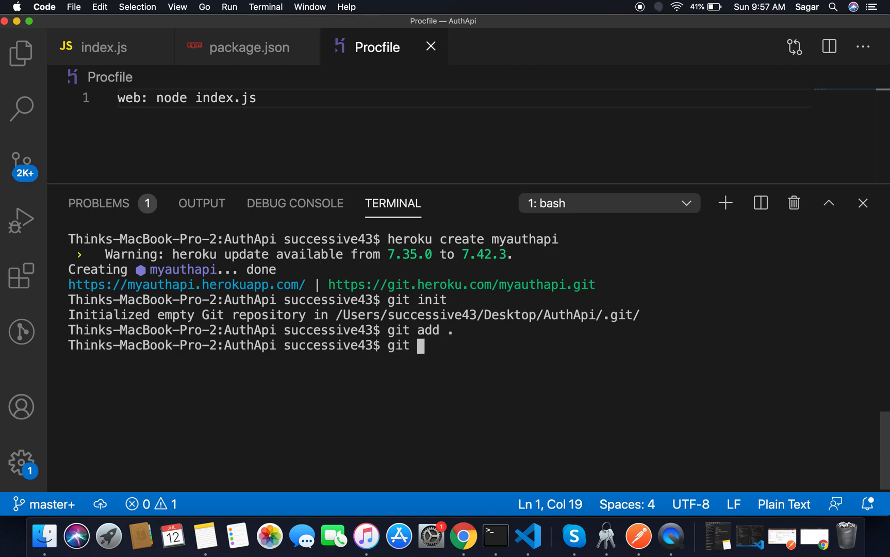
type("commit -m \"")
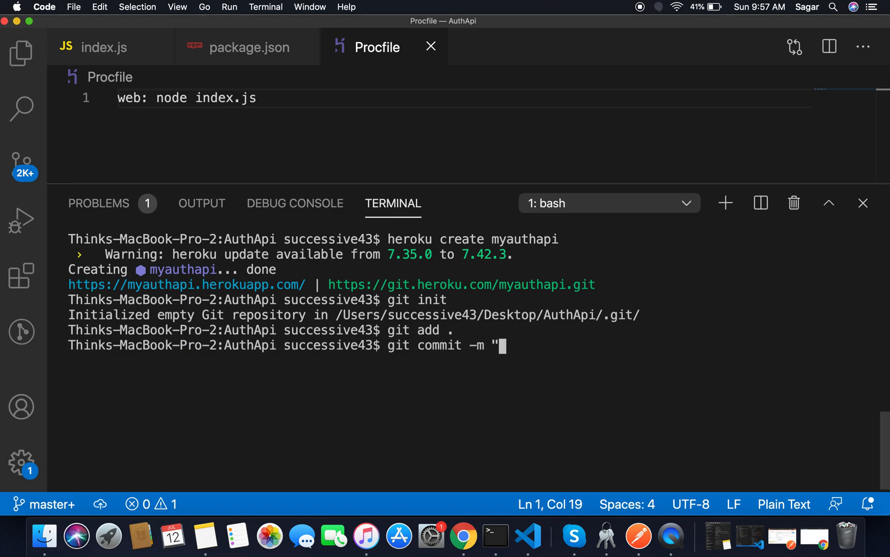
type("deploy my no")
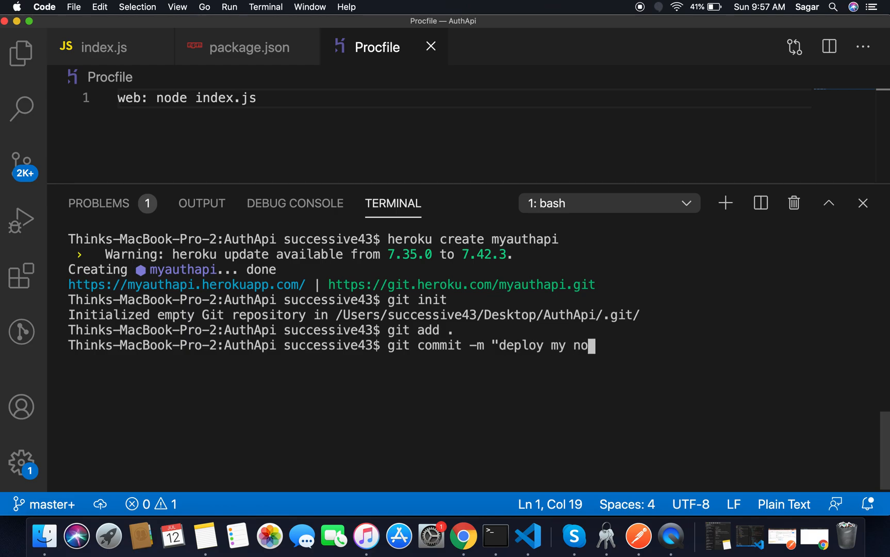
type("de/e")
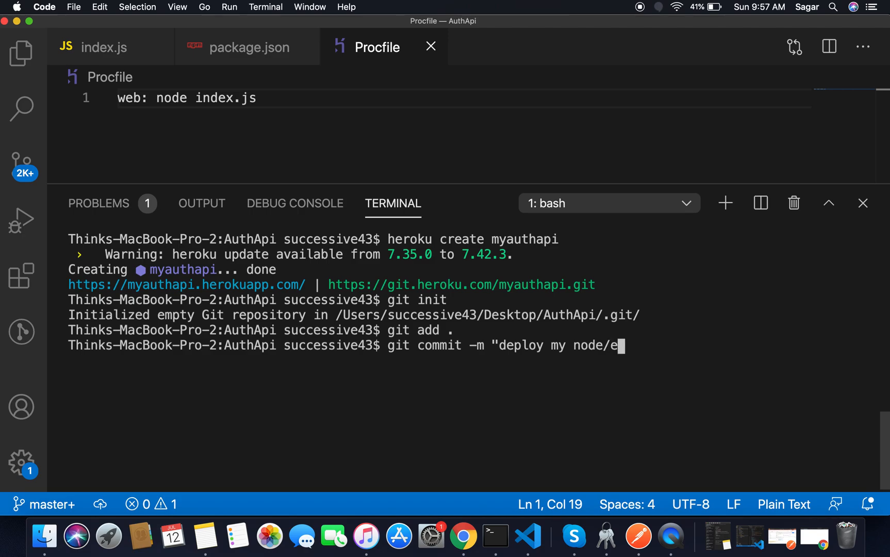
type("xpress")
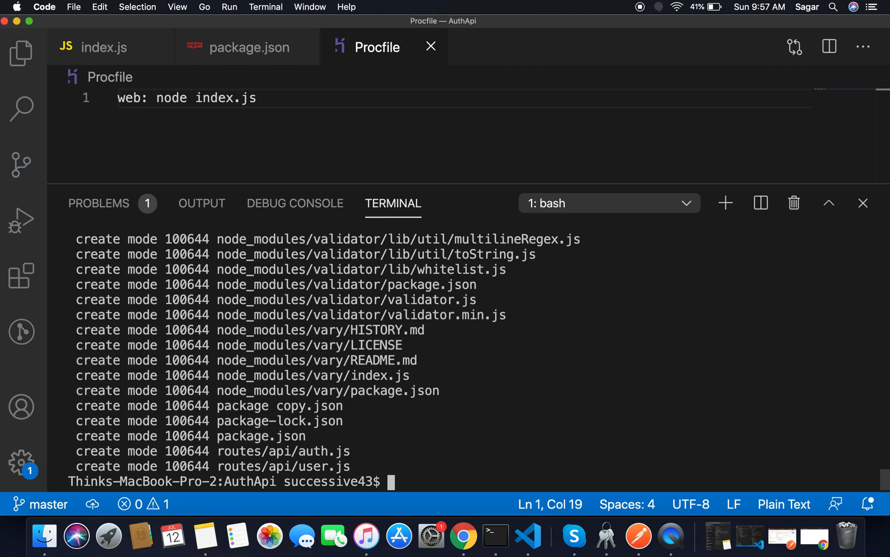
type("clea")
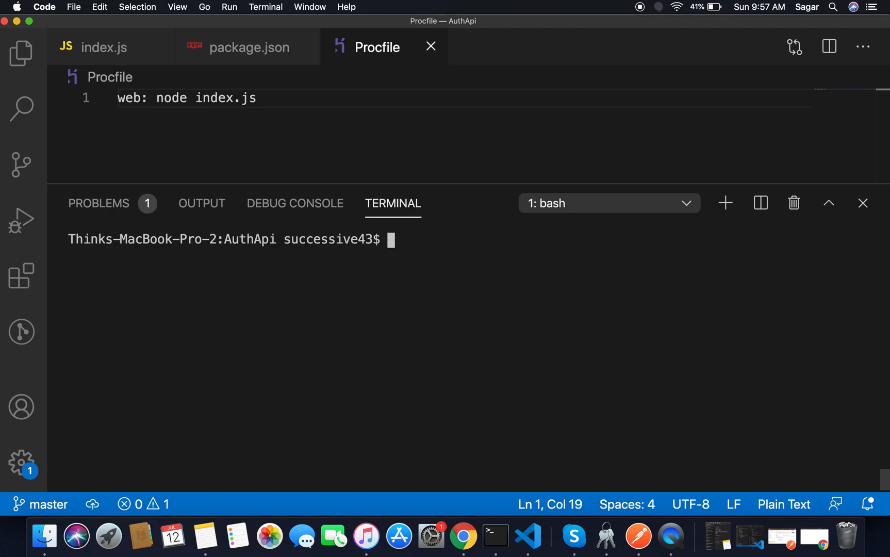
type("git")
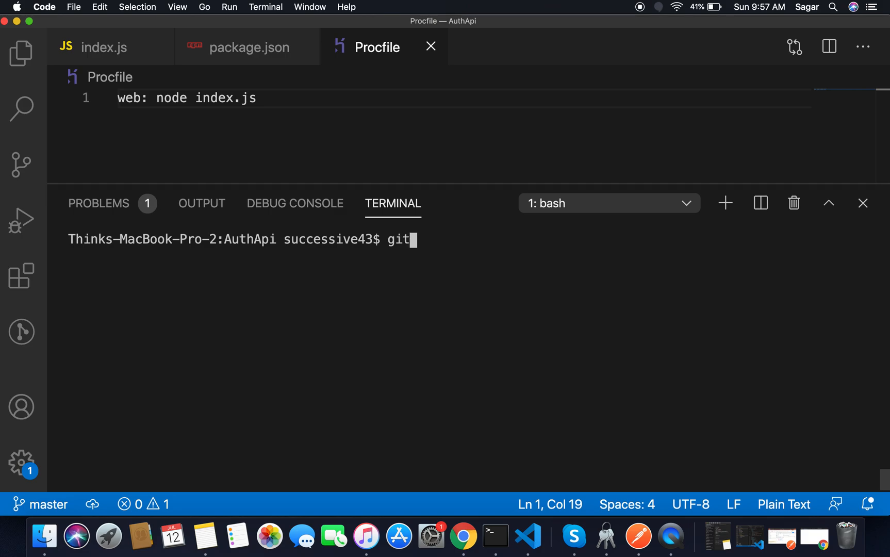
type("add")
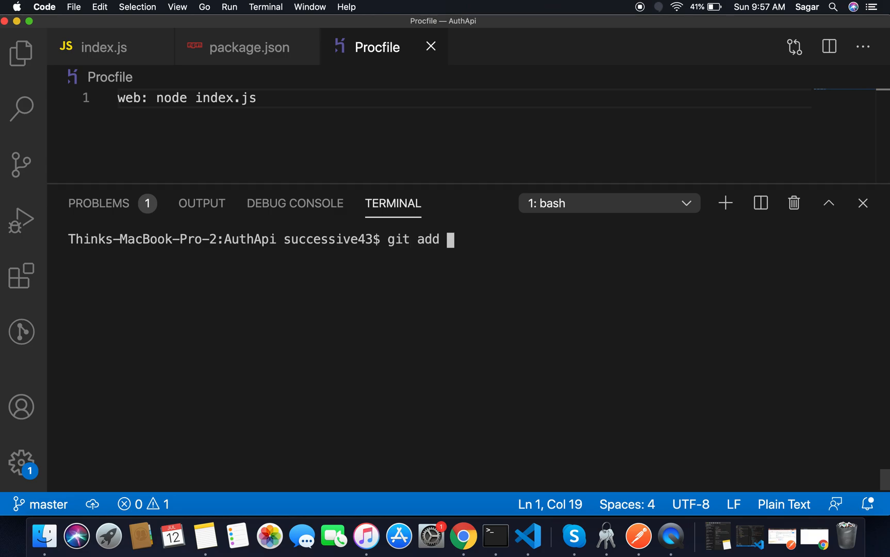
type("re")
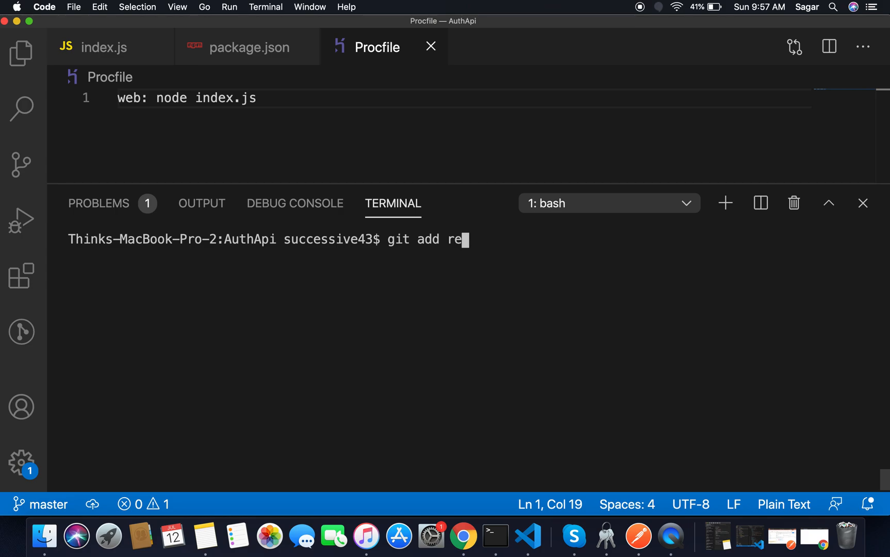
type("mo")
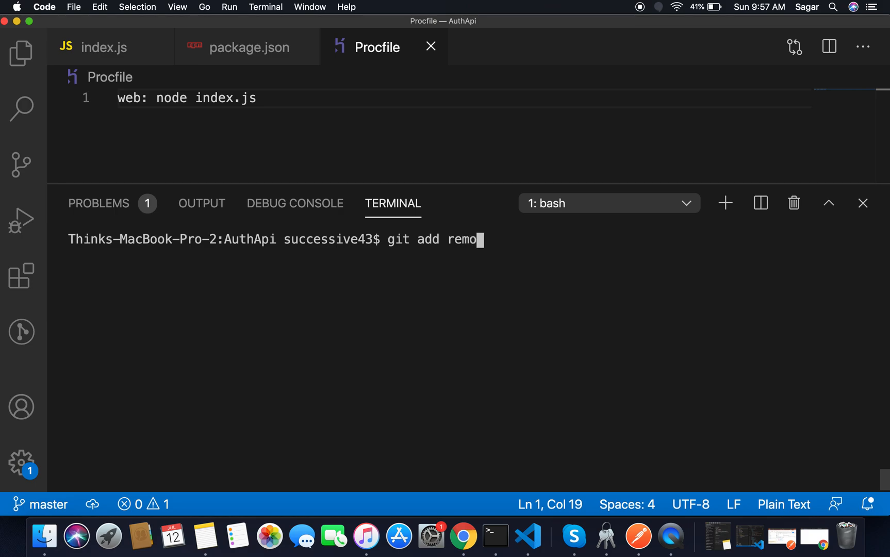
type("te")
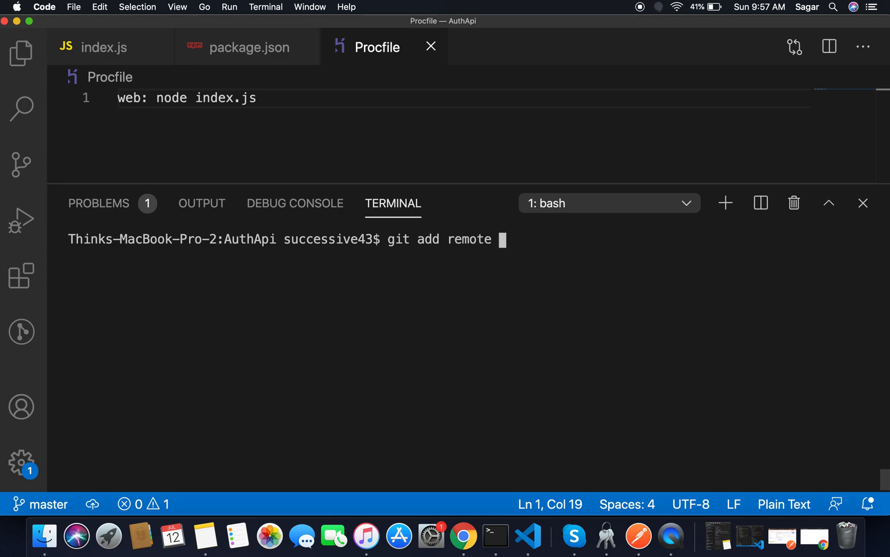
type("origin")
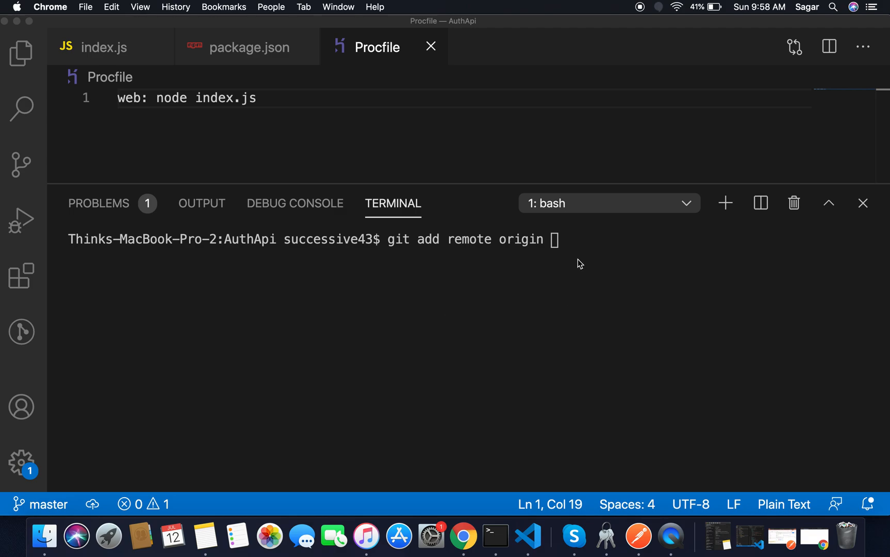
type("https://git.heroku.com/myauthapi.git")
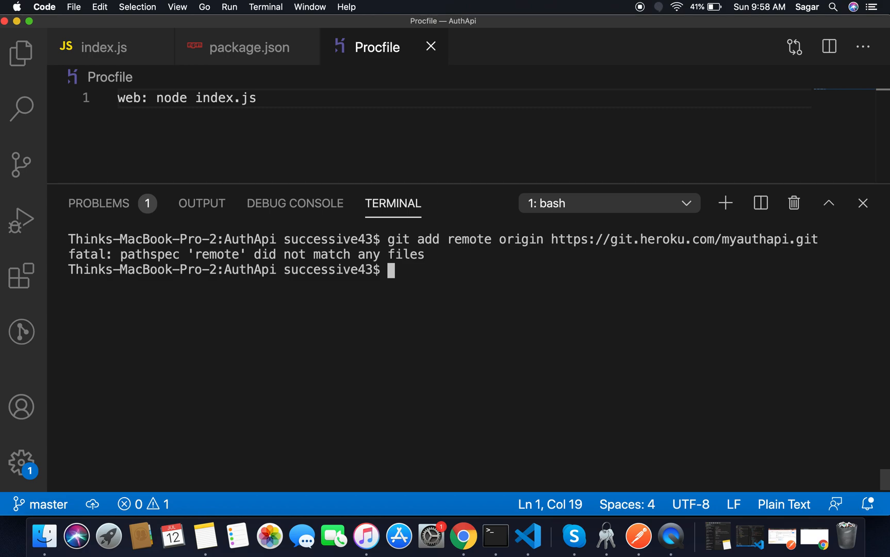
type("clear")
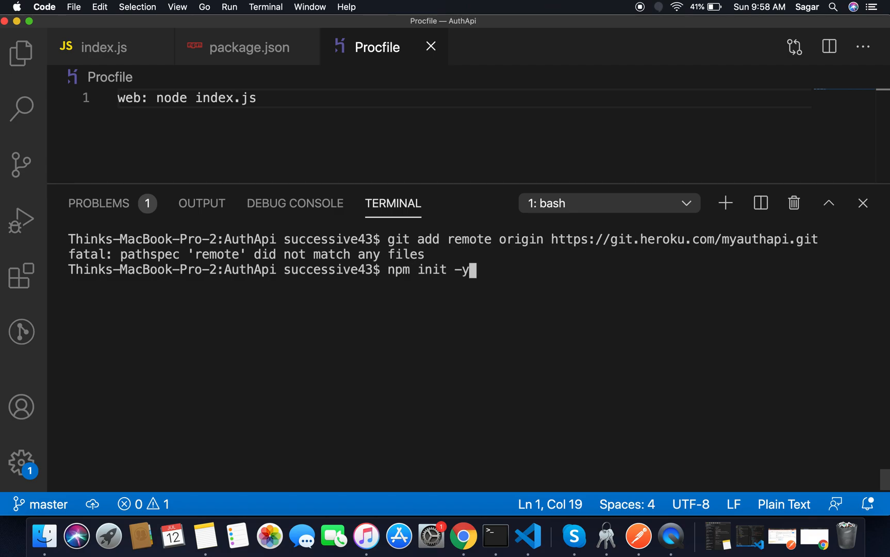
type("node index")
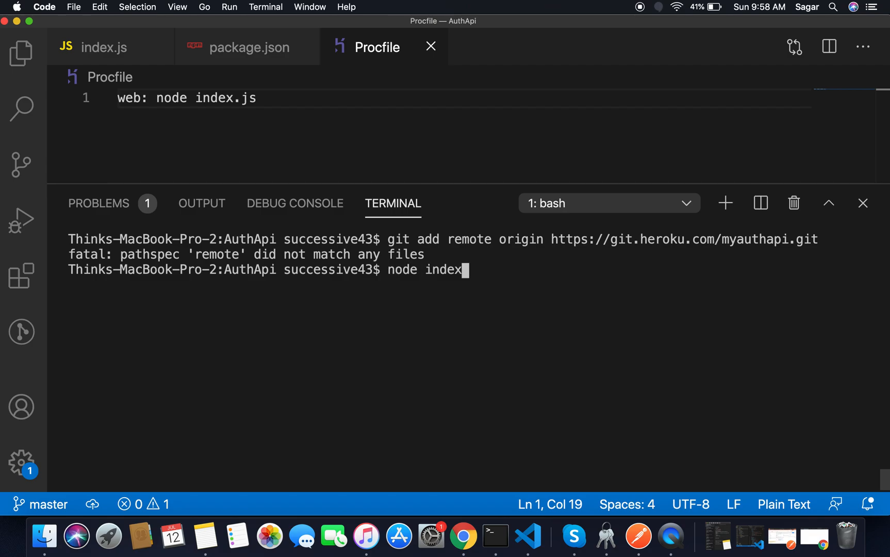
type("git remote add origin https://git.heroku.com/newapistart.git")
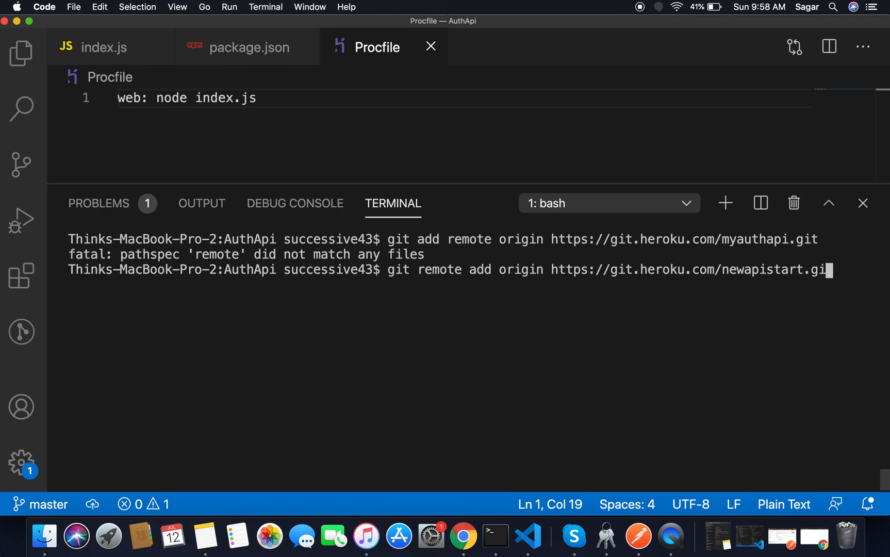
Run the corrected git remote add origin command for the myauthapi Heroku remote.
key("Backspace")
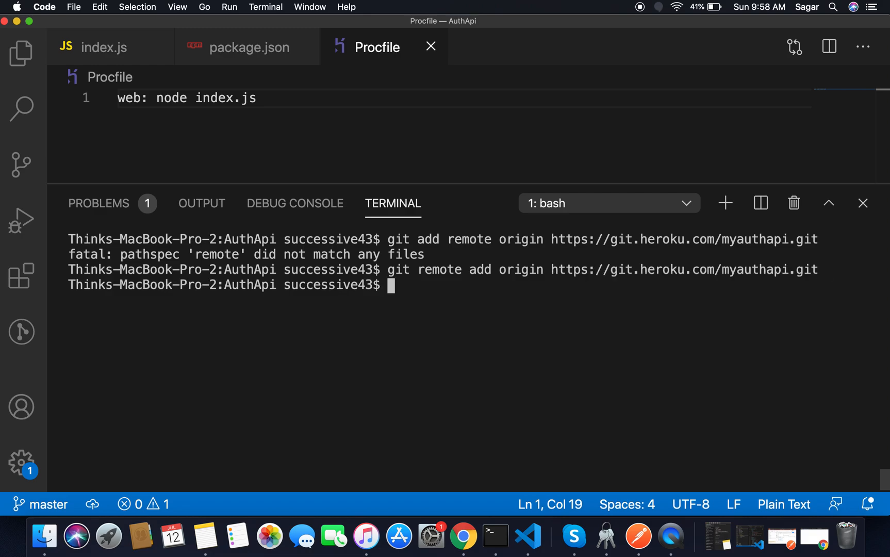
mouse_move(539, 250)
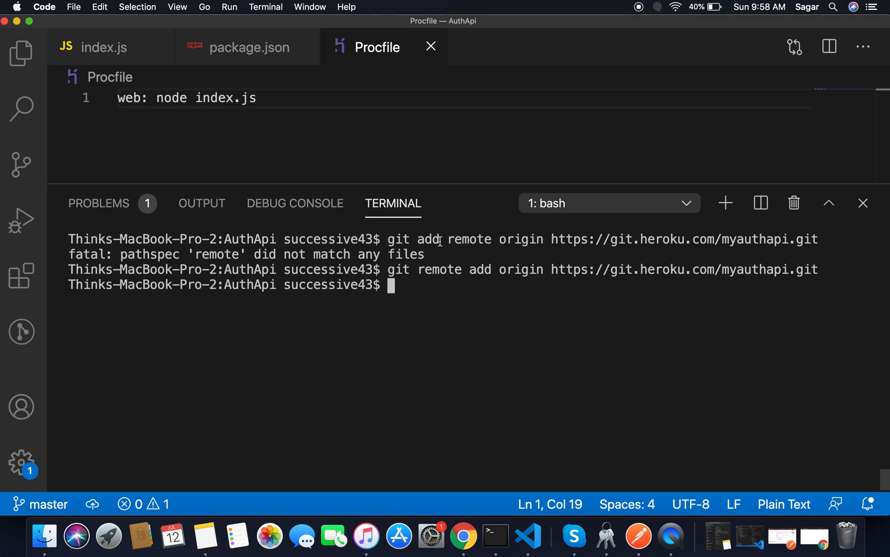
mouse_move(429, 239)
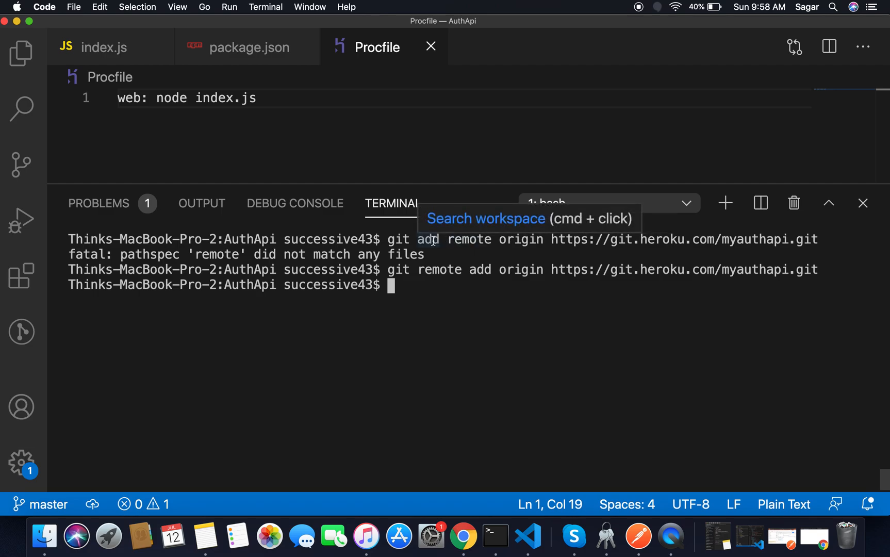
mouse_move(412, 256)
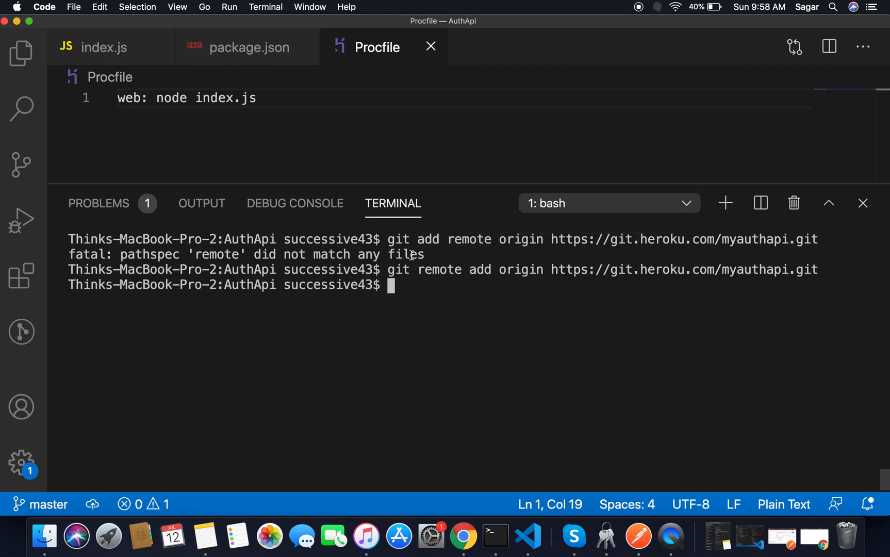
mouse_move(473, 287)
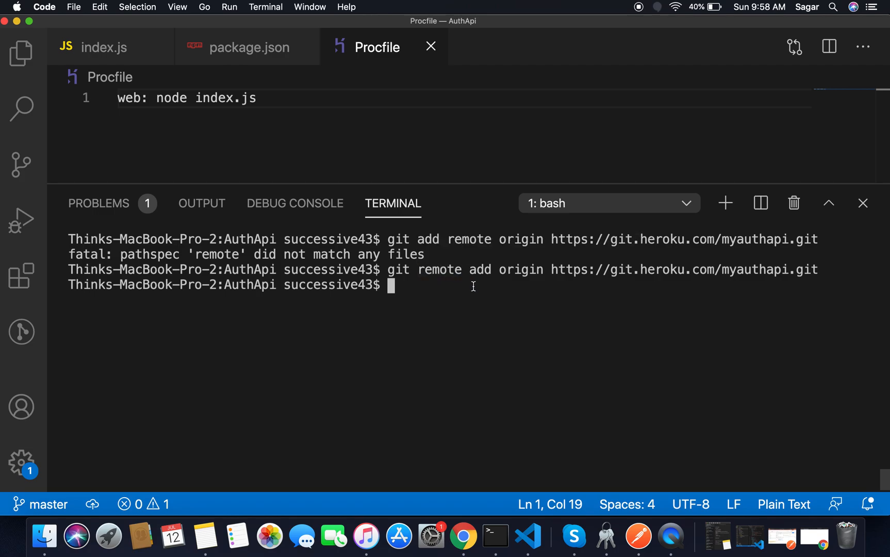
mouse_move(626, 270)
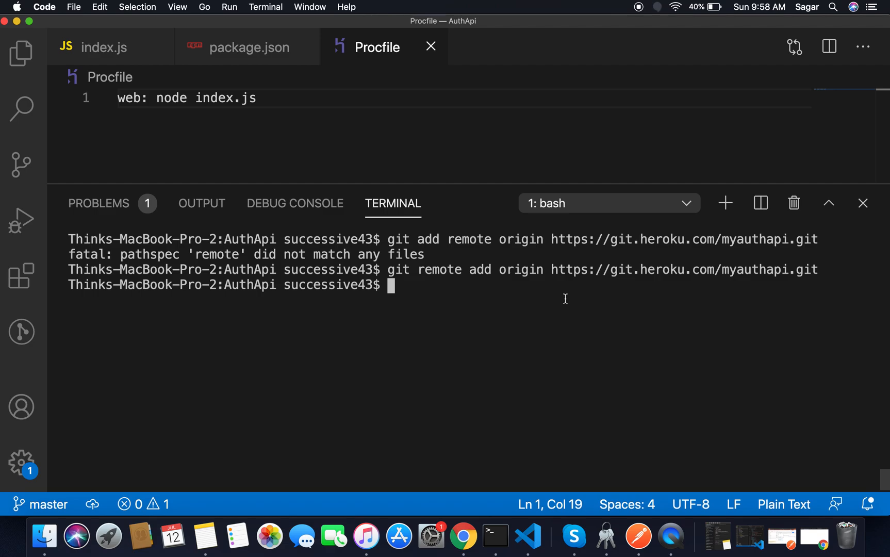
Type git push origin master to push the project to Heroku.
type("git push or")
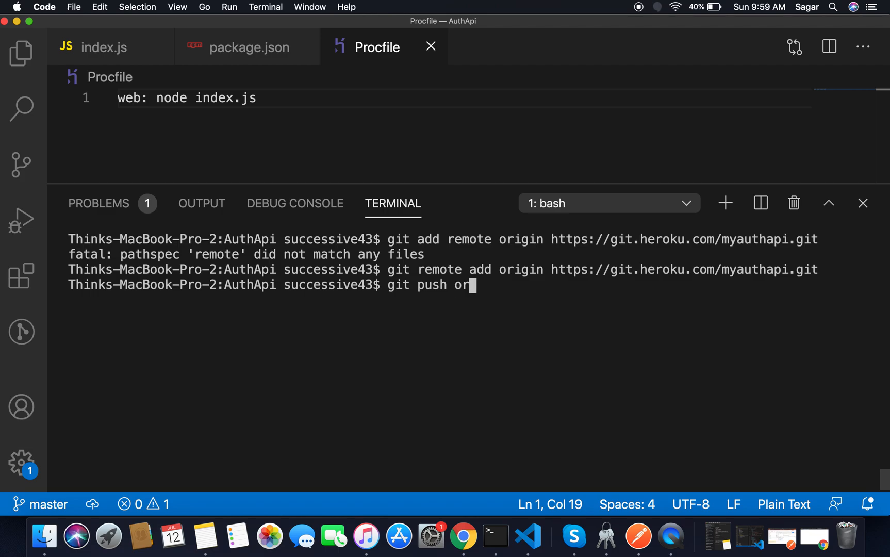
type("igin mast")
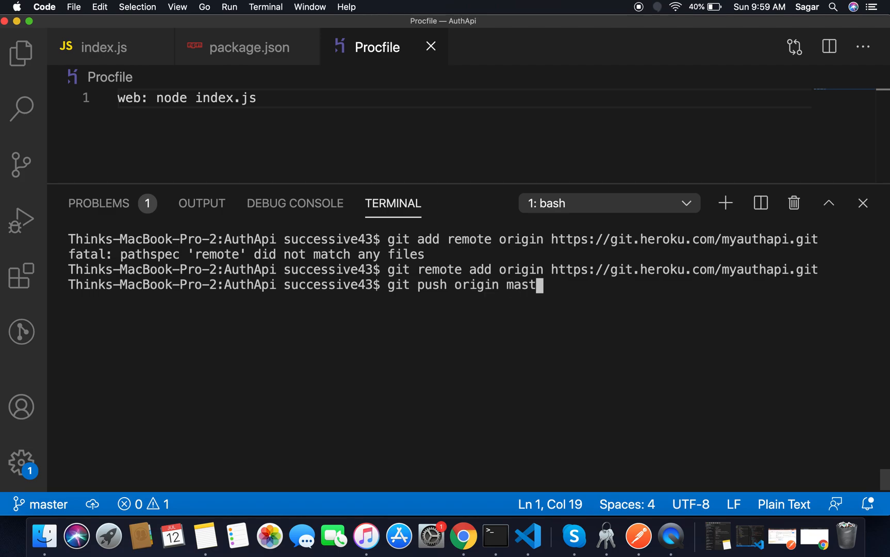
type("er")
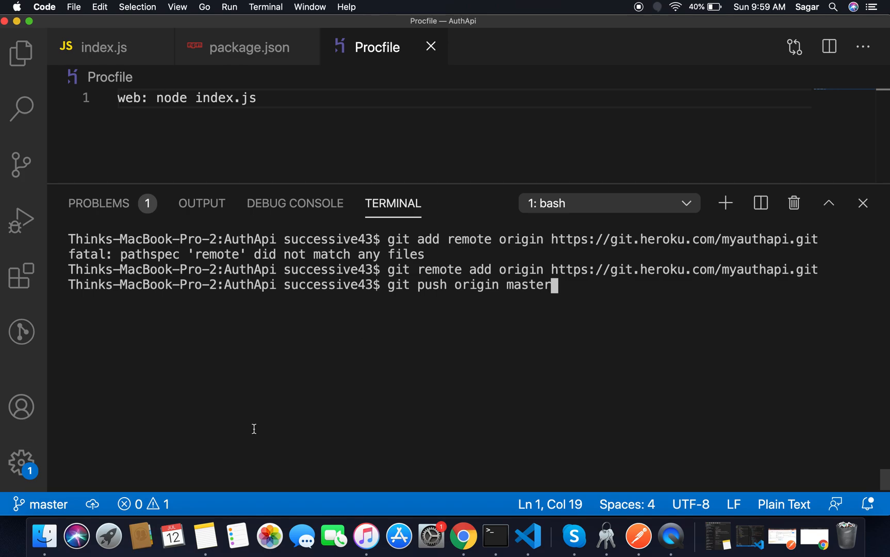
mouse_move(451, 328)
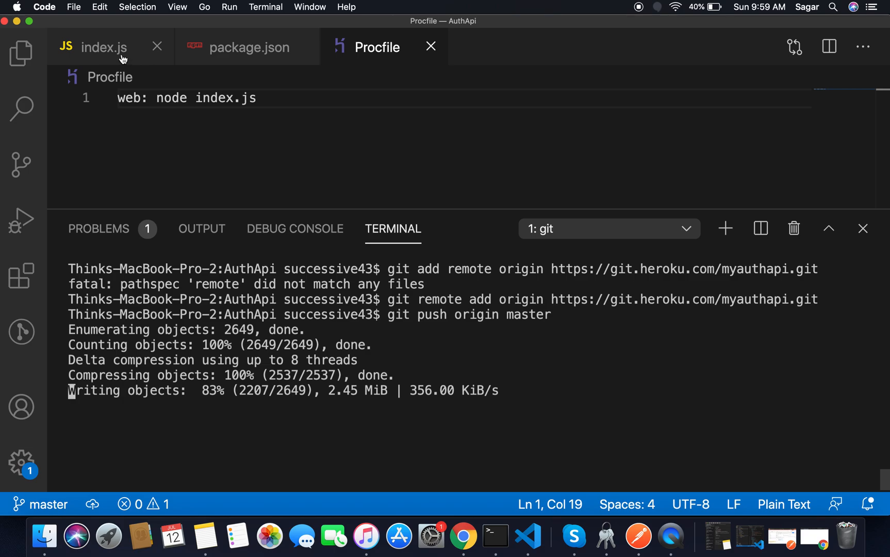
Switch to index.js to review the /ping route while the Heroku push finishes.
left_click(103, 47)
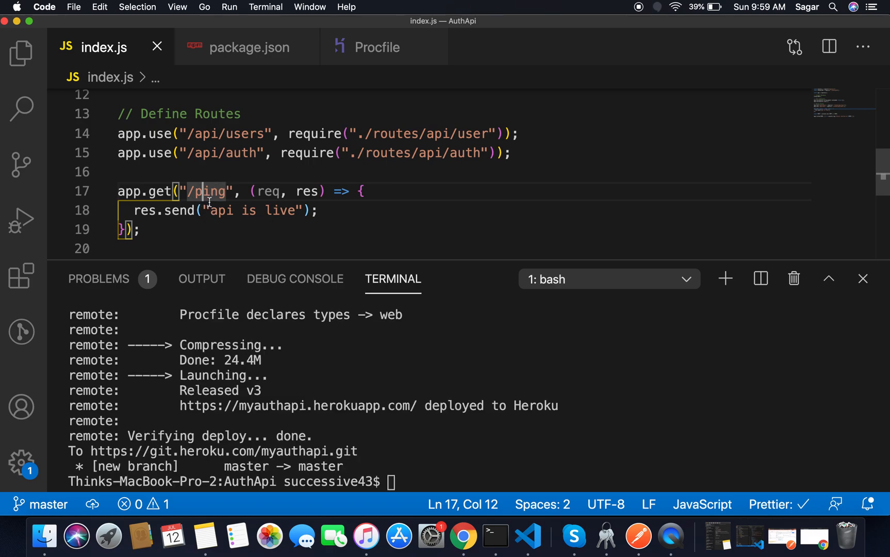
mouse_move(213, 215)
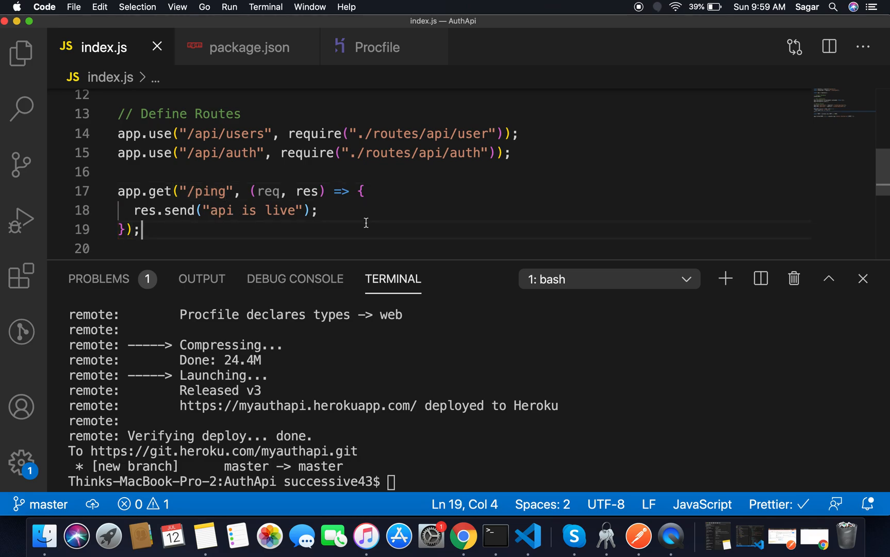
mouse_move(410, 258)
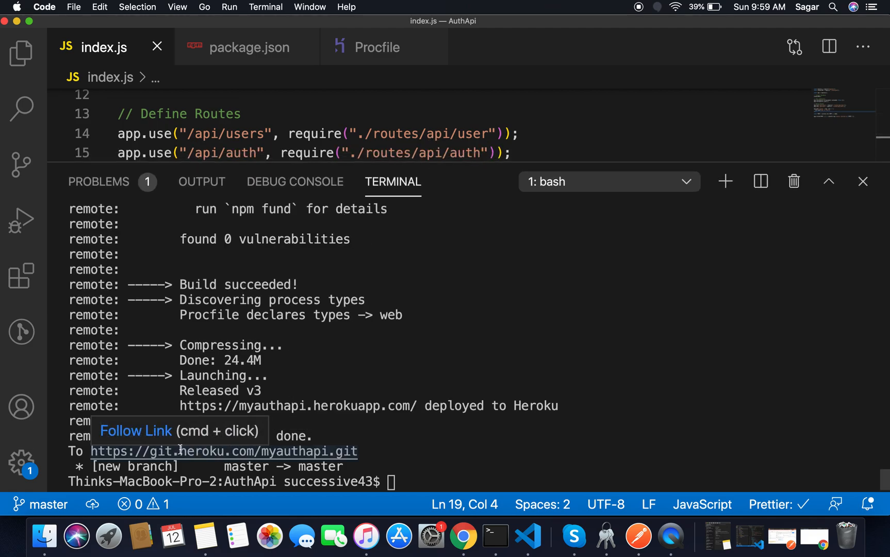
mouse_move(199, 455)
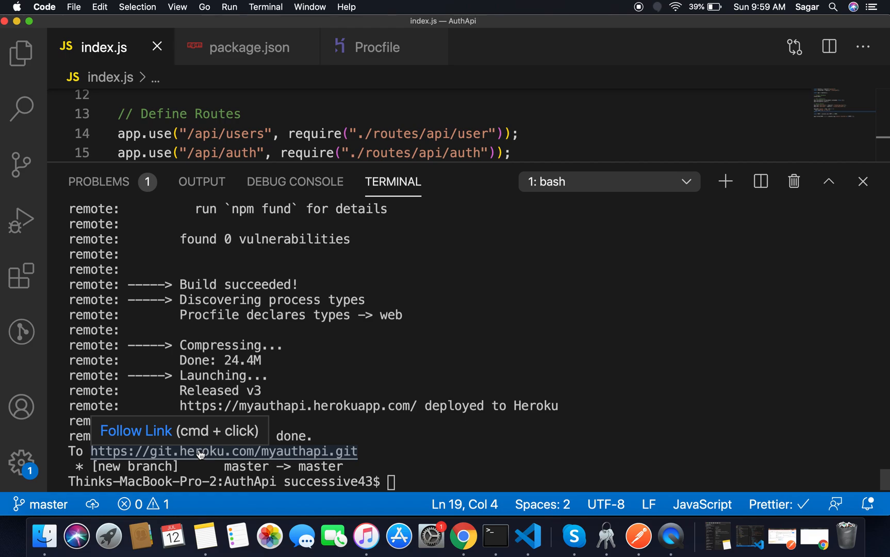
Open the Heroku git URL and the deployed herokuapp.com address externally from the push output.
left_click(224, 451)
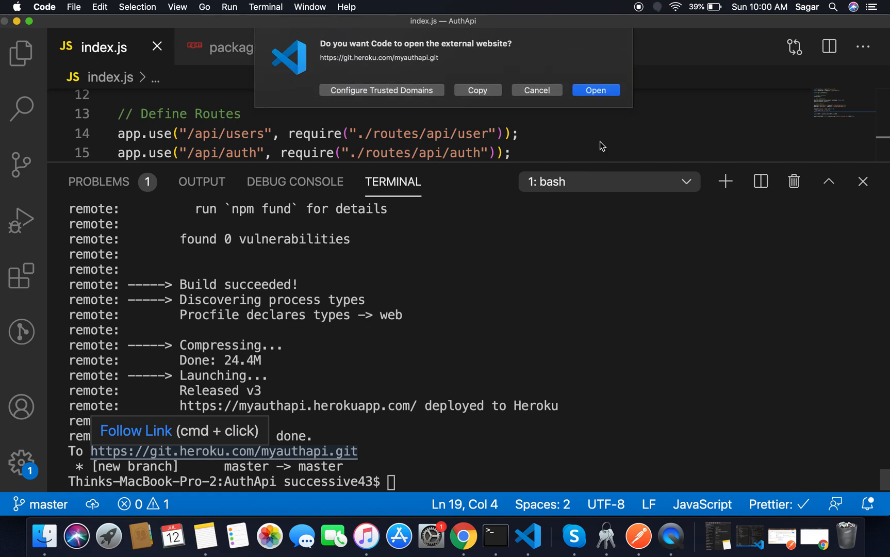
left_click(596, 91)
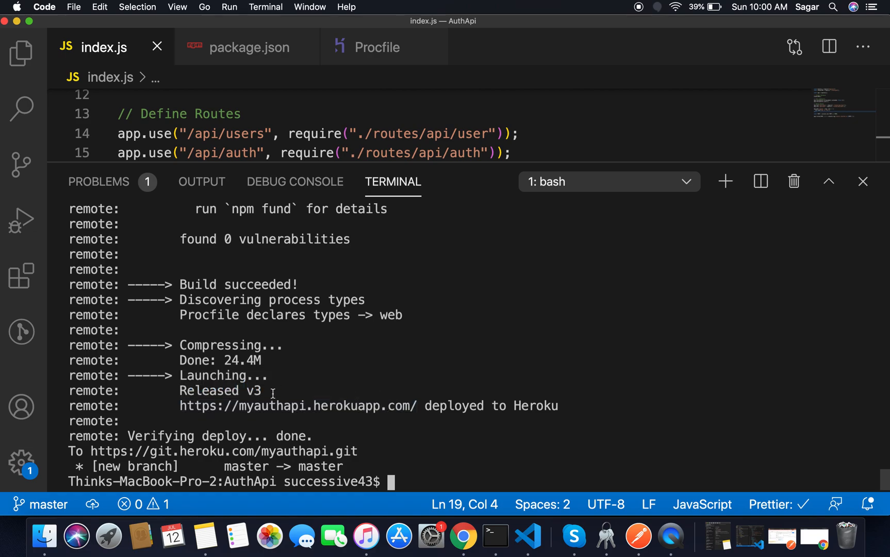
mouse_move(223, 452)
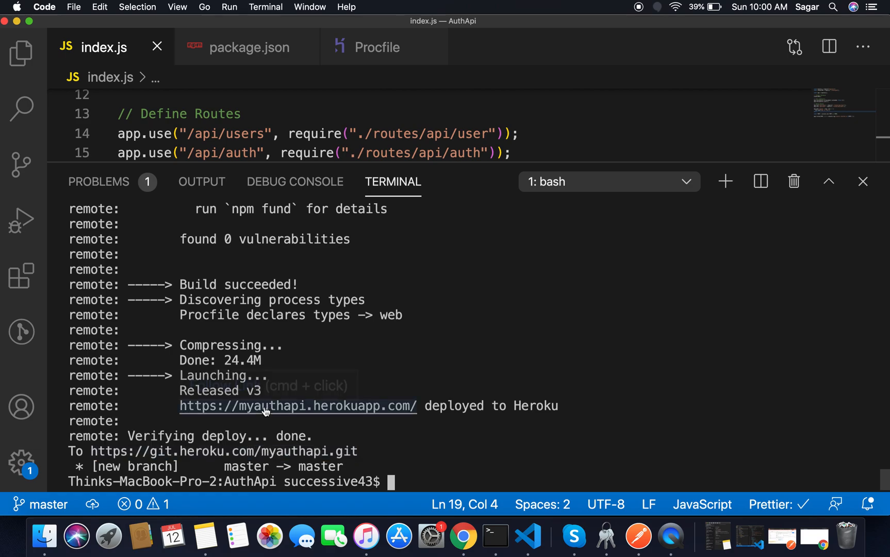
left_click(297, 406)
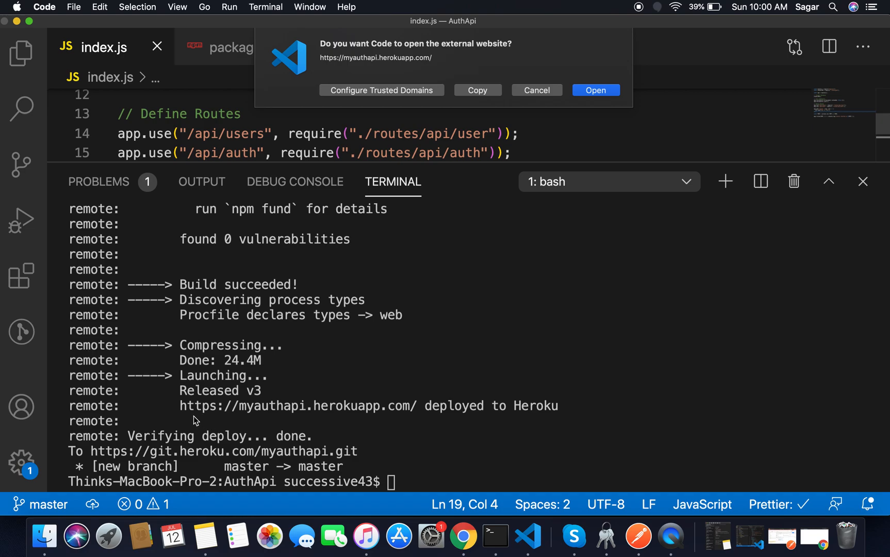
mouse_move(520, 413)
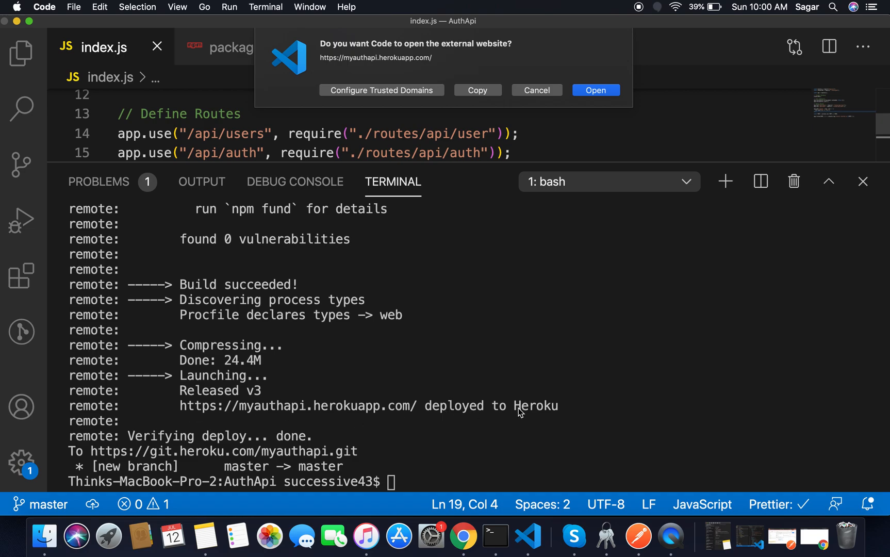
left_click(596, 90)
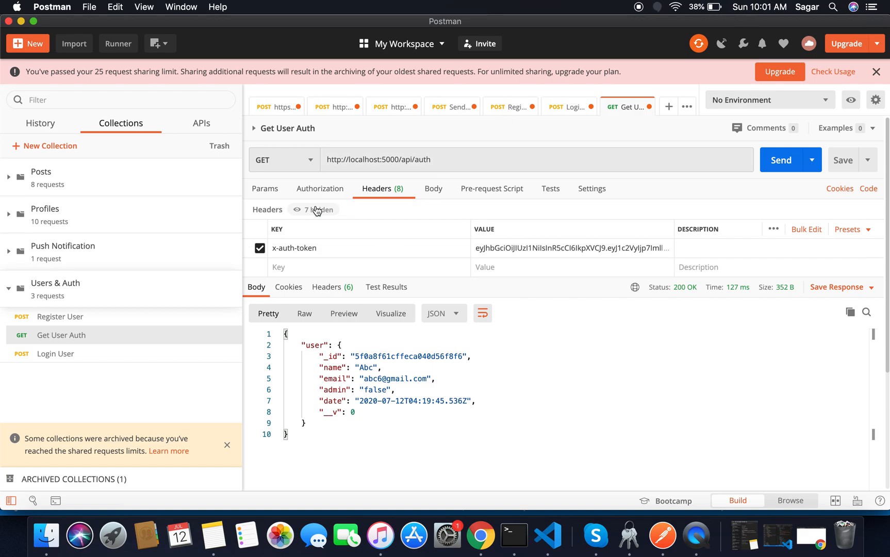
double_click(362, 159)
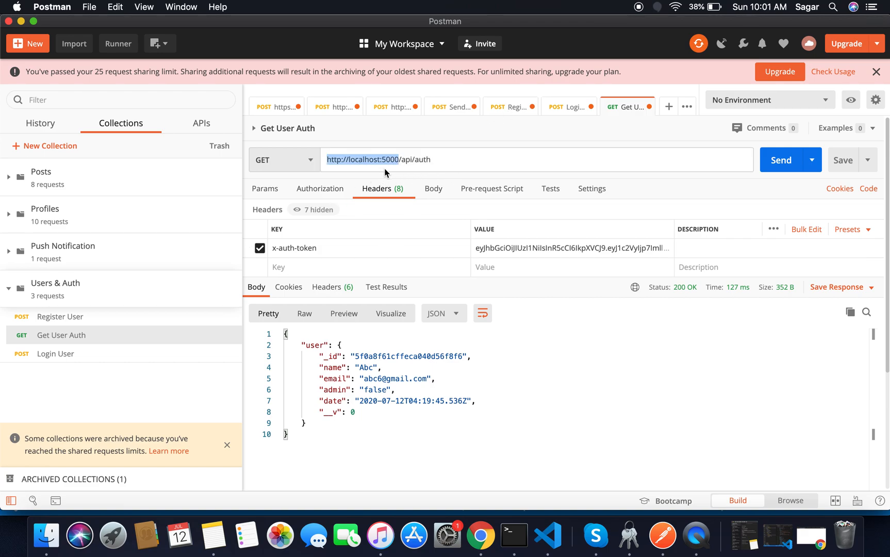
type("https://myauthapi.herokuapp.com//api/auth")
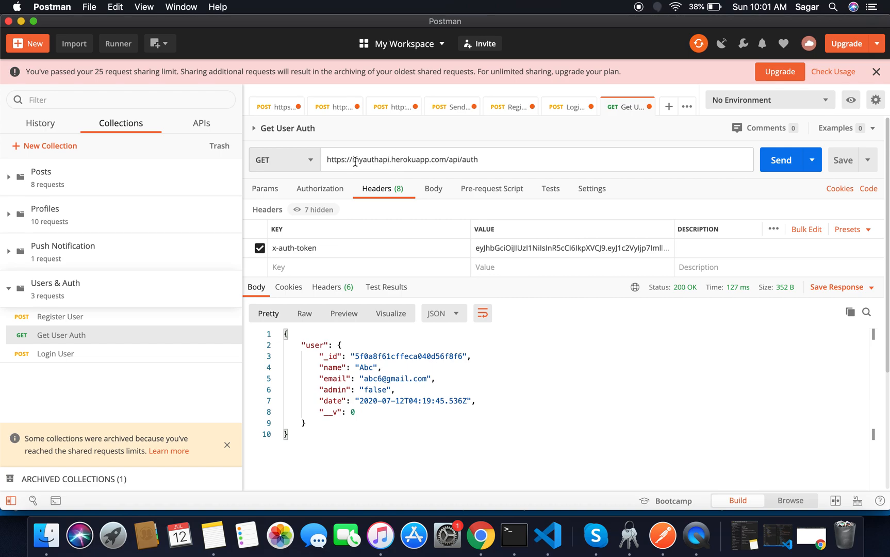
mouse_move(444, 173)
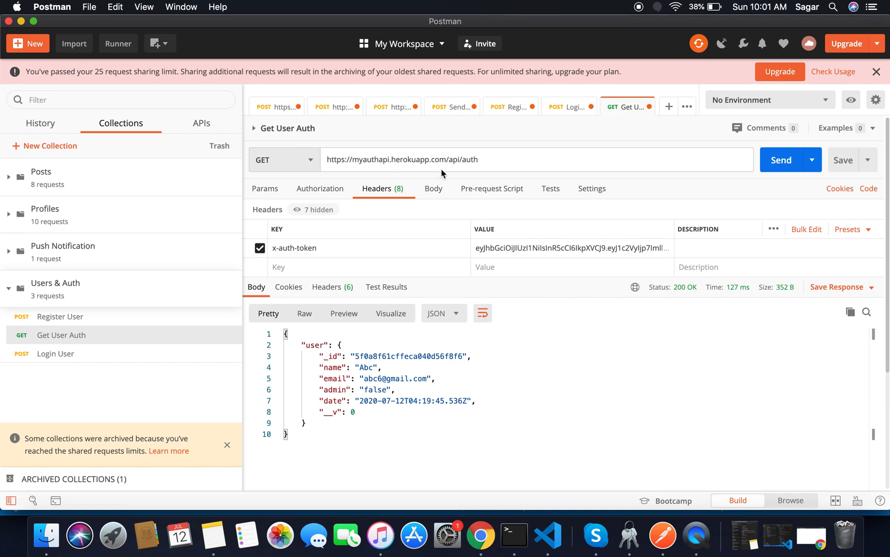
double_click(370, 159)
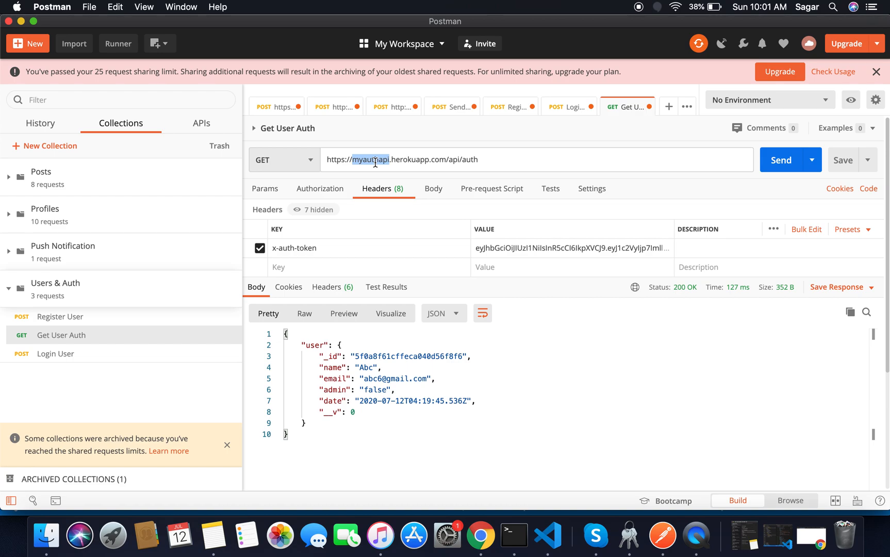
left_click(781, 160)
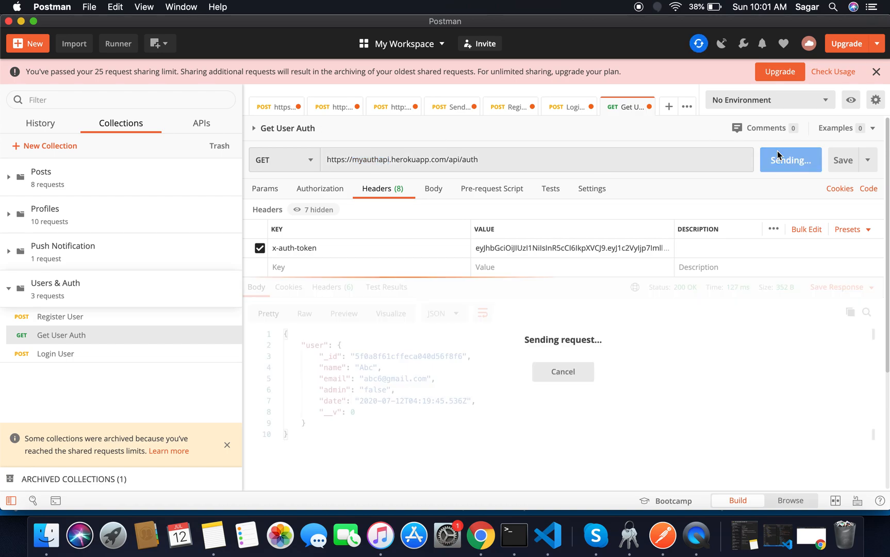
left_click(790, 160)
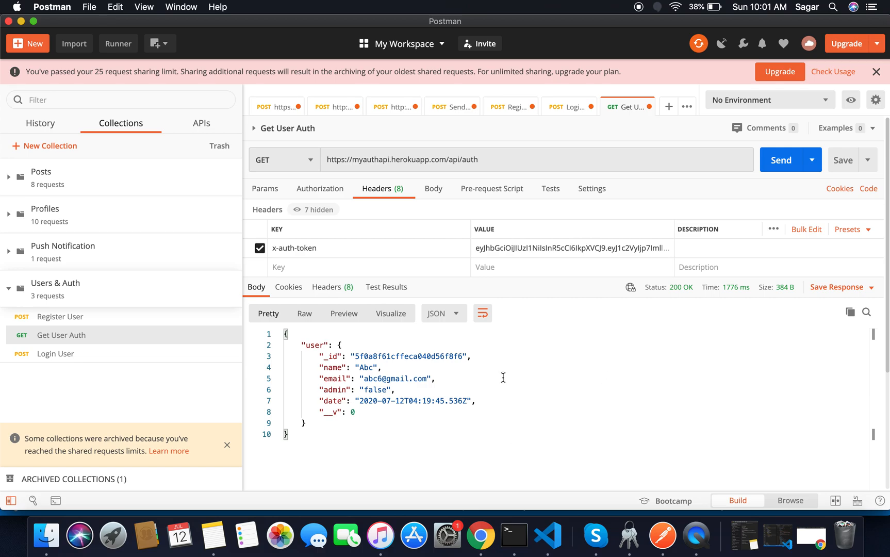
mouse_move(422, 385)
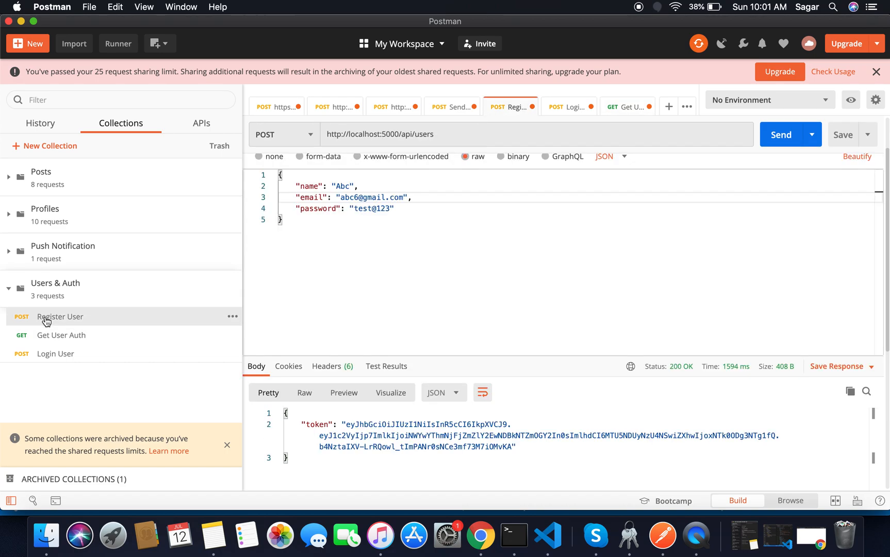
Retarget Register User (/api/users) and Login User (/api/auth) to myauthapi.herokuapp.com and send the registration.
left_click(397, 135)
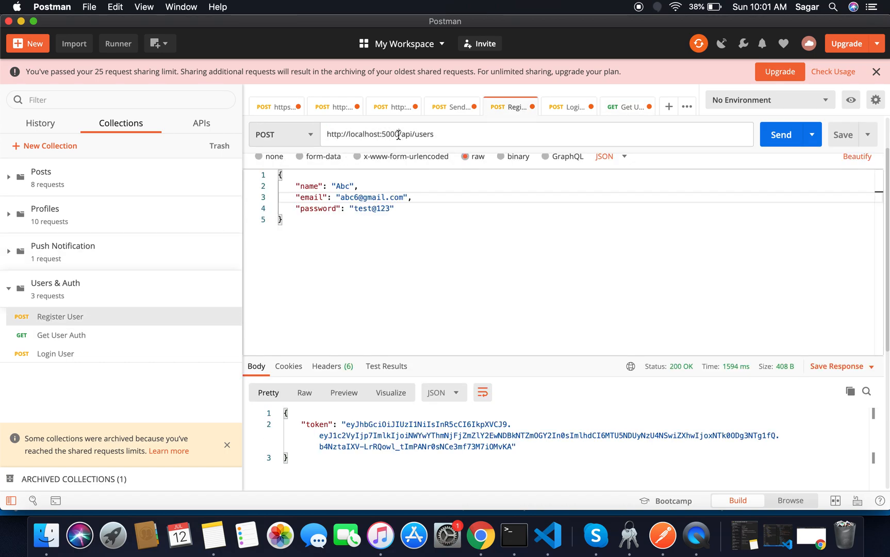
left_click(327, 135)
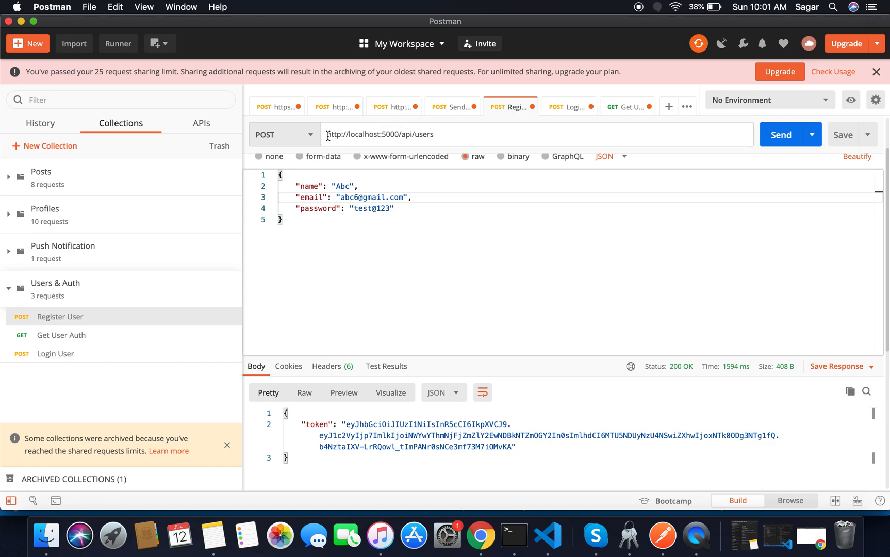
type("https://myauthapi.herokuapp.com//api/users")
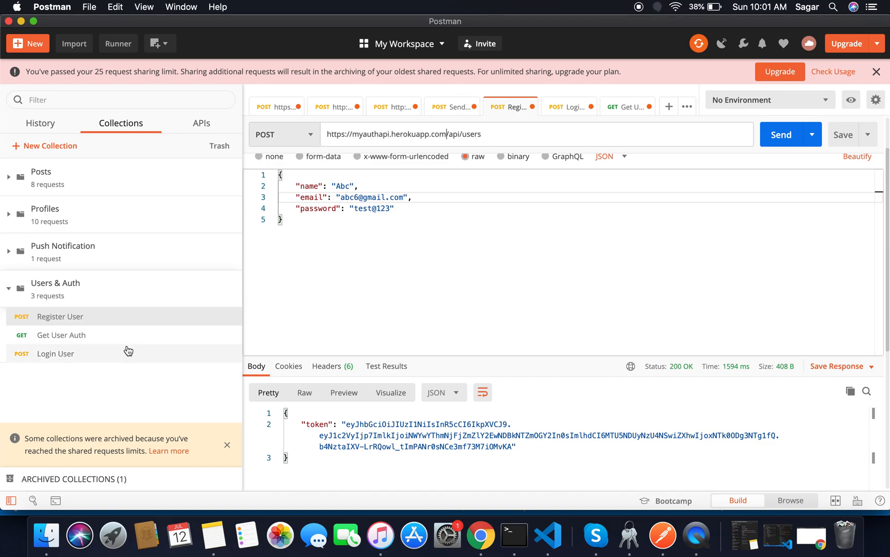
left_click(568, 107)
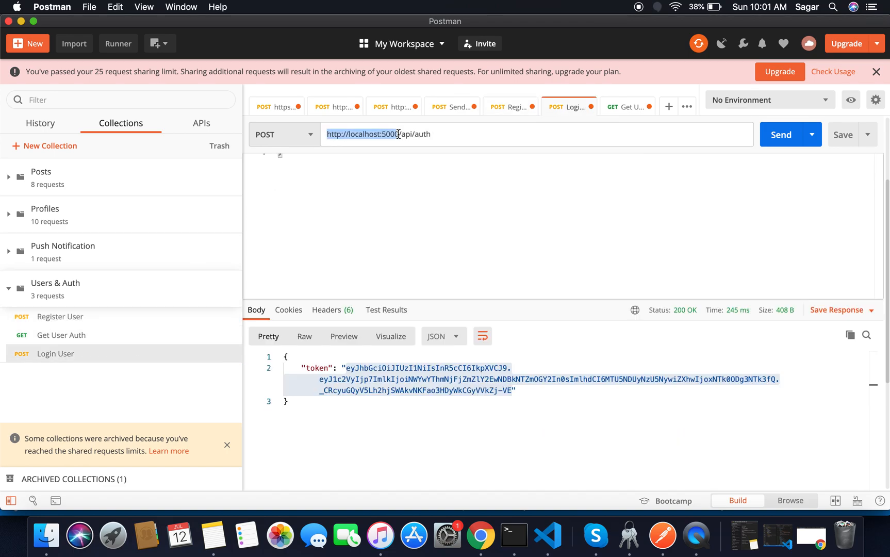
type("https://myauthapi.herokuapp.com//api/auth")
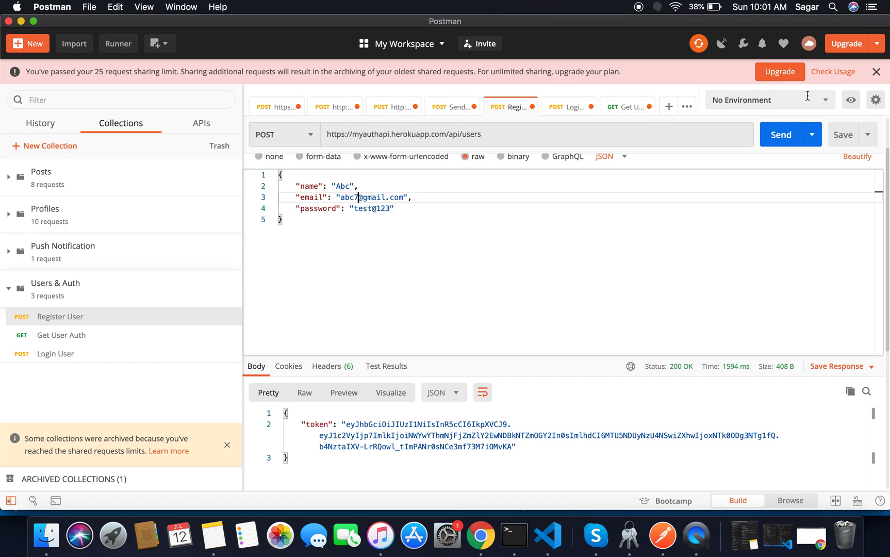
left_click(782, 135)
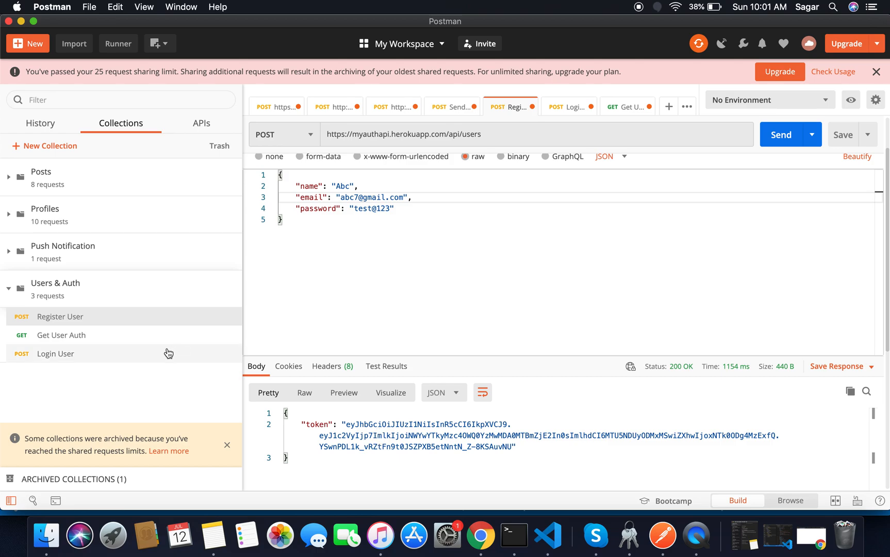
left_click(568, 107)
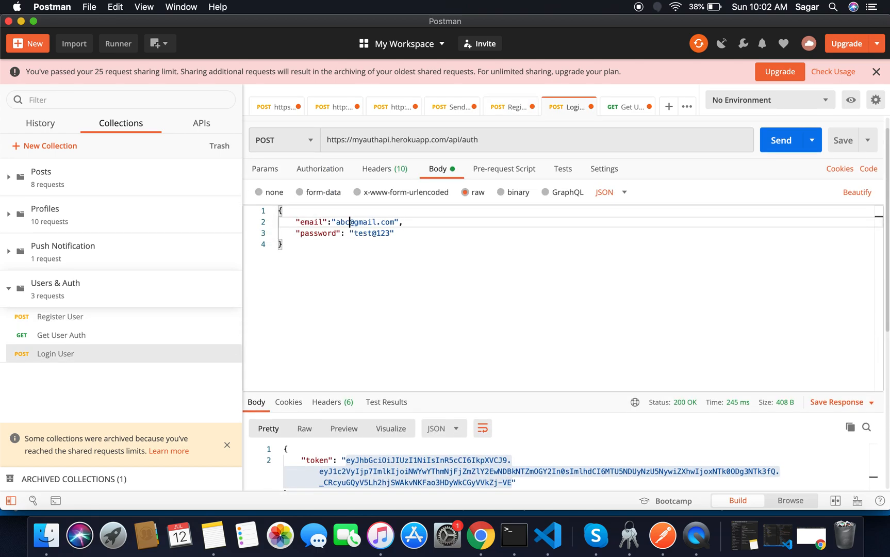
Send Login User to the Heroku auth endpoint and copy the returned token.
left_click(781, 140)
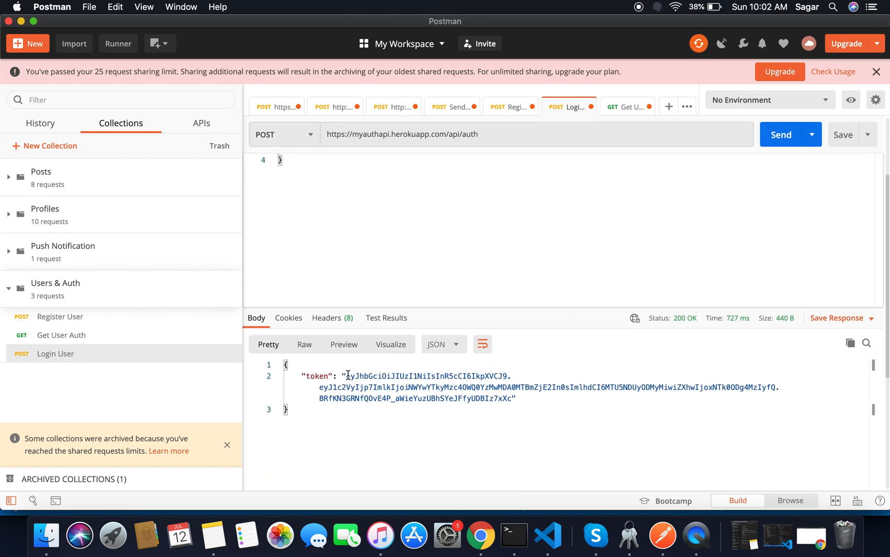
left_click_drag(346, 376, 514, 398)
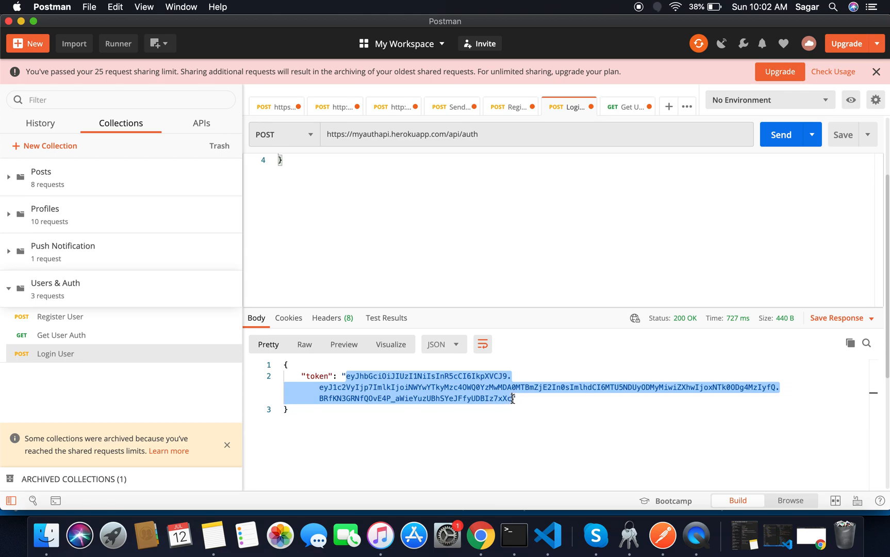
mouse_move(177, 341)
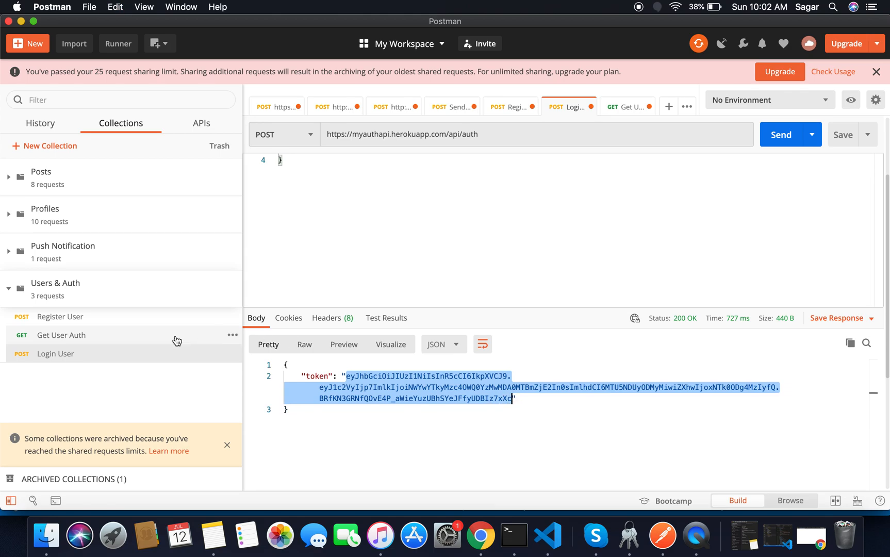
left_click(626, 107)
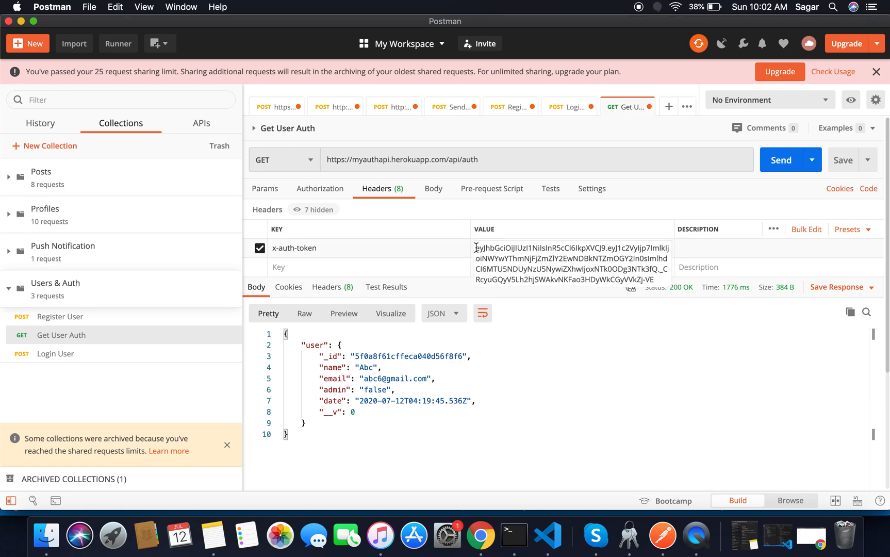
Replace the x-auth-token header with the new token and send Get User Auth.
left_click_drag(476, 247, 657, 279)
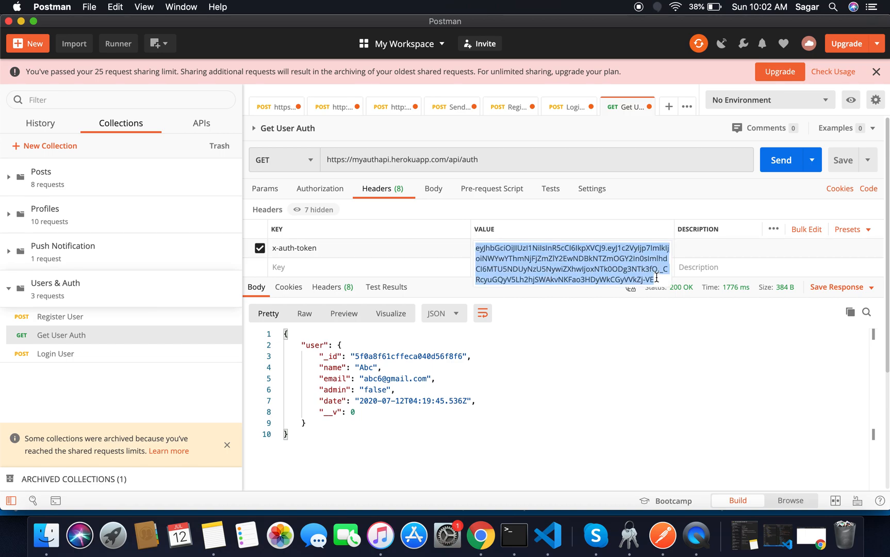
left_click(781, 160)
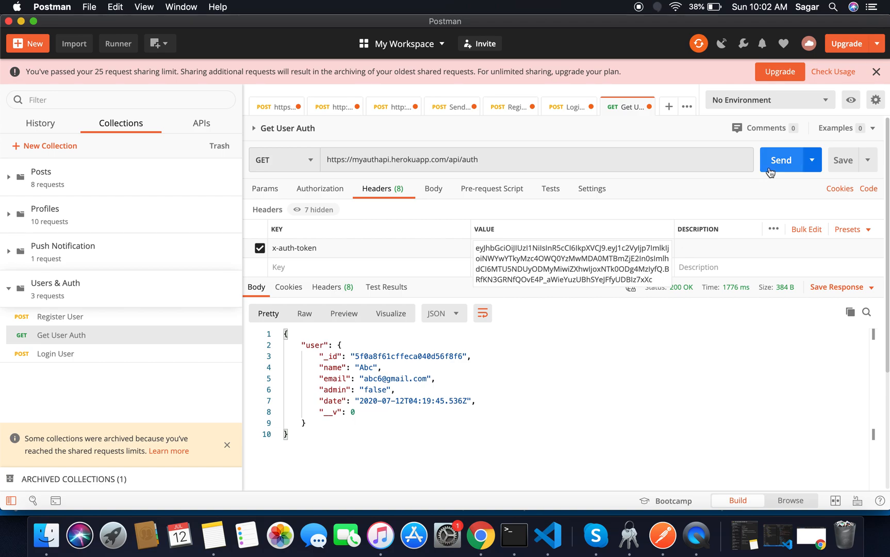
left_click(782, 160)
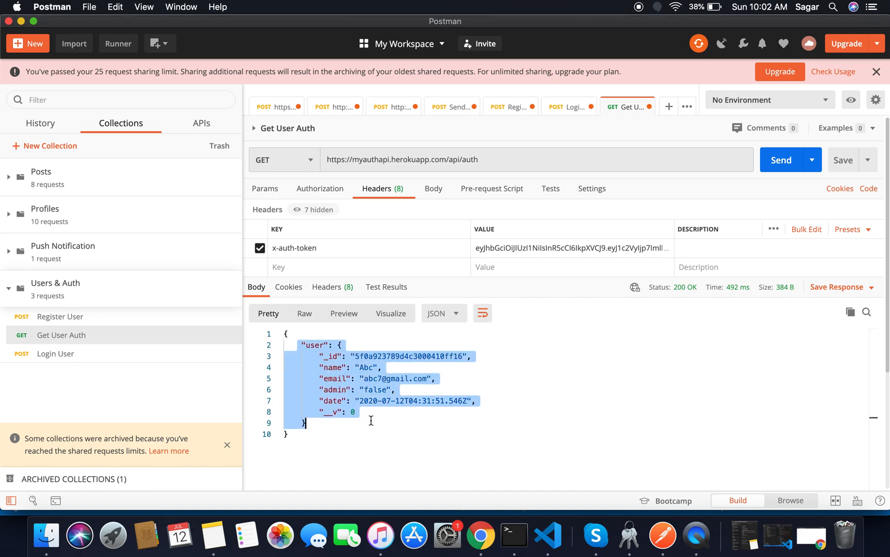
mouse_move(22, 21)
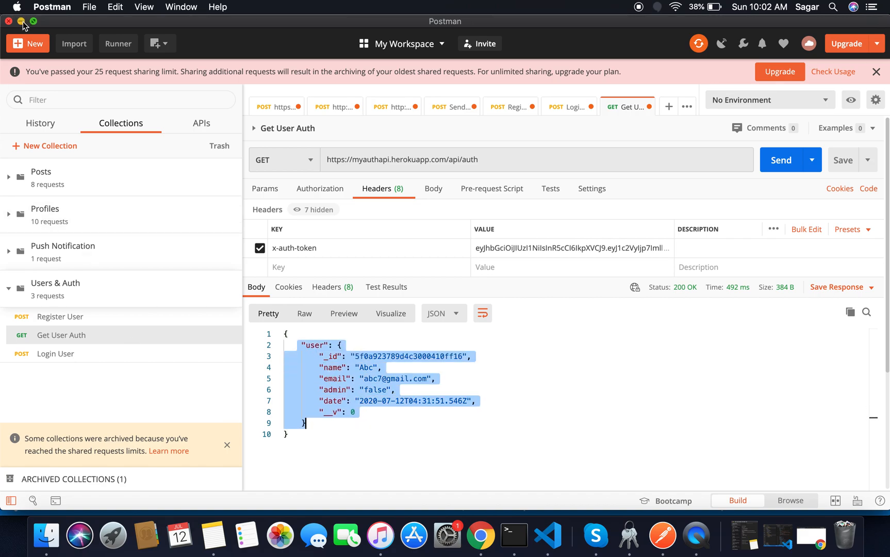